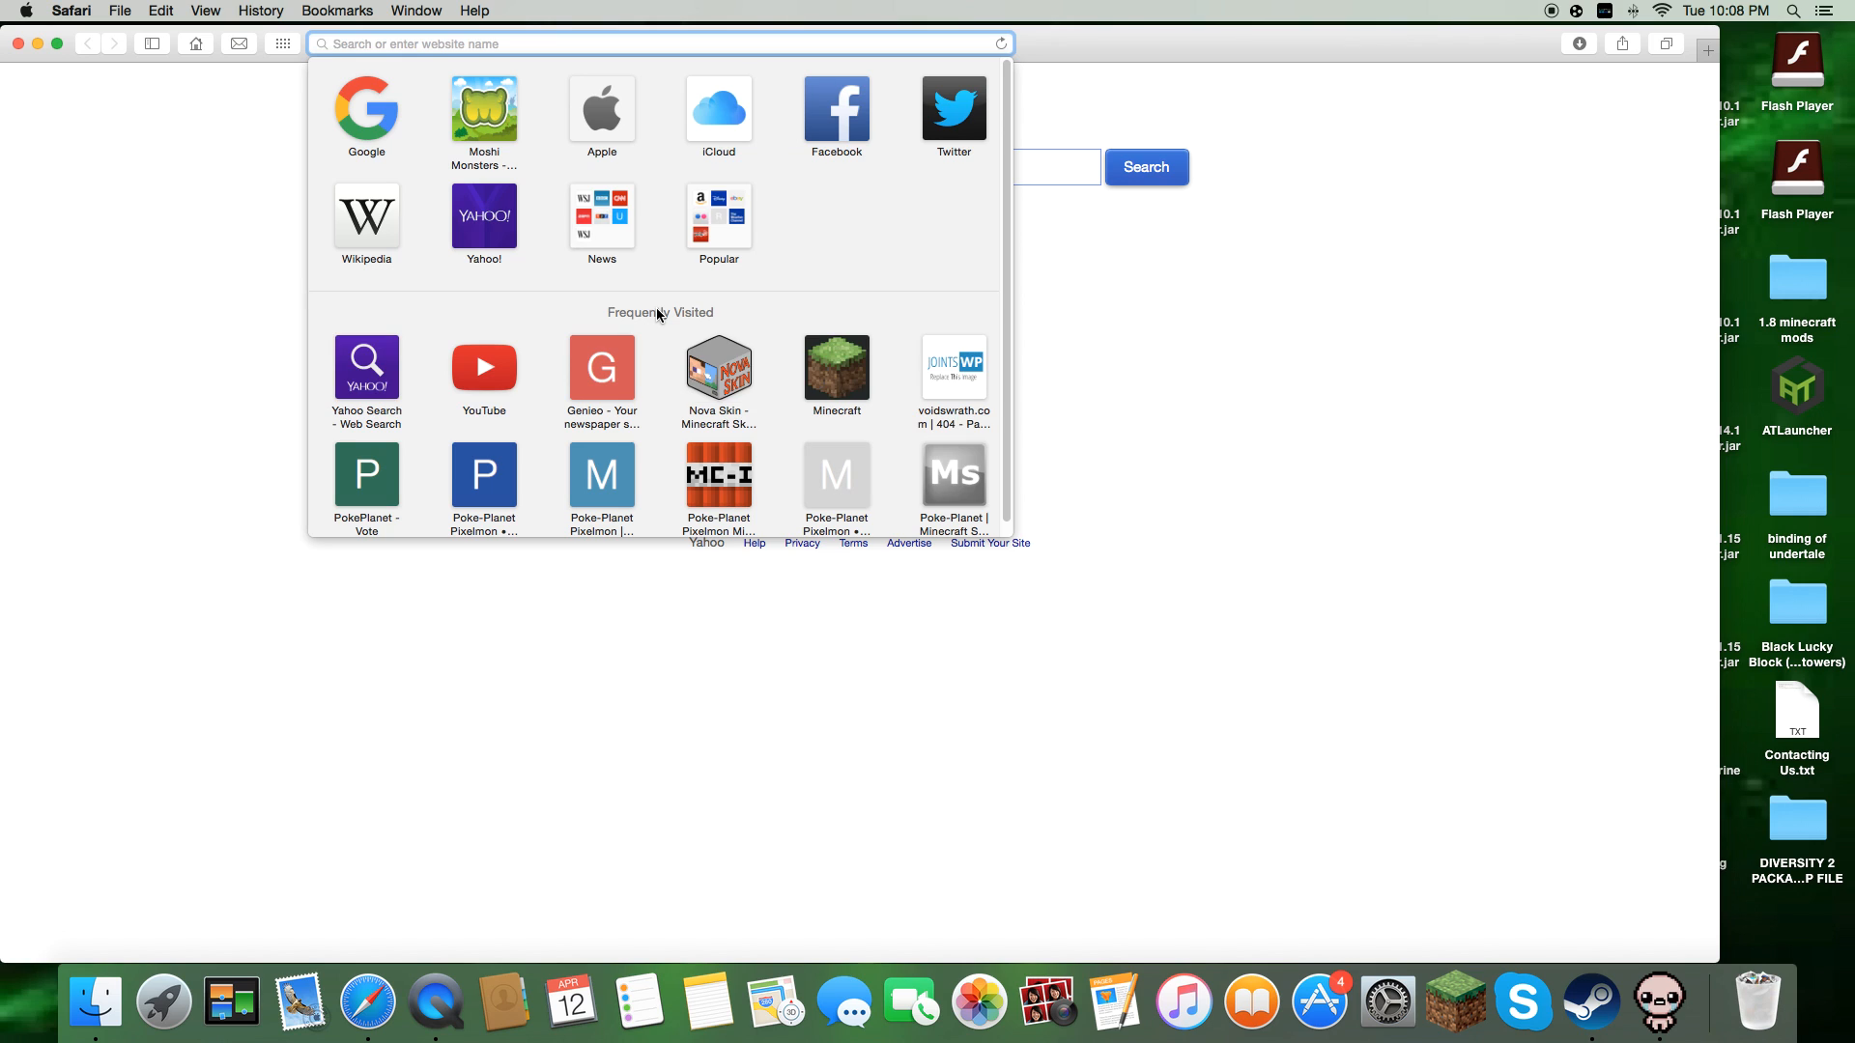
mouse_move(991, 498)
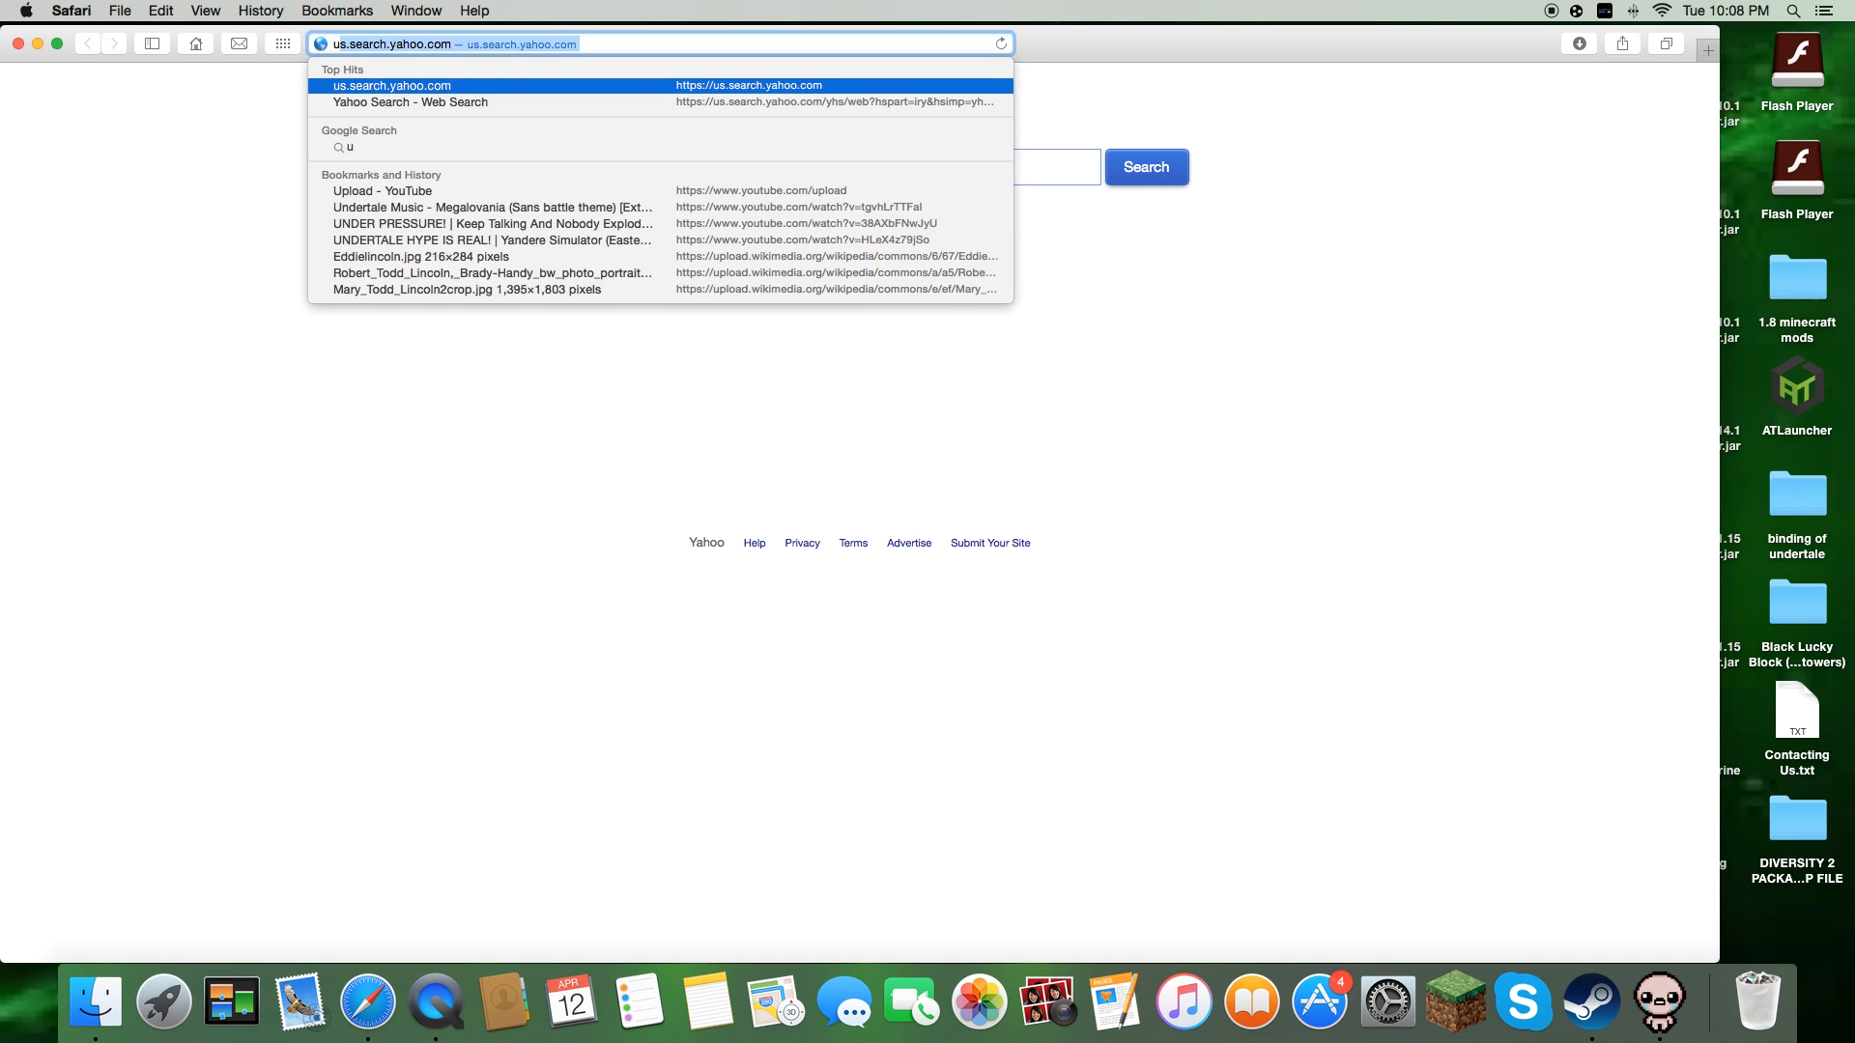
Search Google for 'unrarx' using Safari's address bar suggestion.
text(unrar)
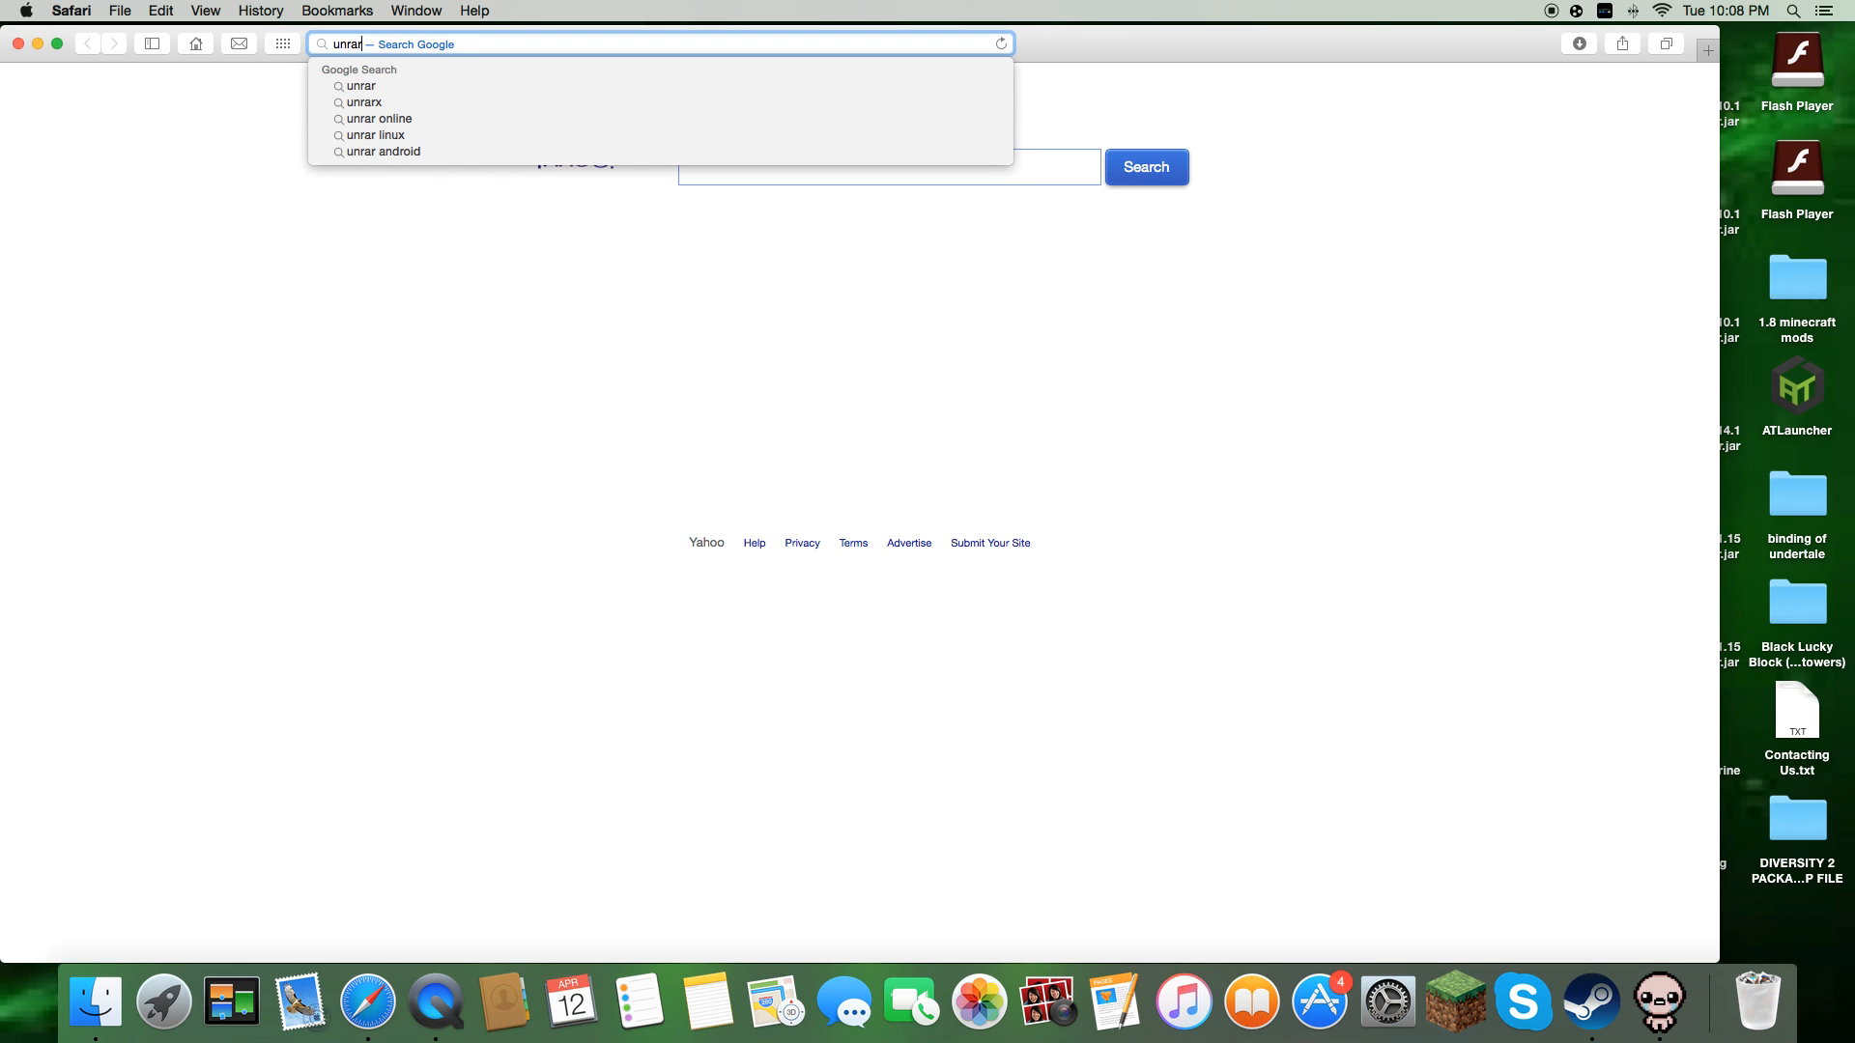
click(365, 101)
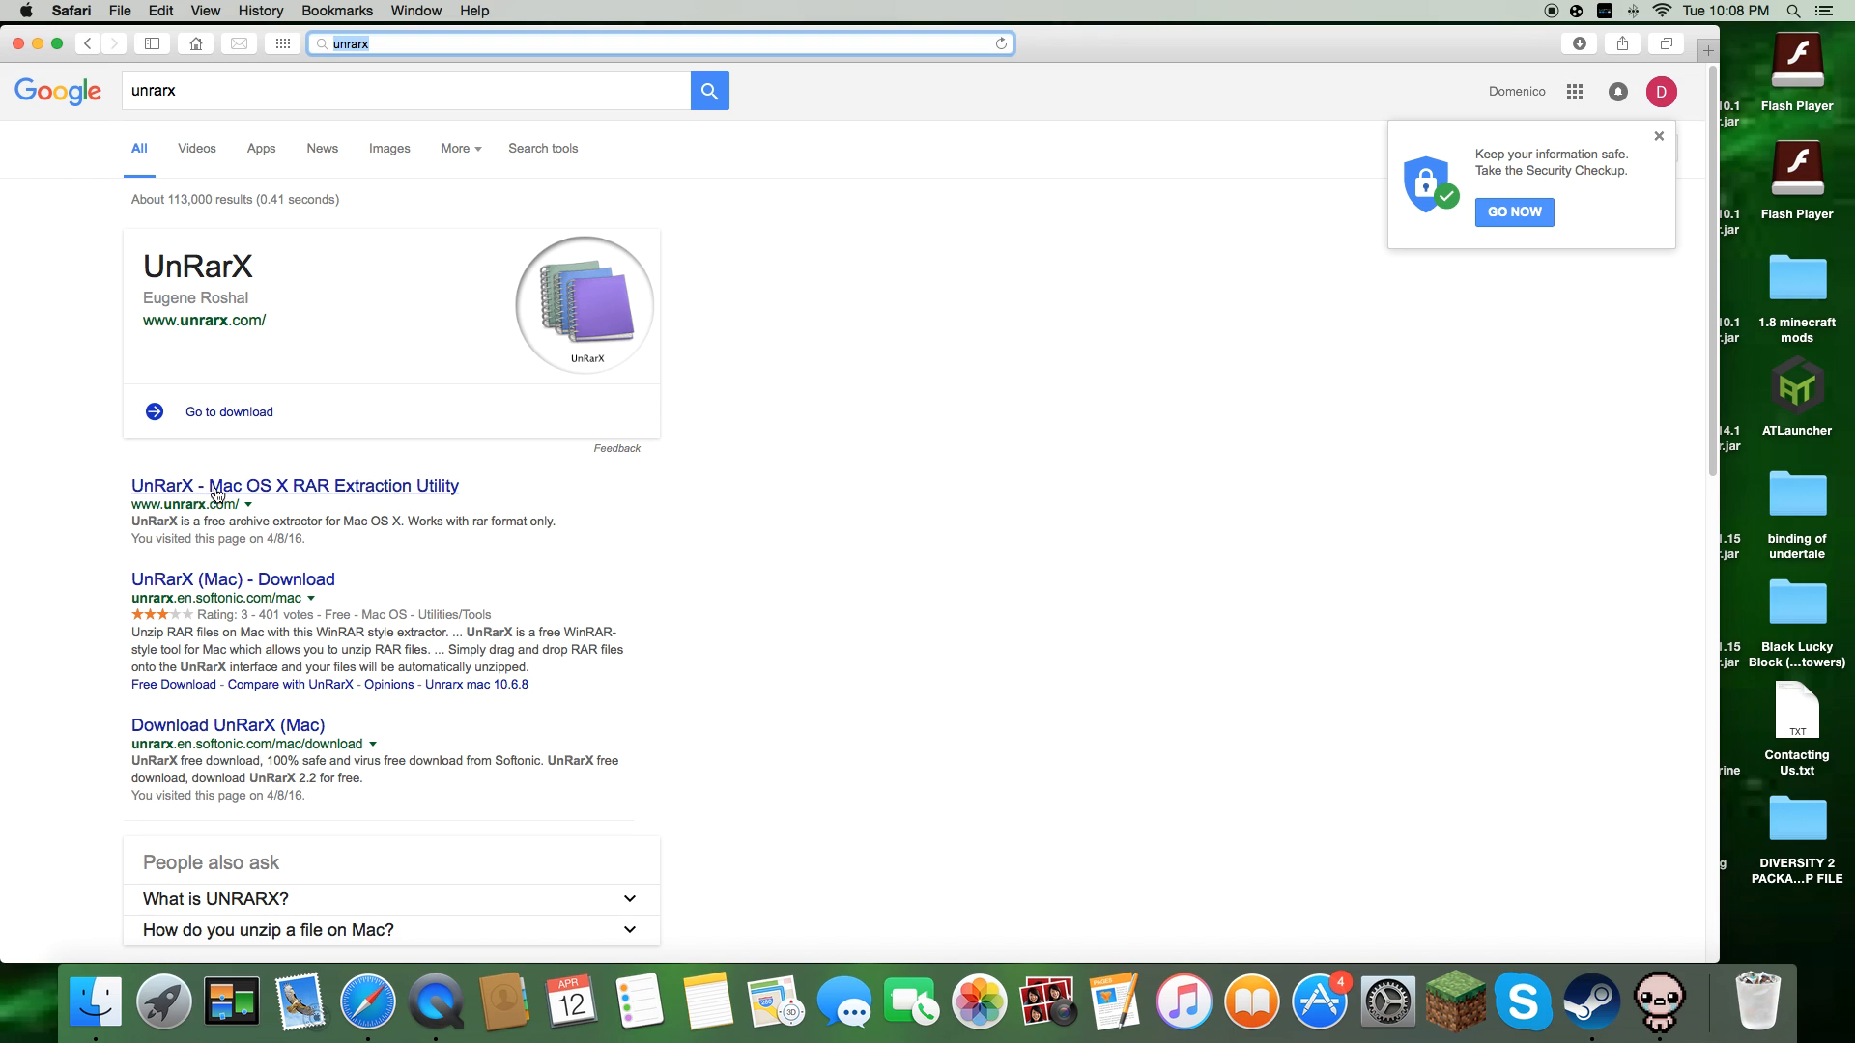
mouse_move(275, 494)
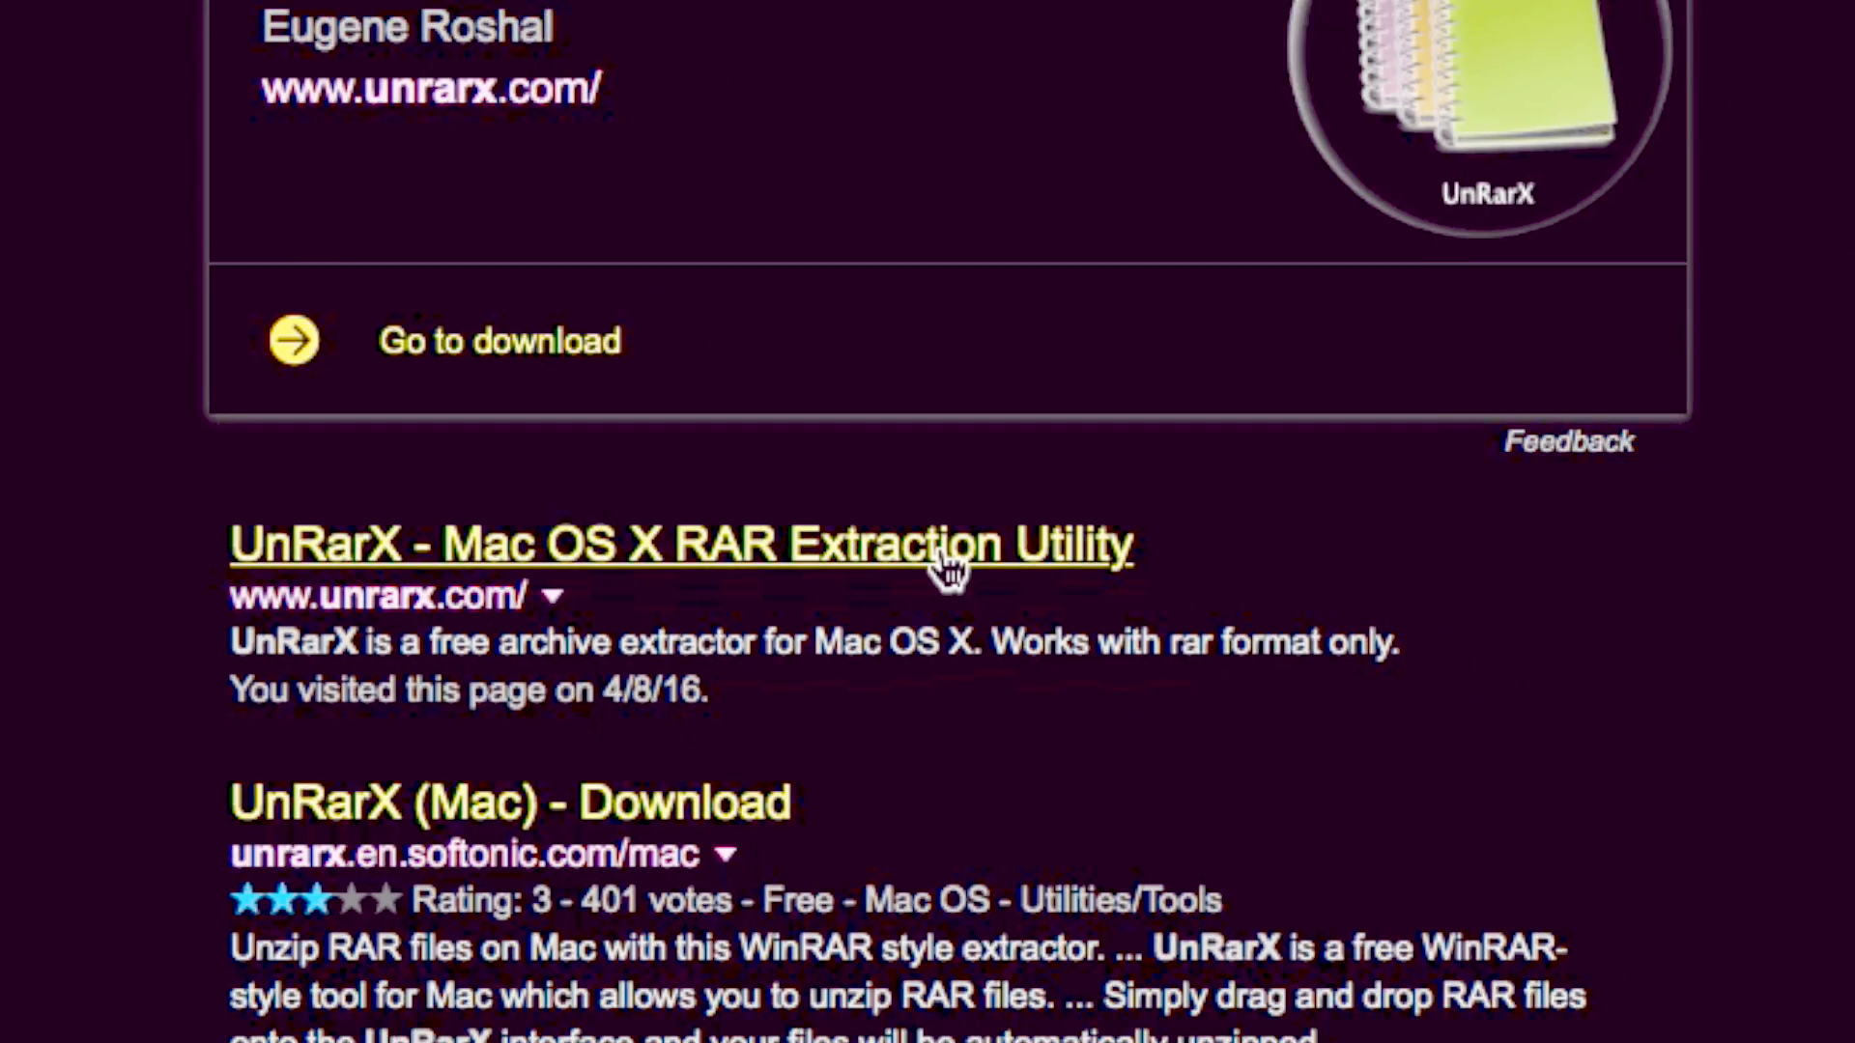
Open the 'UnRarX - Mac OS X RAR Extraction Utility' result and resize the Safari window.
click(681, 545)
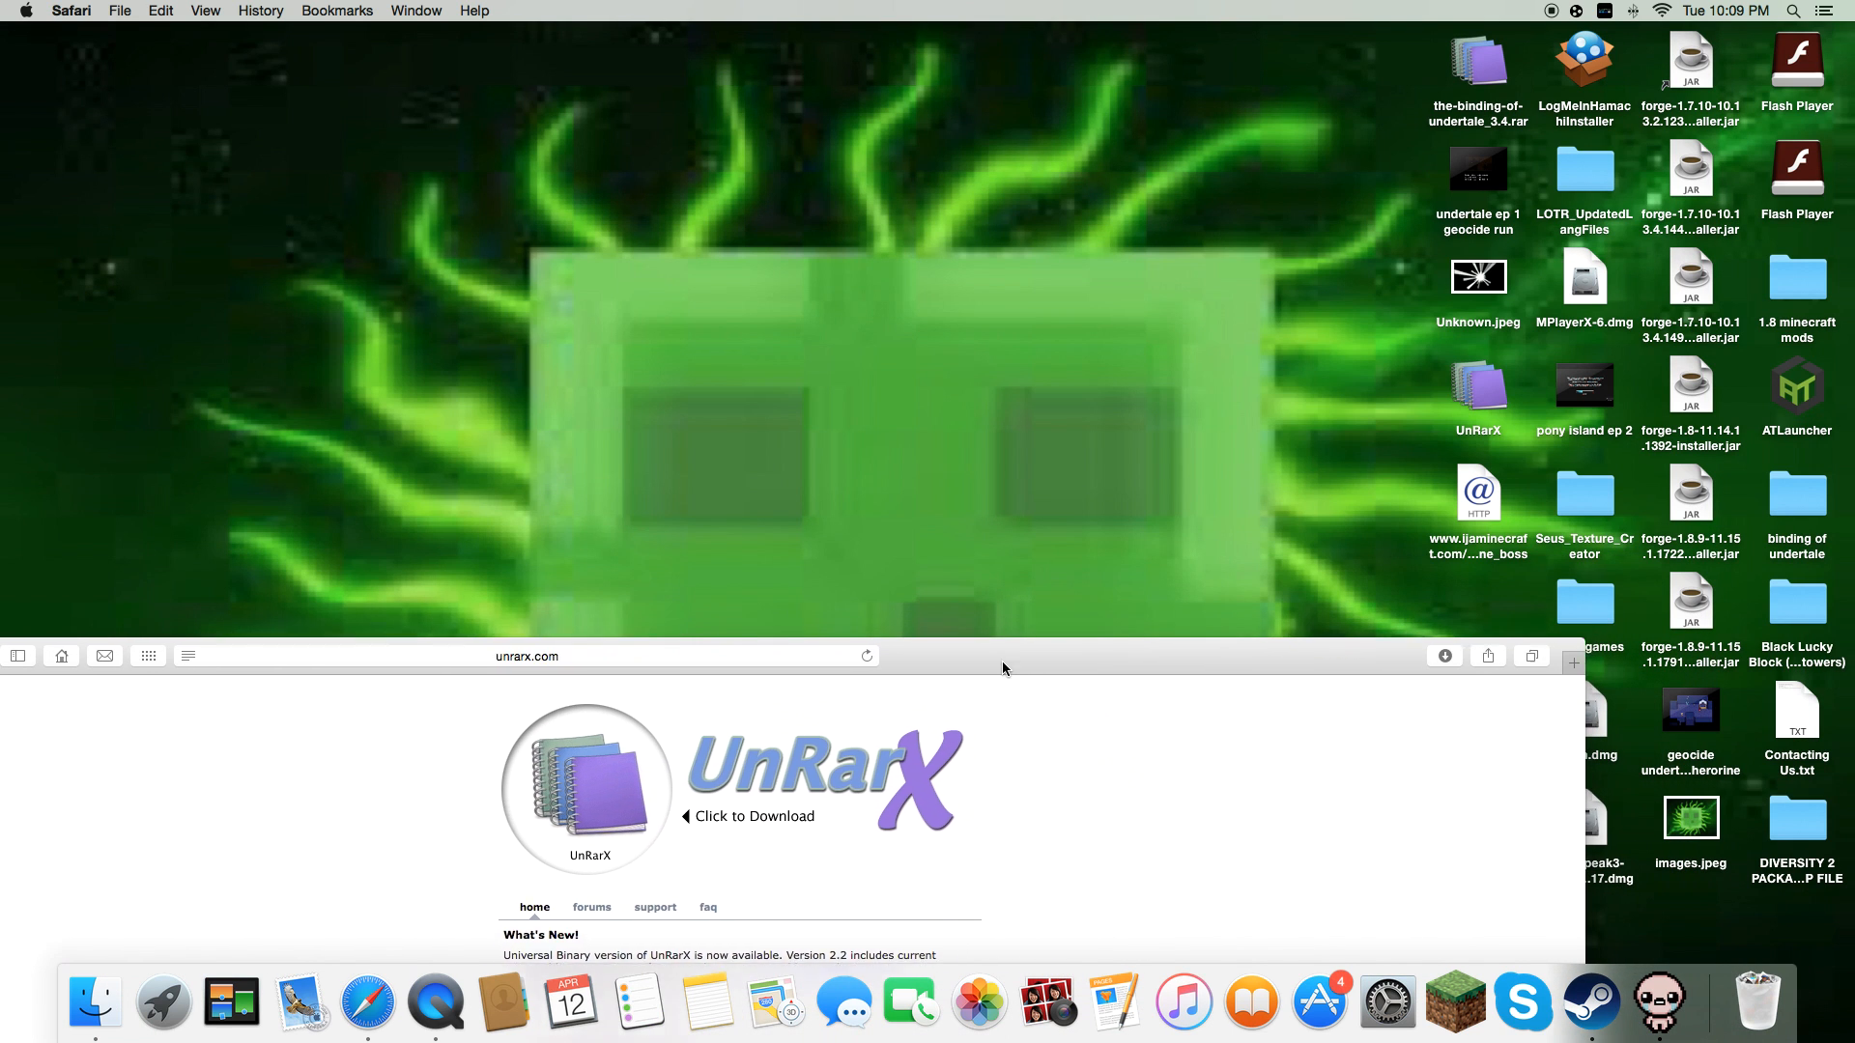
double_click(1478, 385)
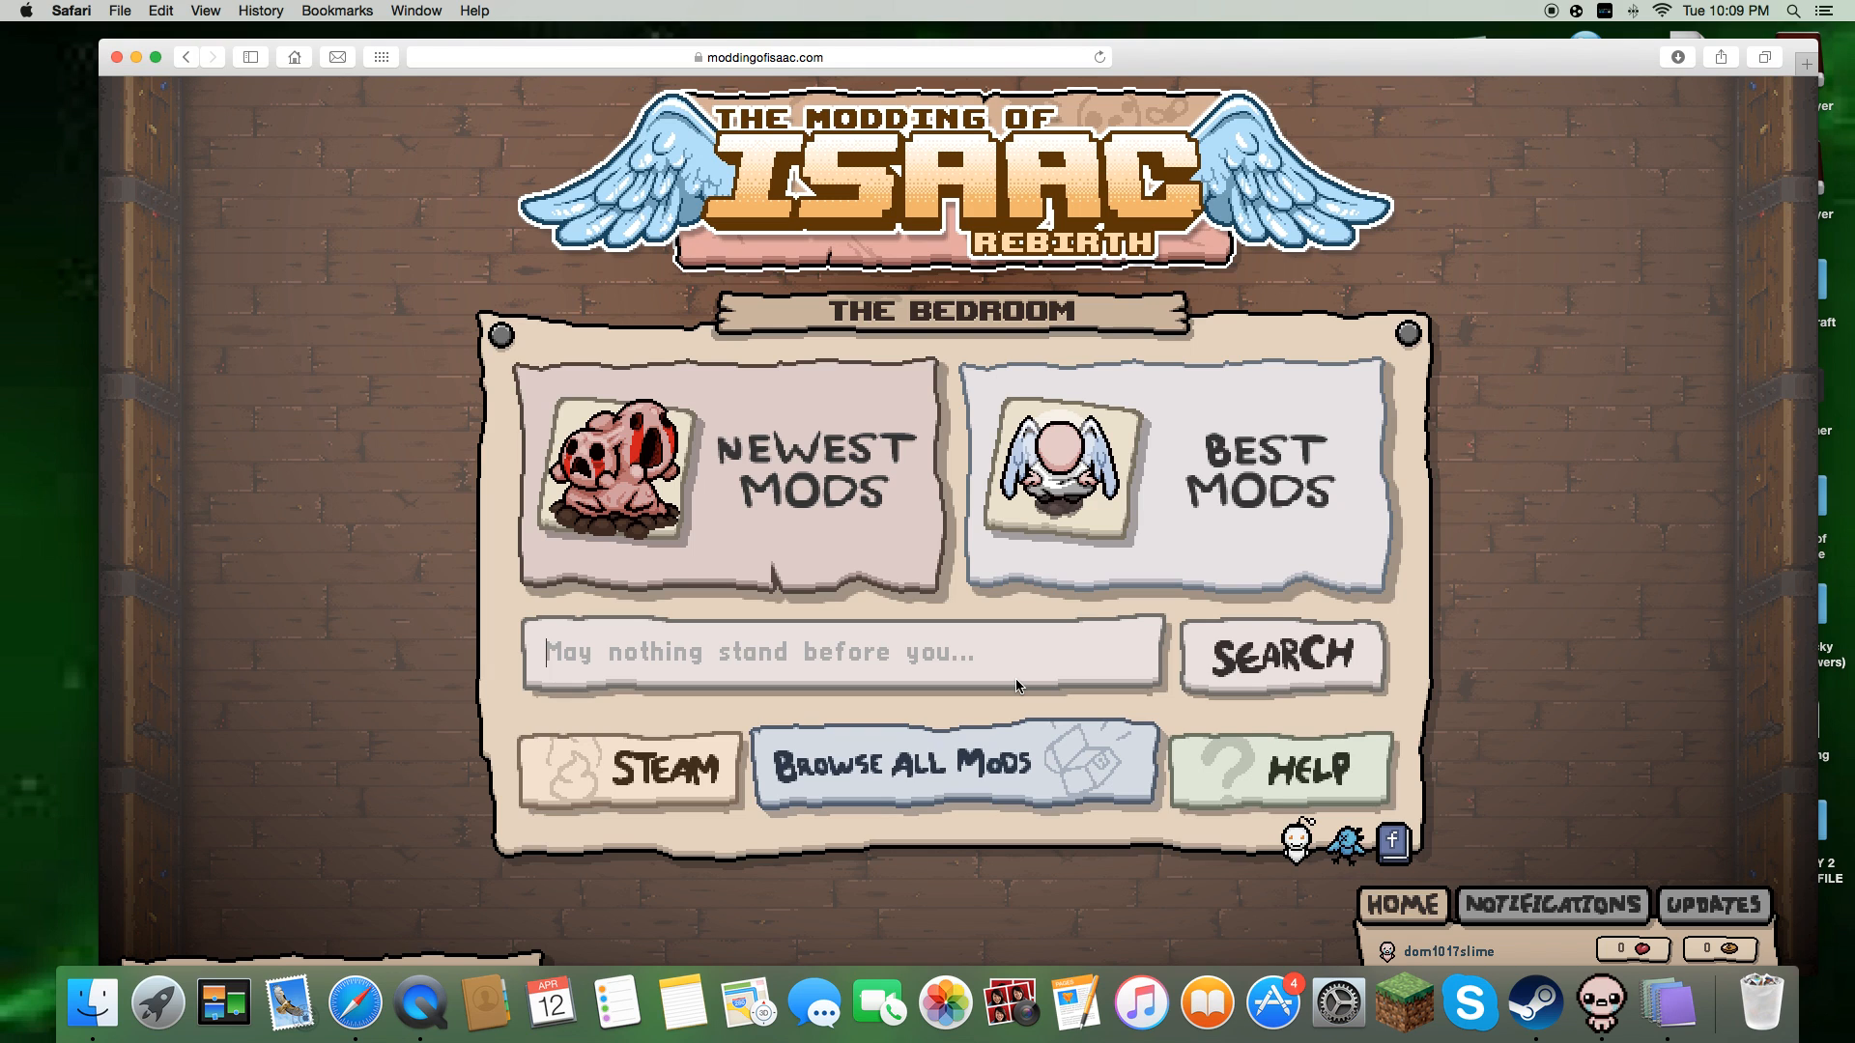
Search the mods for 'undertale' and open The Binding of Undertale mod page.
text(undertale)
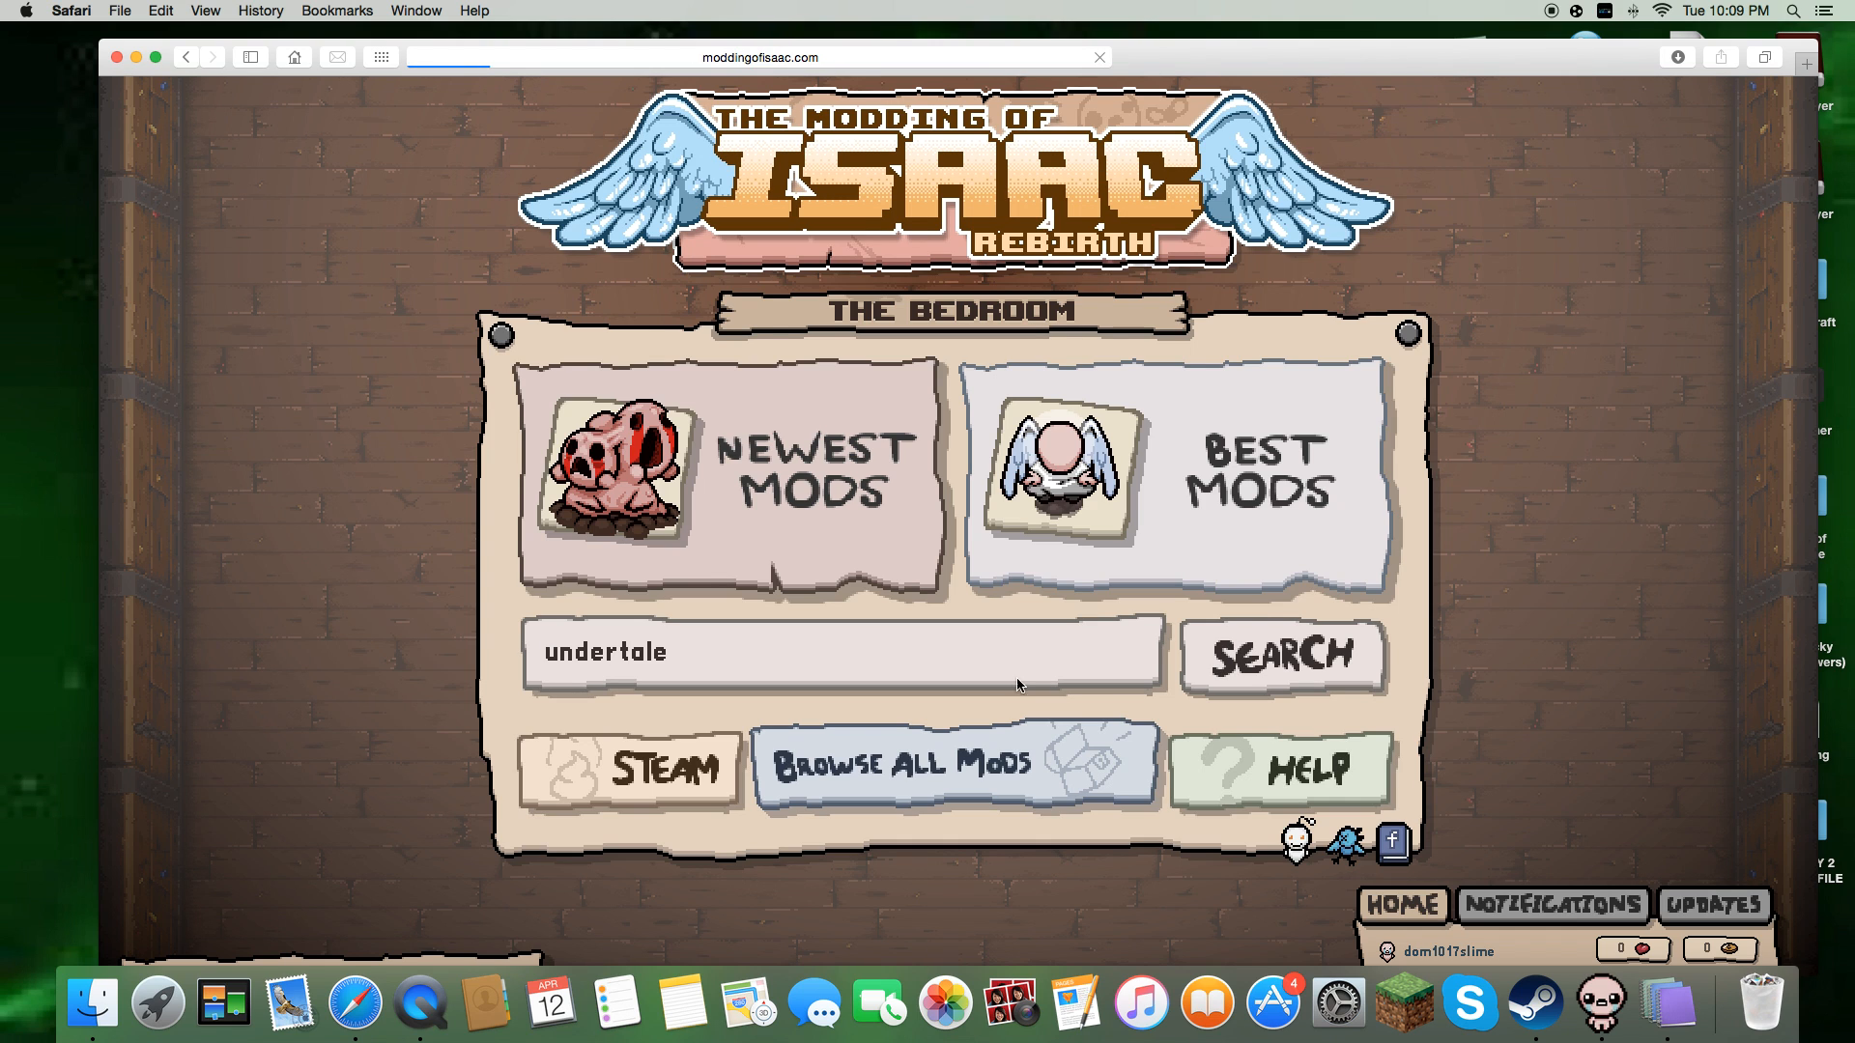
click(1281, 657)
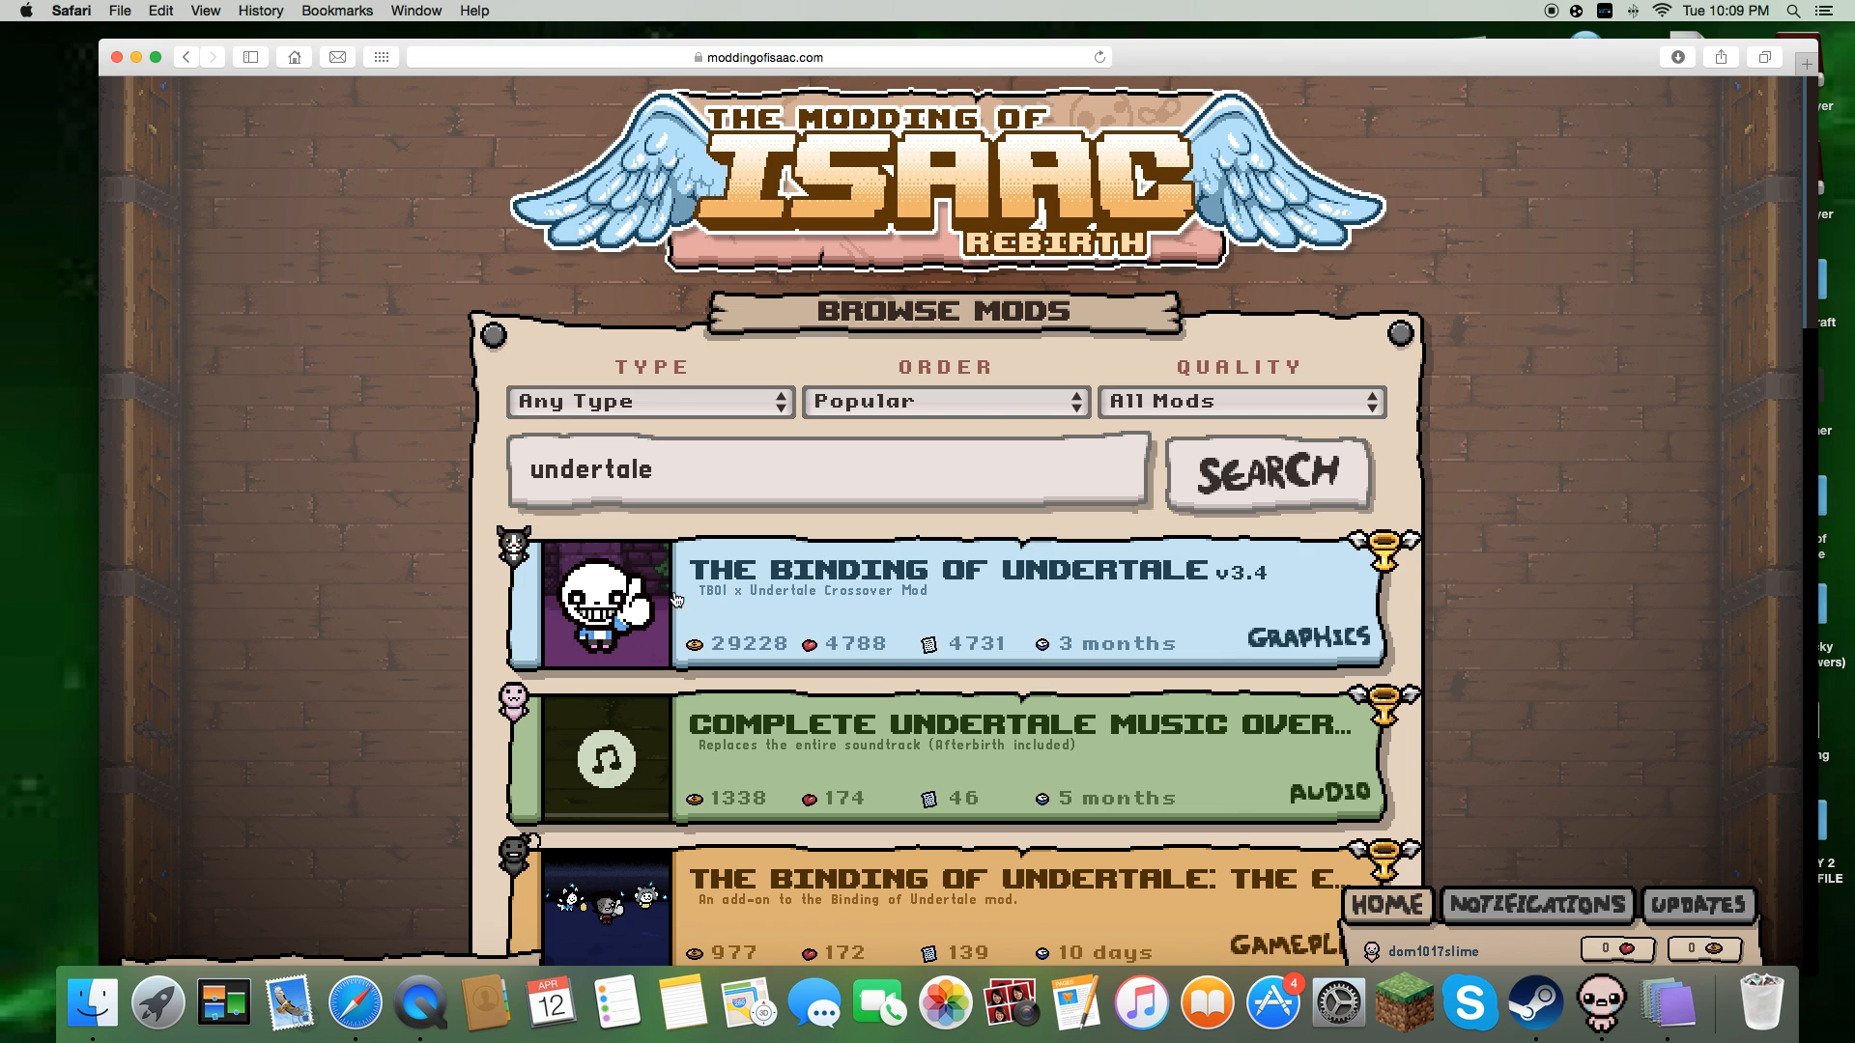
click(965, 571)
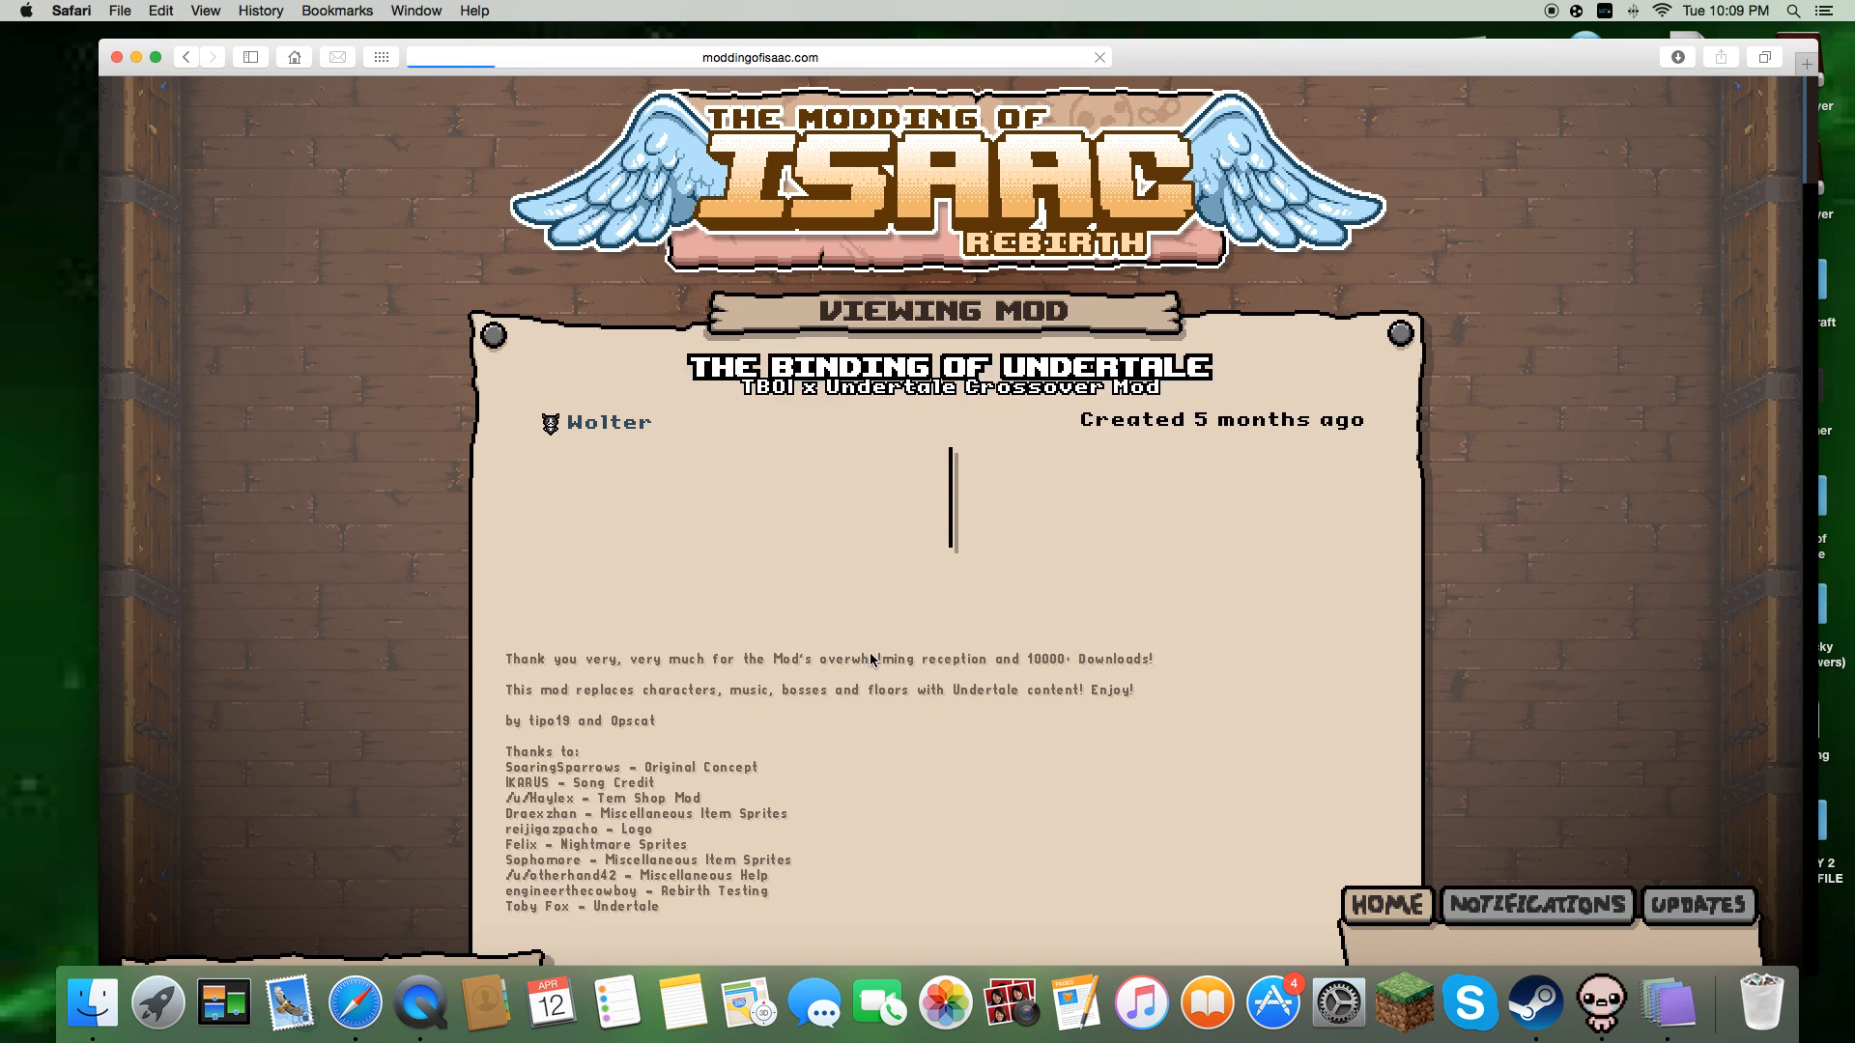
Download The Binding of Undertale v3.4 mod files from its page.
scroll(down, 3)
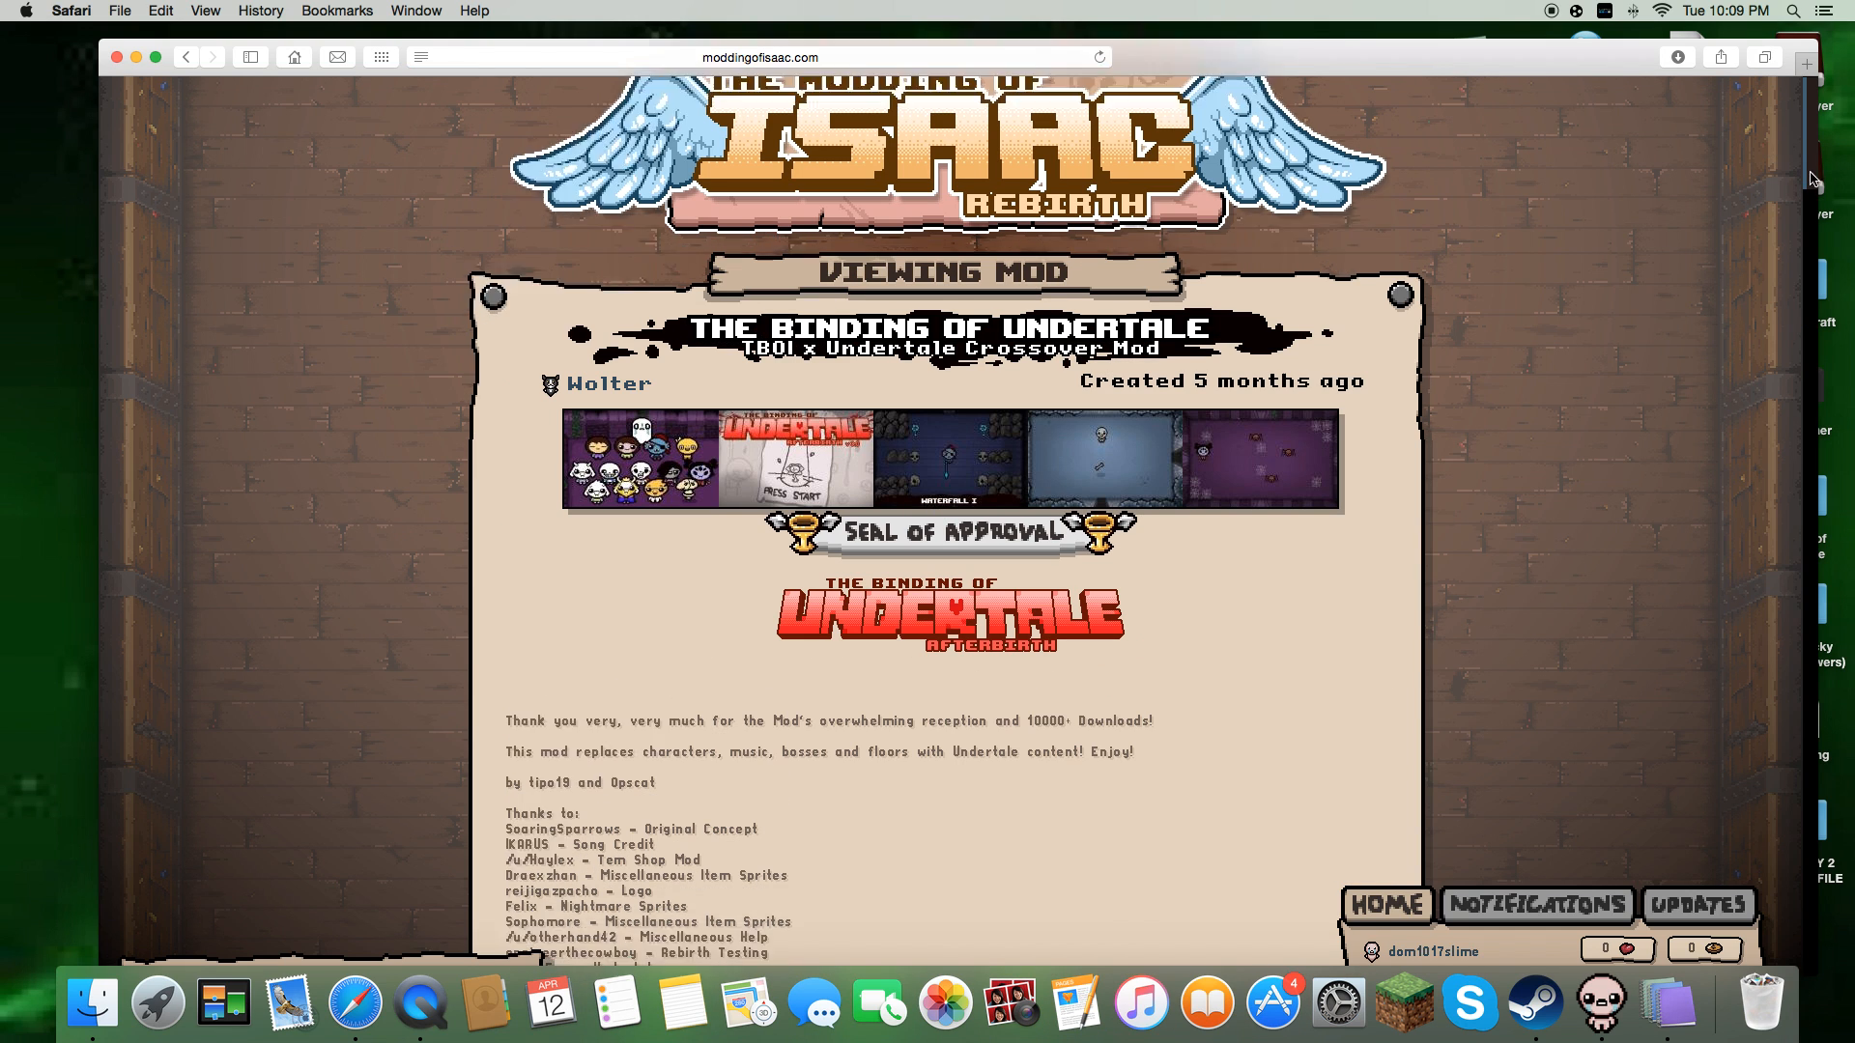
scroll(down, 3)
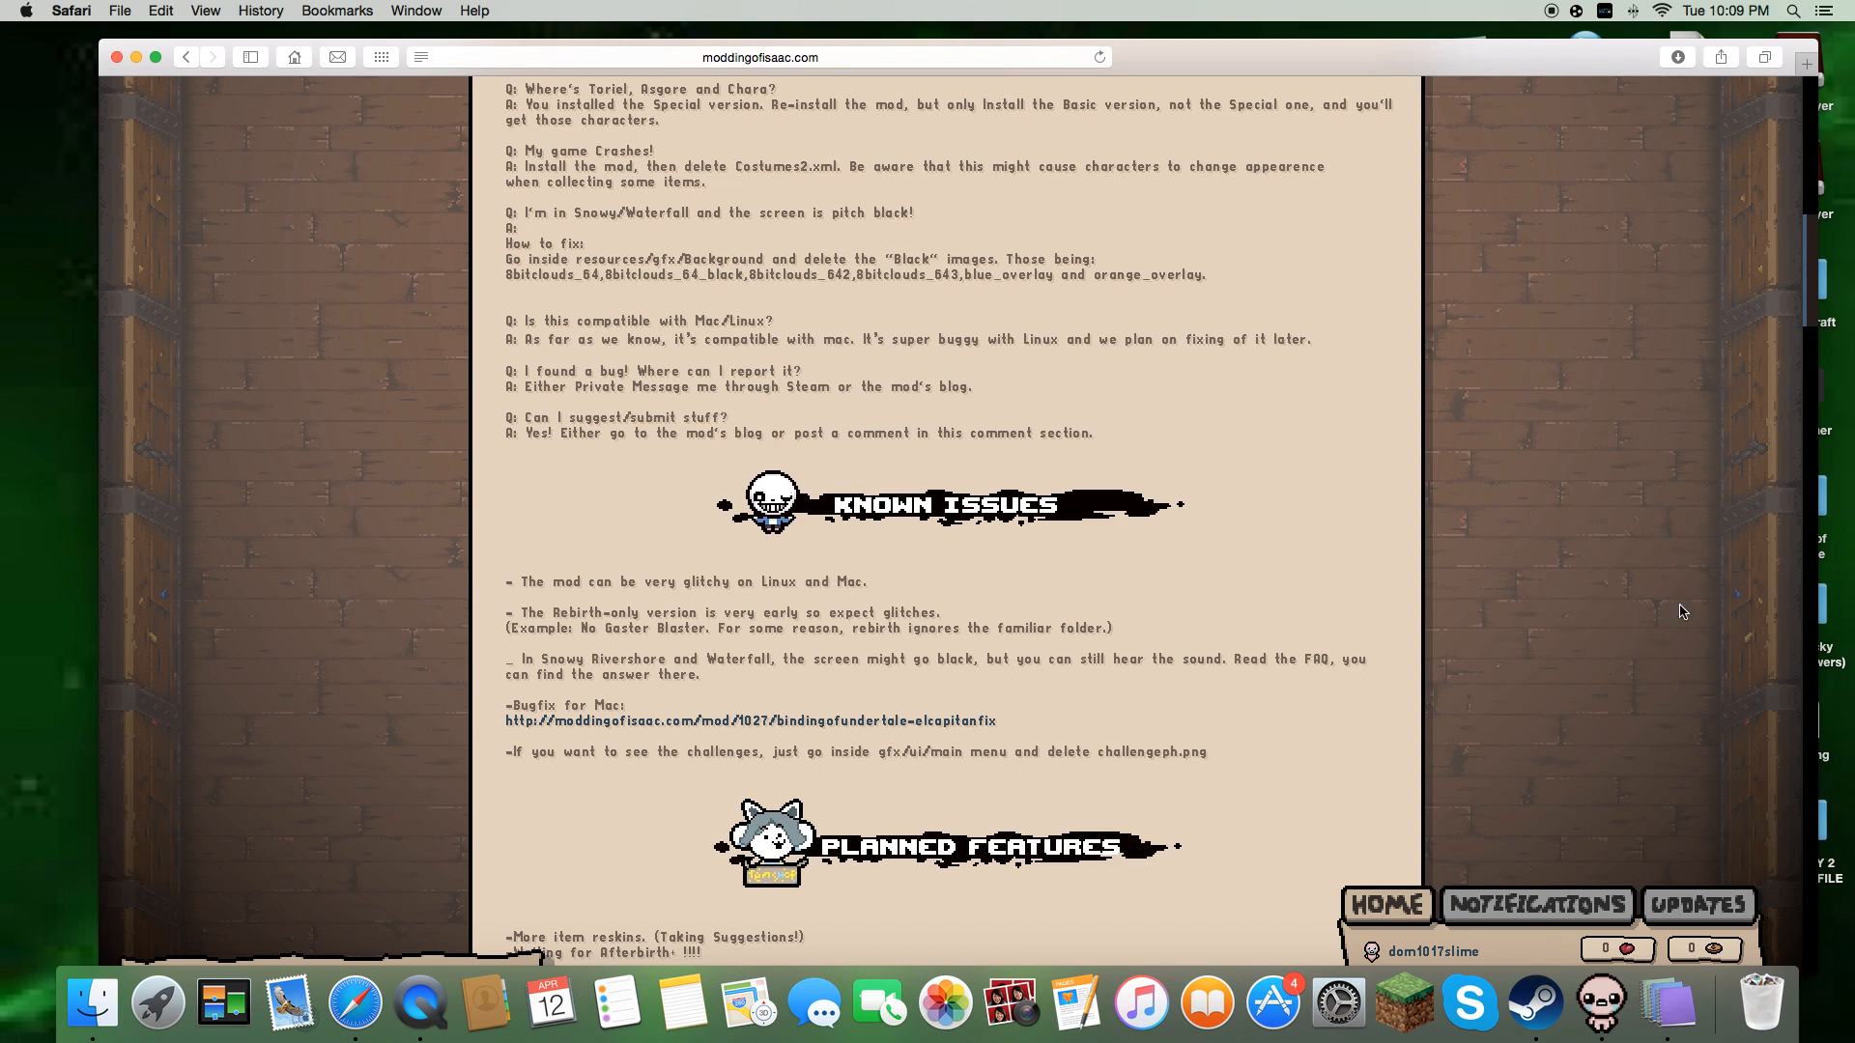
mouse_move(1809, 259)
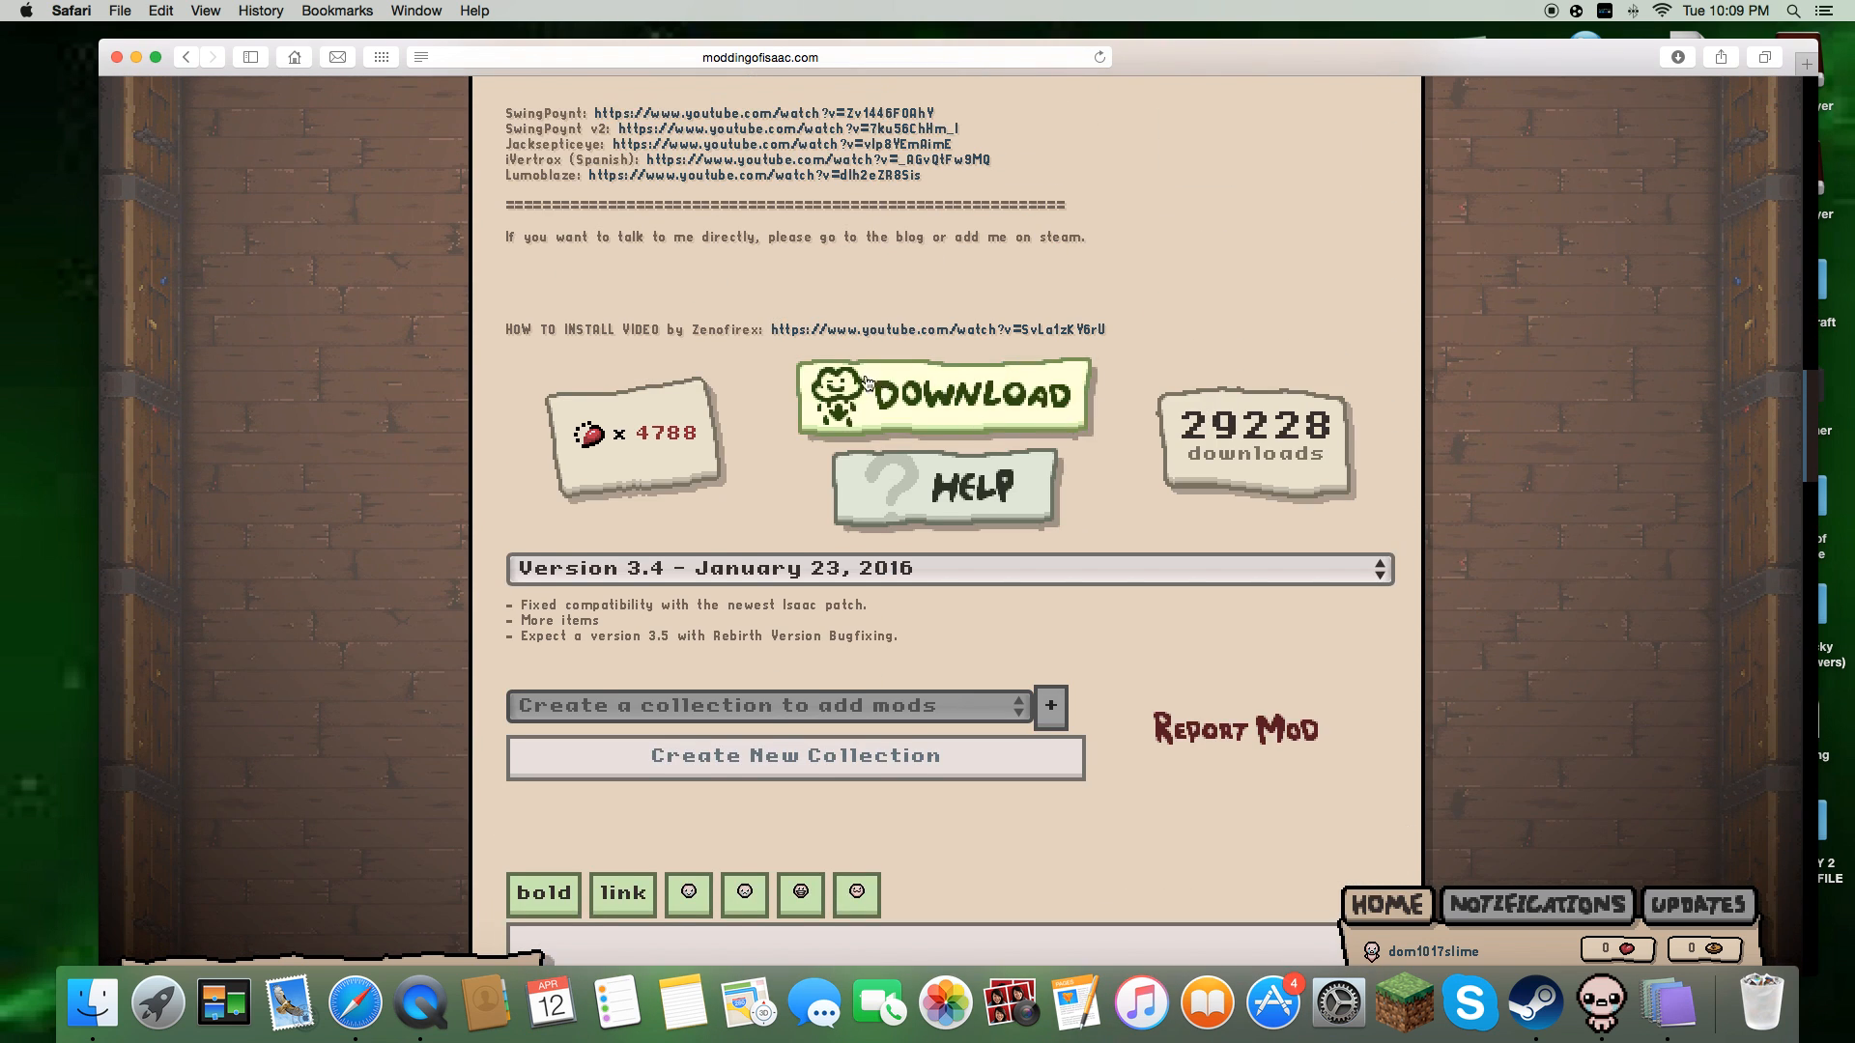
mouse_move(1136, 553)
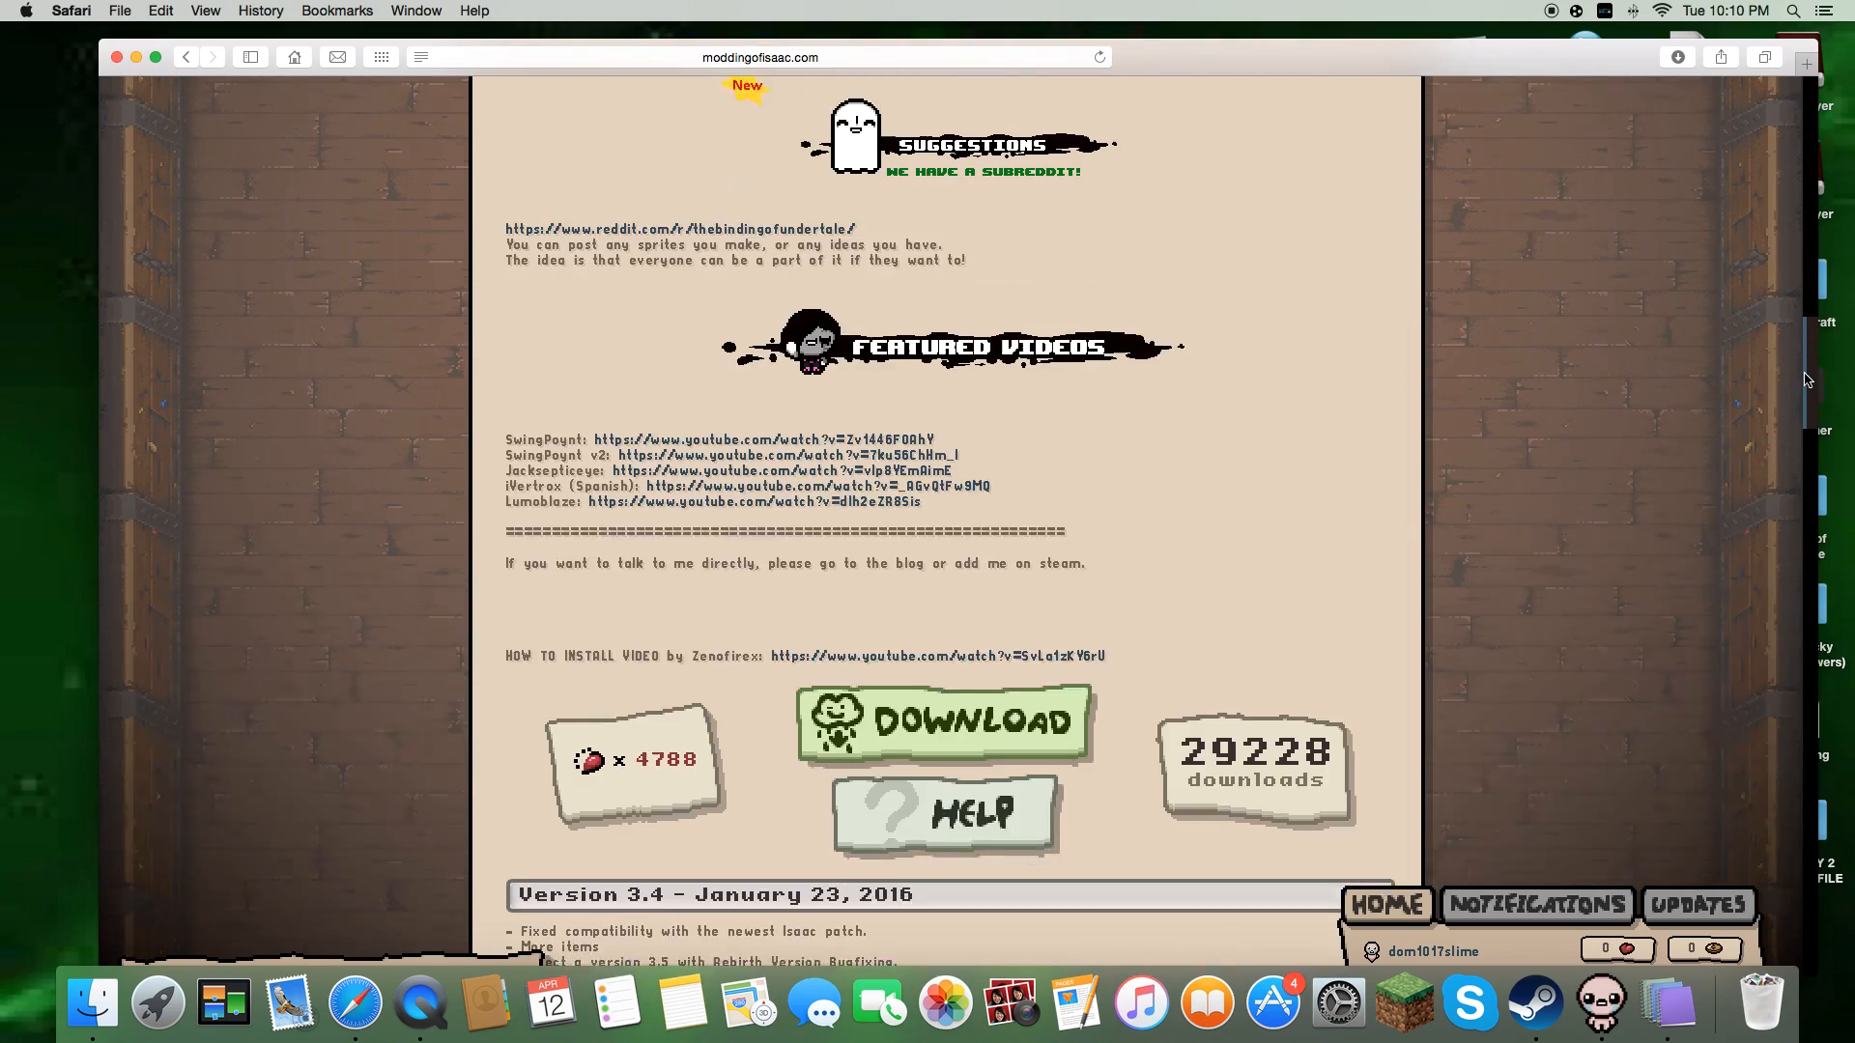
scroll(down, 3)
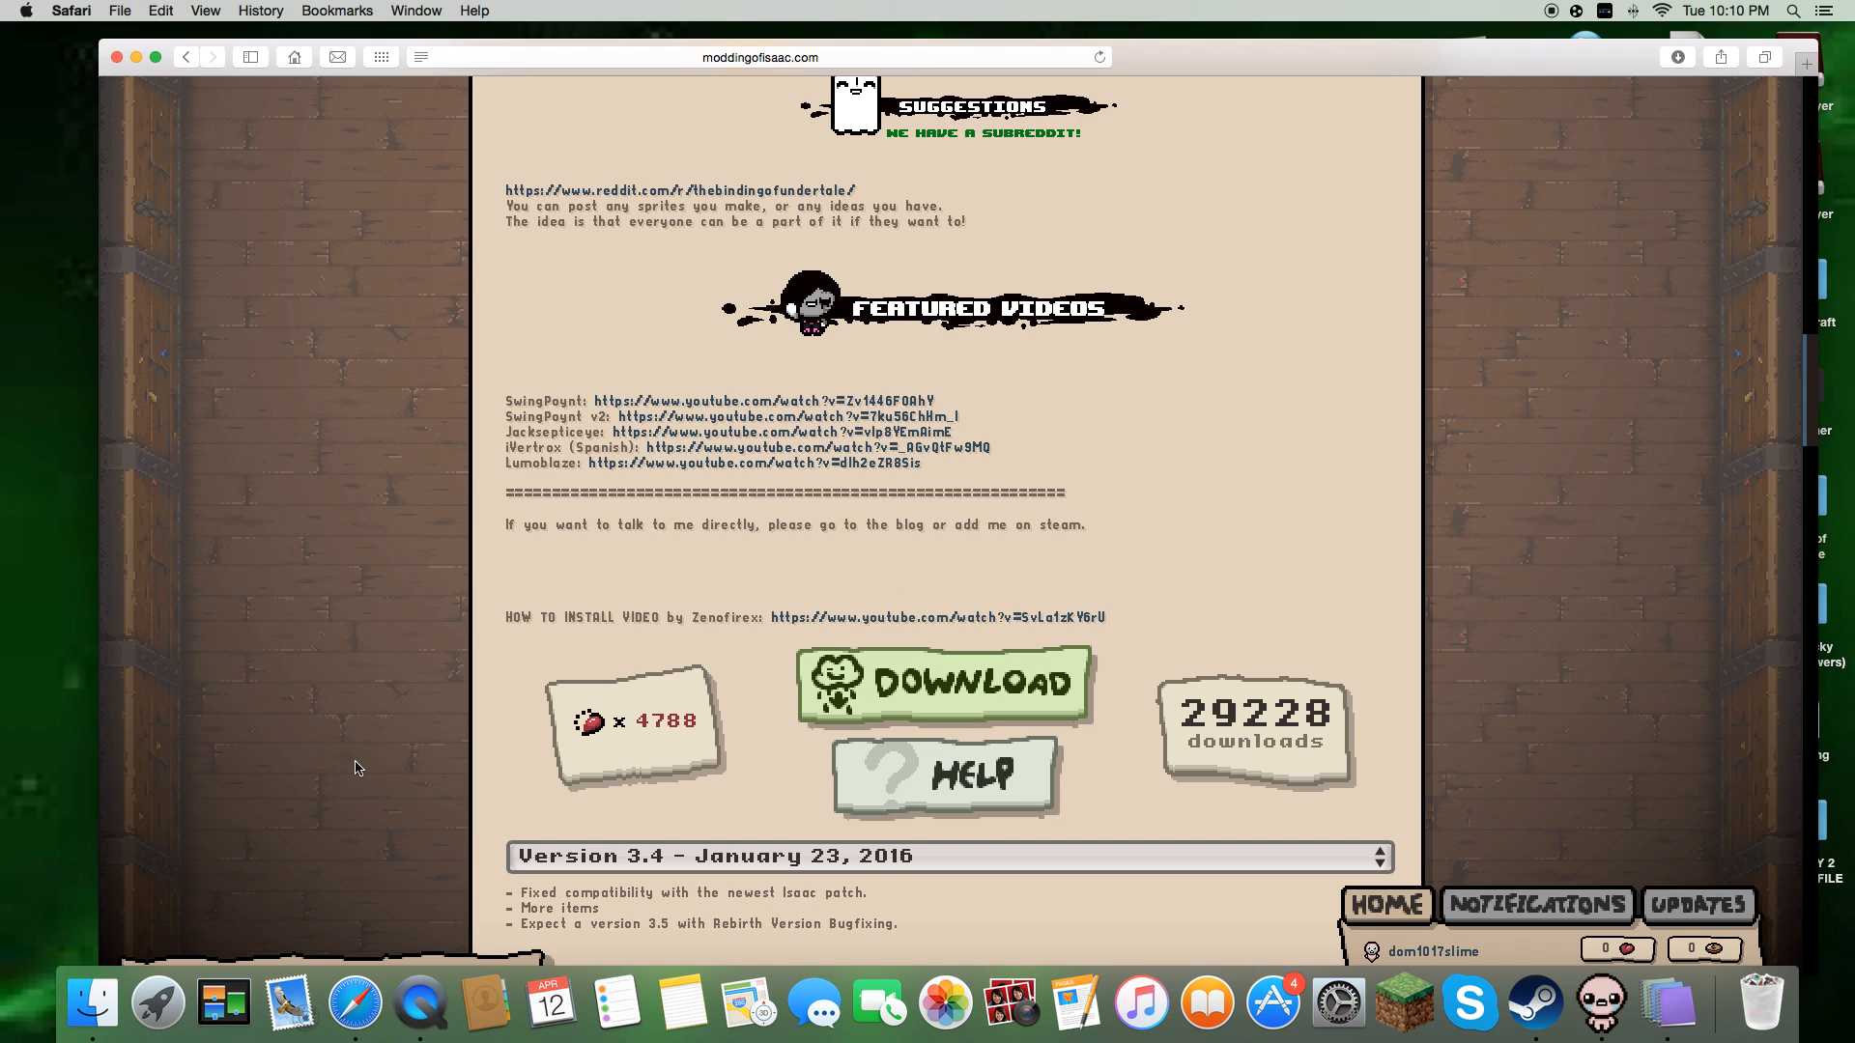
click(943, 683)
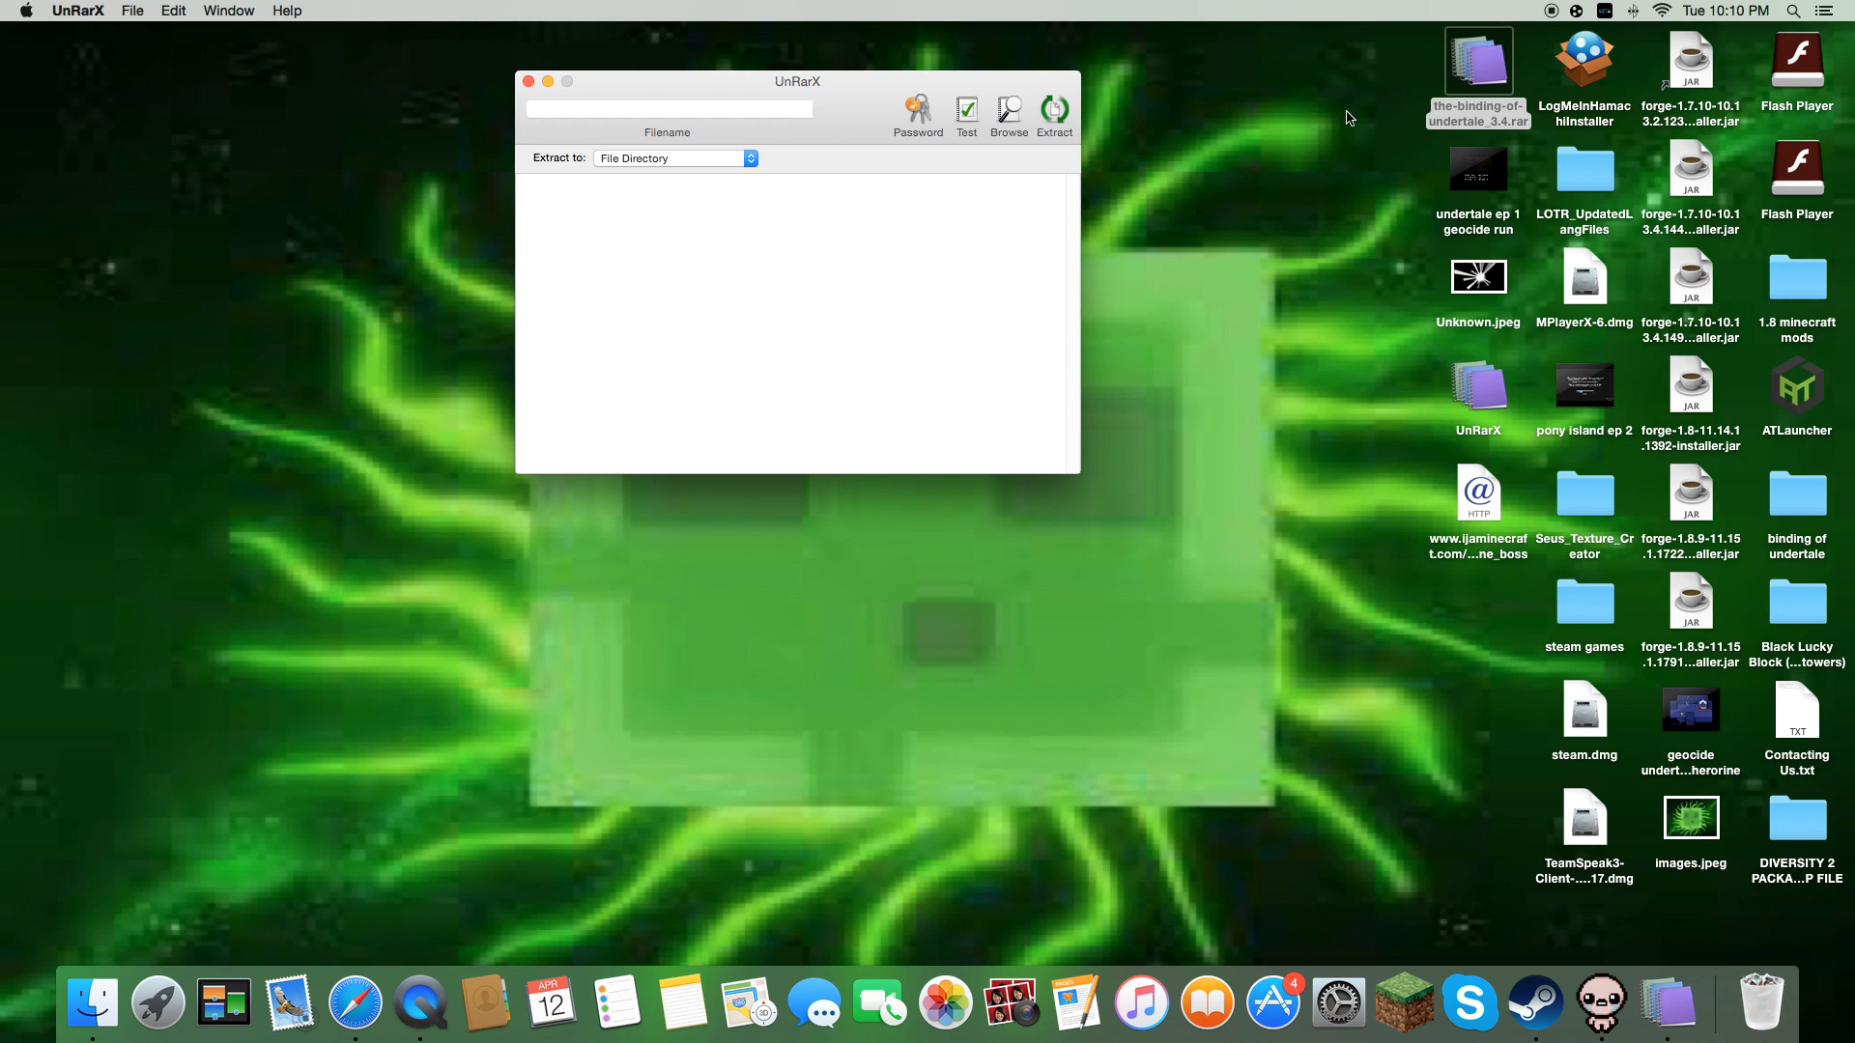
Extract the-binding-of-undertale_3.4.rar and pick the extracted Rebirth-version mod folder.
click(1052, 115)
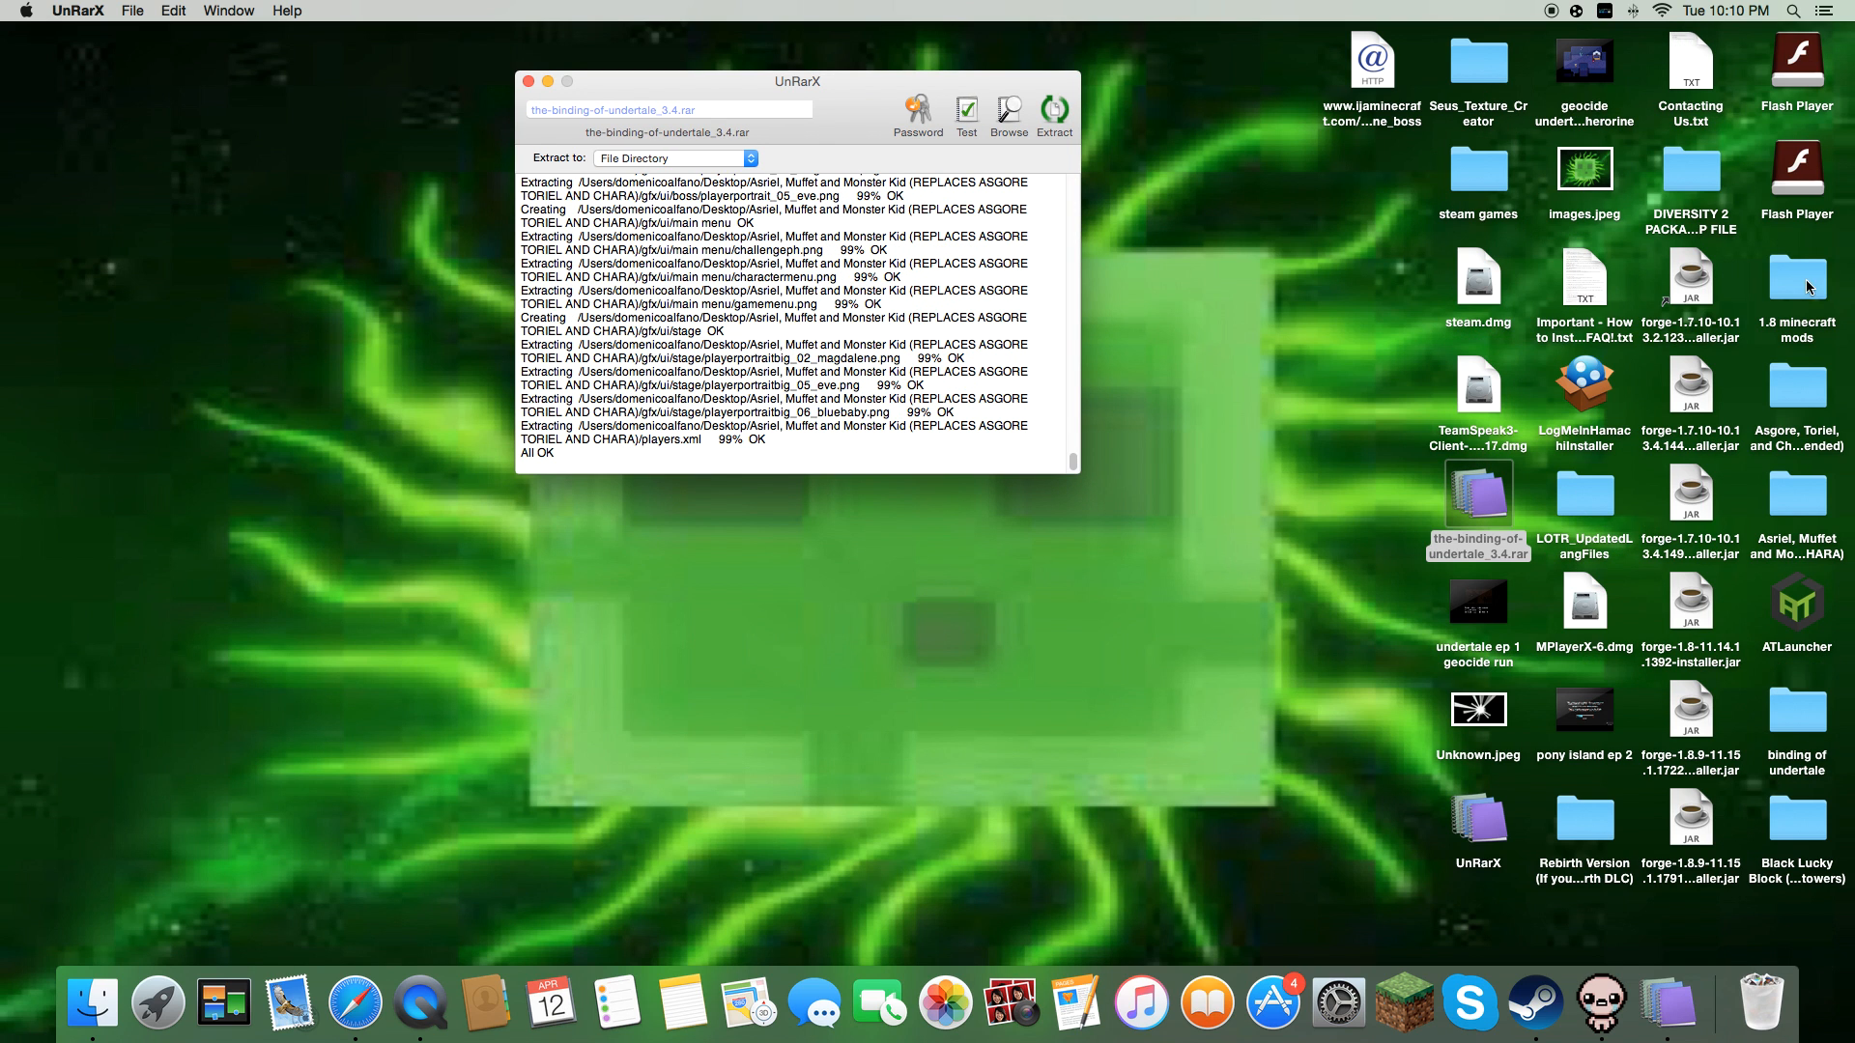
mouse_move(1812, 407)
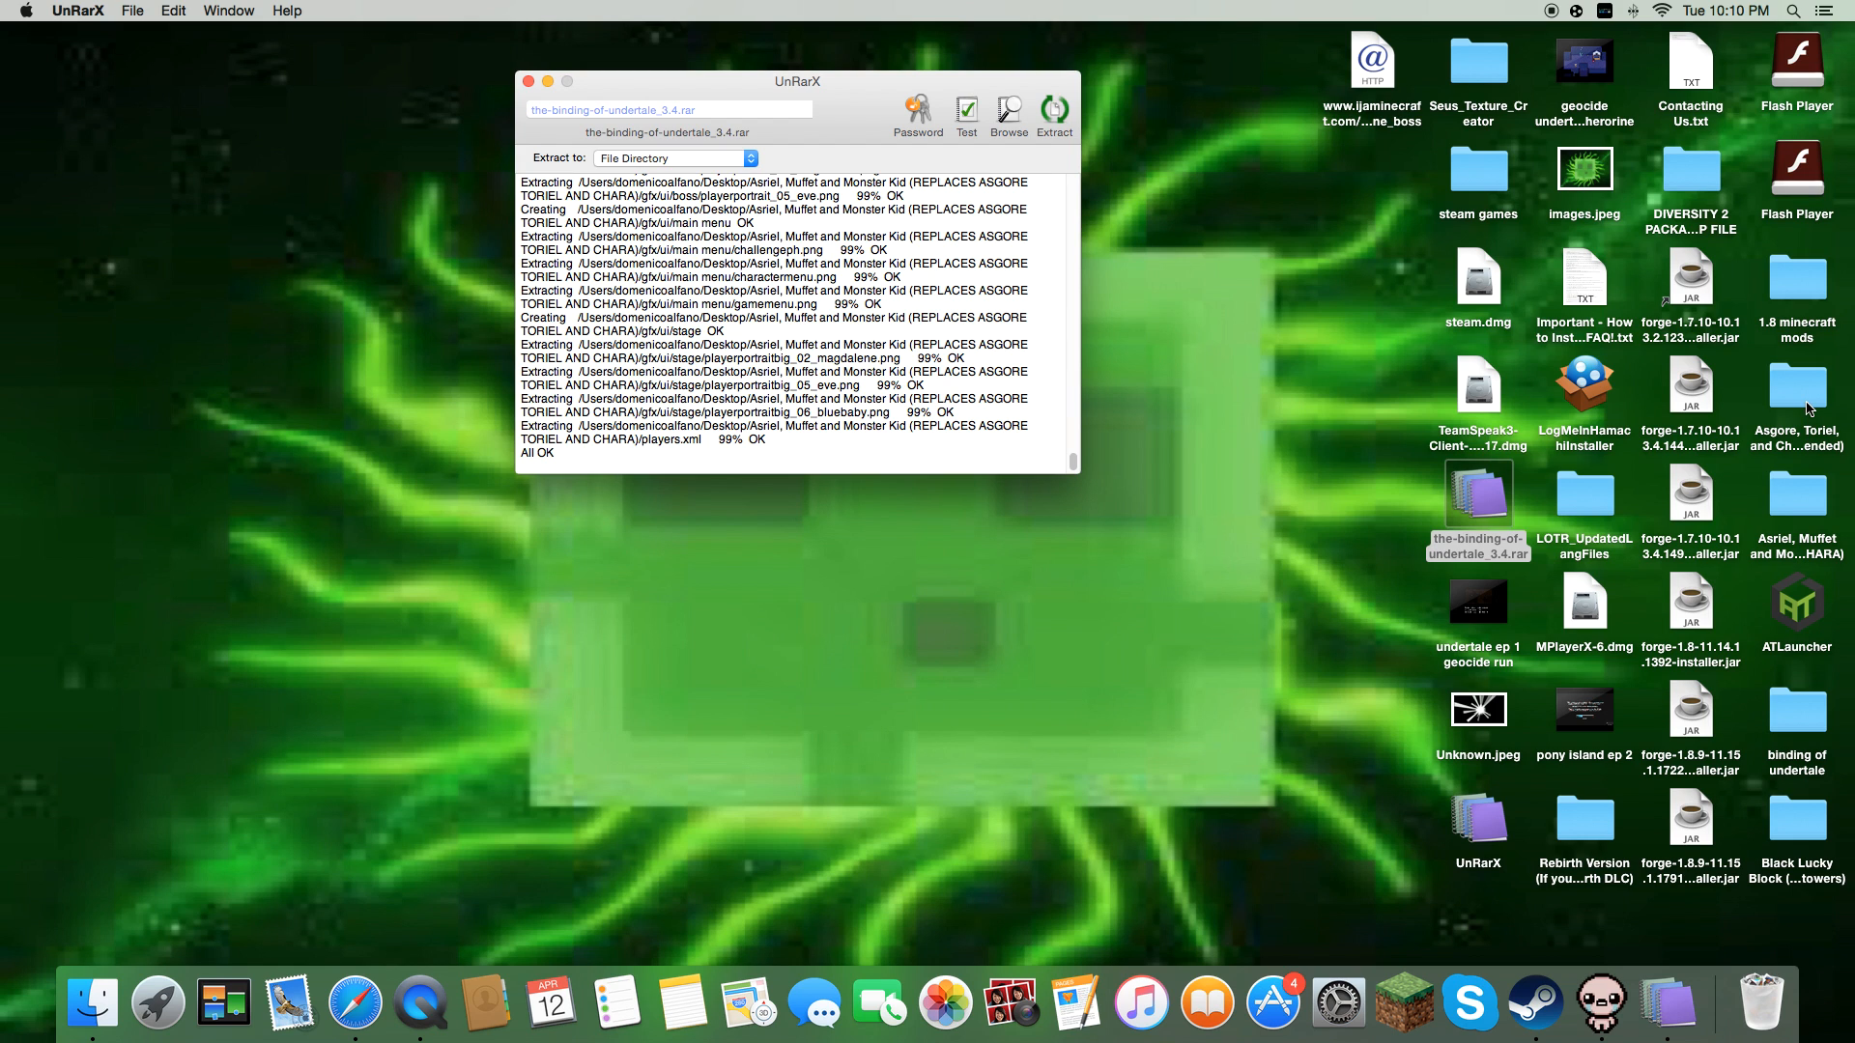
click(1797, 389)
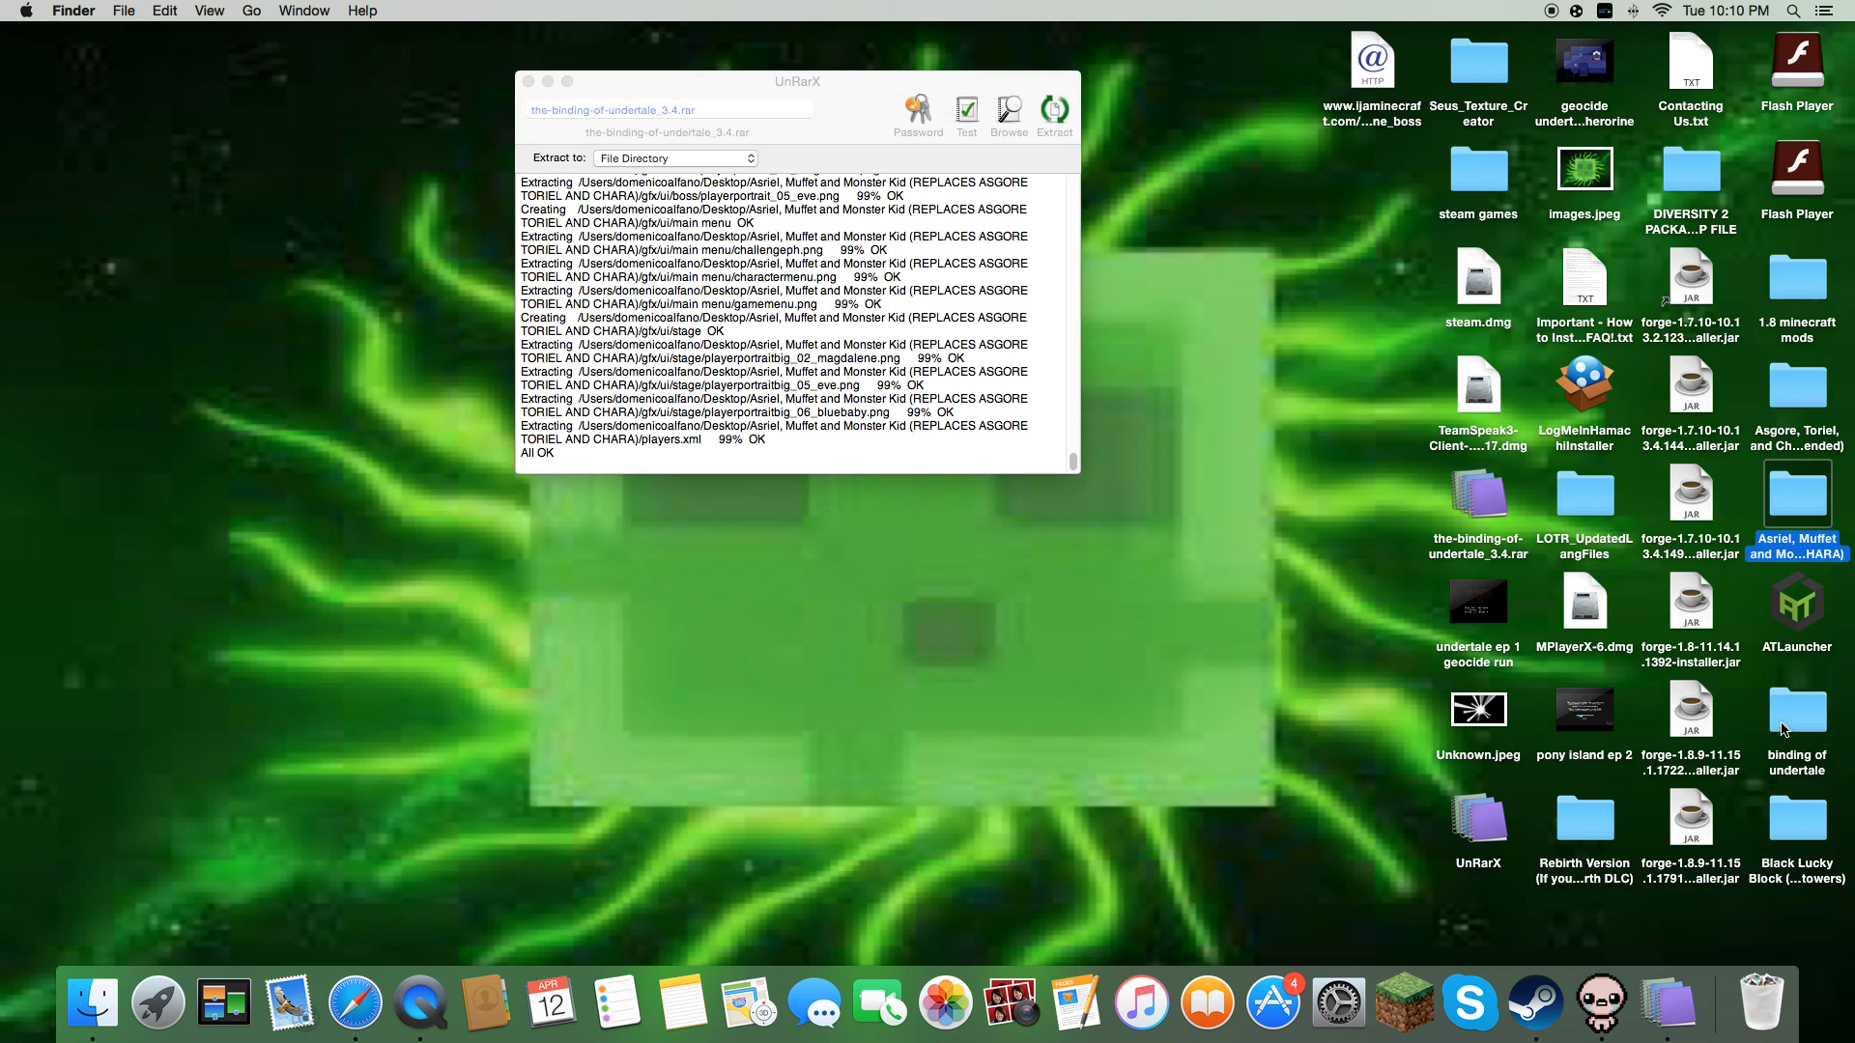
click(1582, 817)
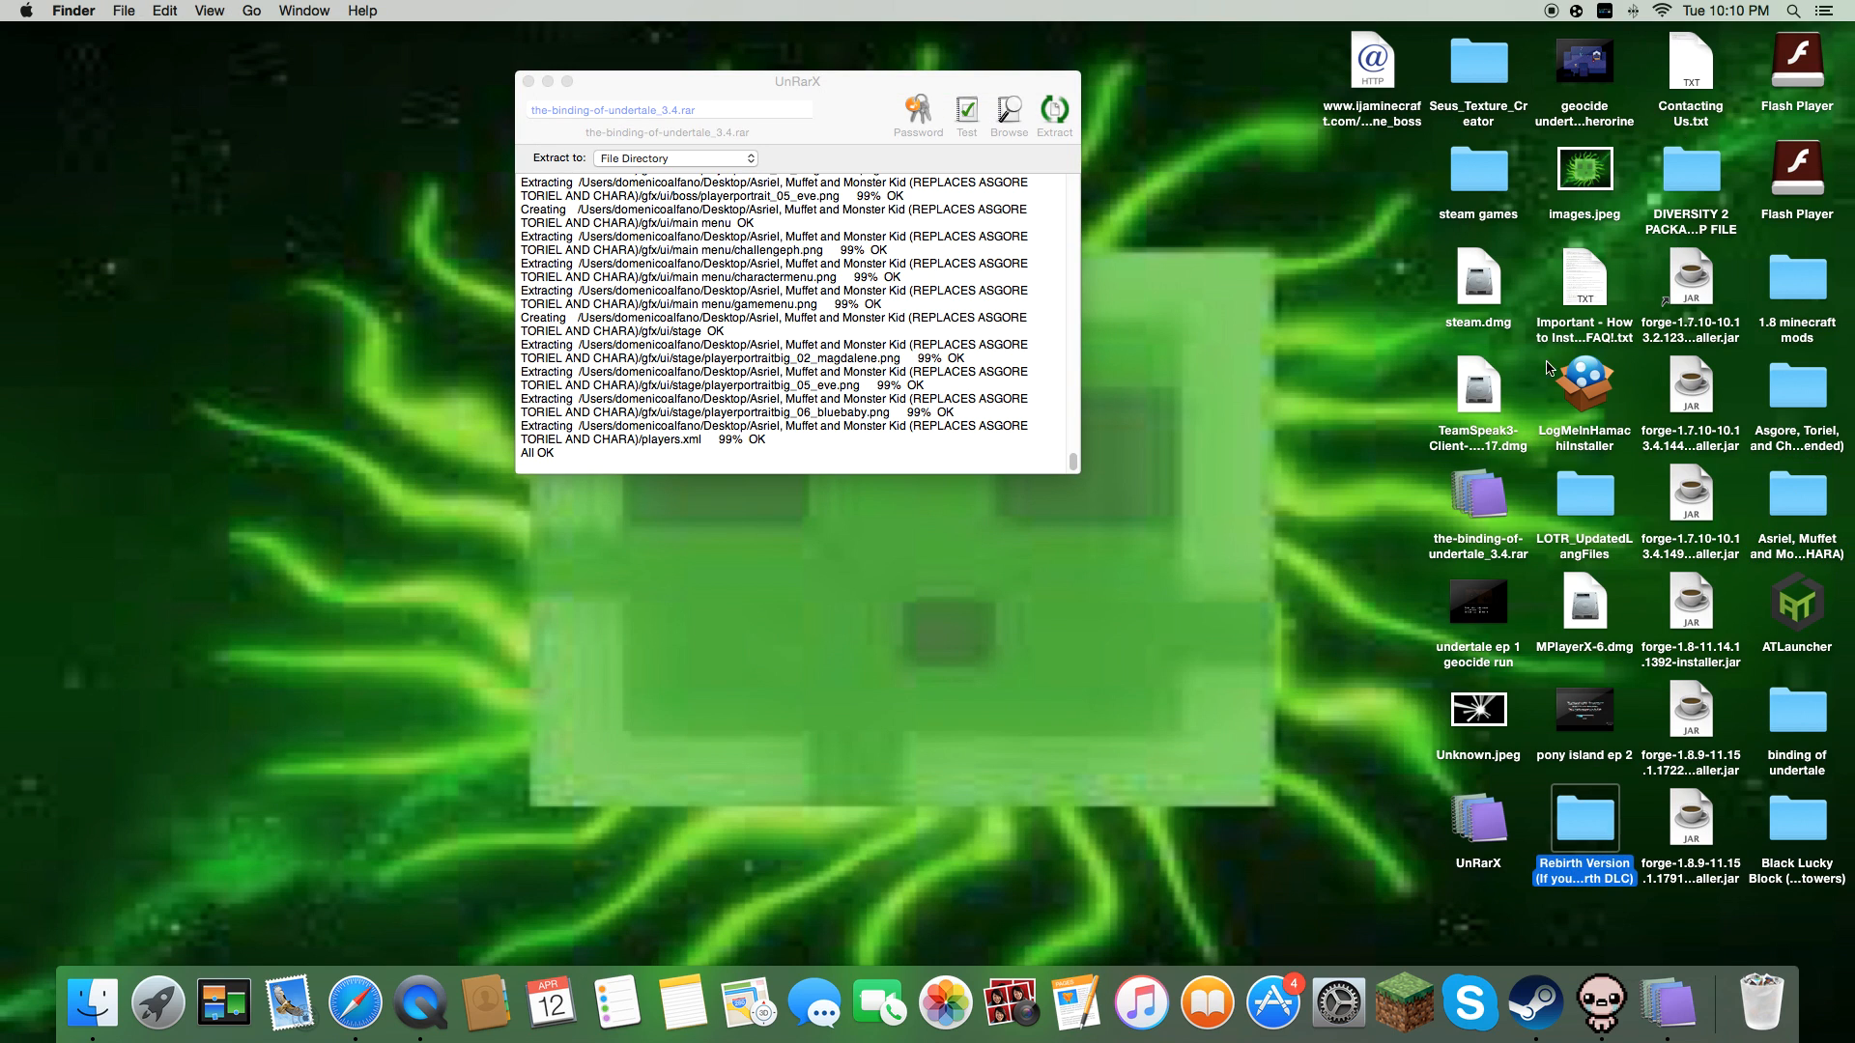
mouse_move(1718, 840)
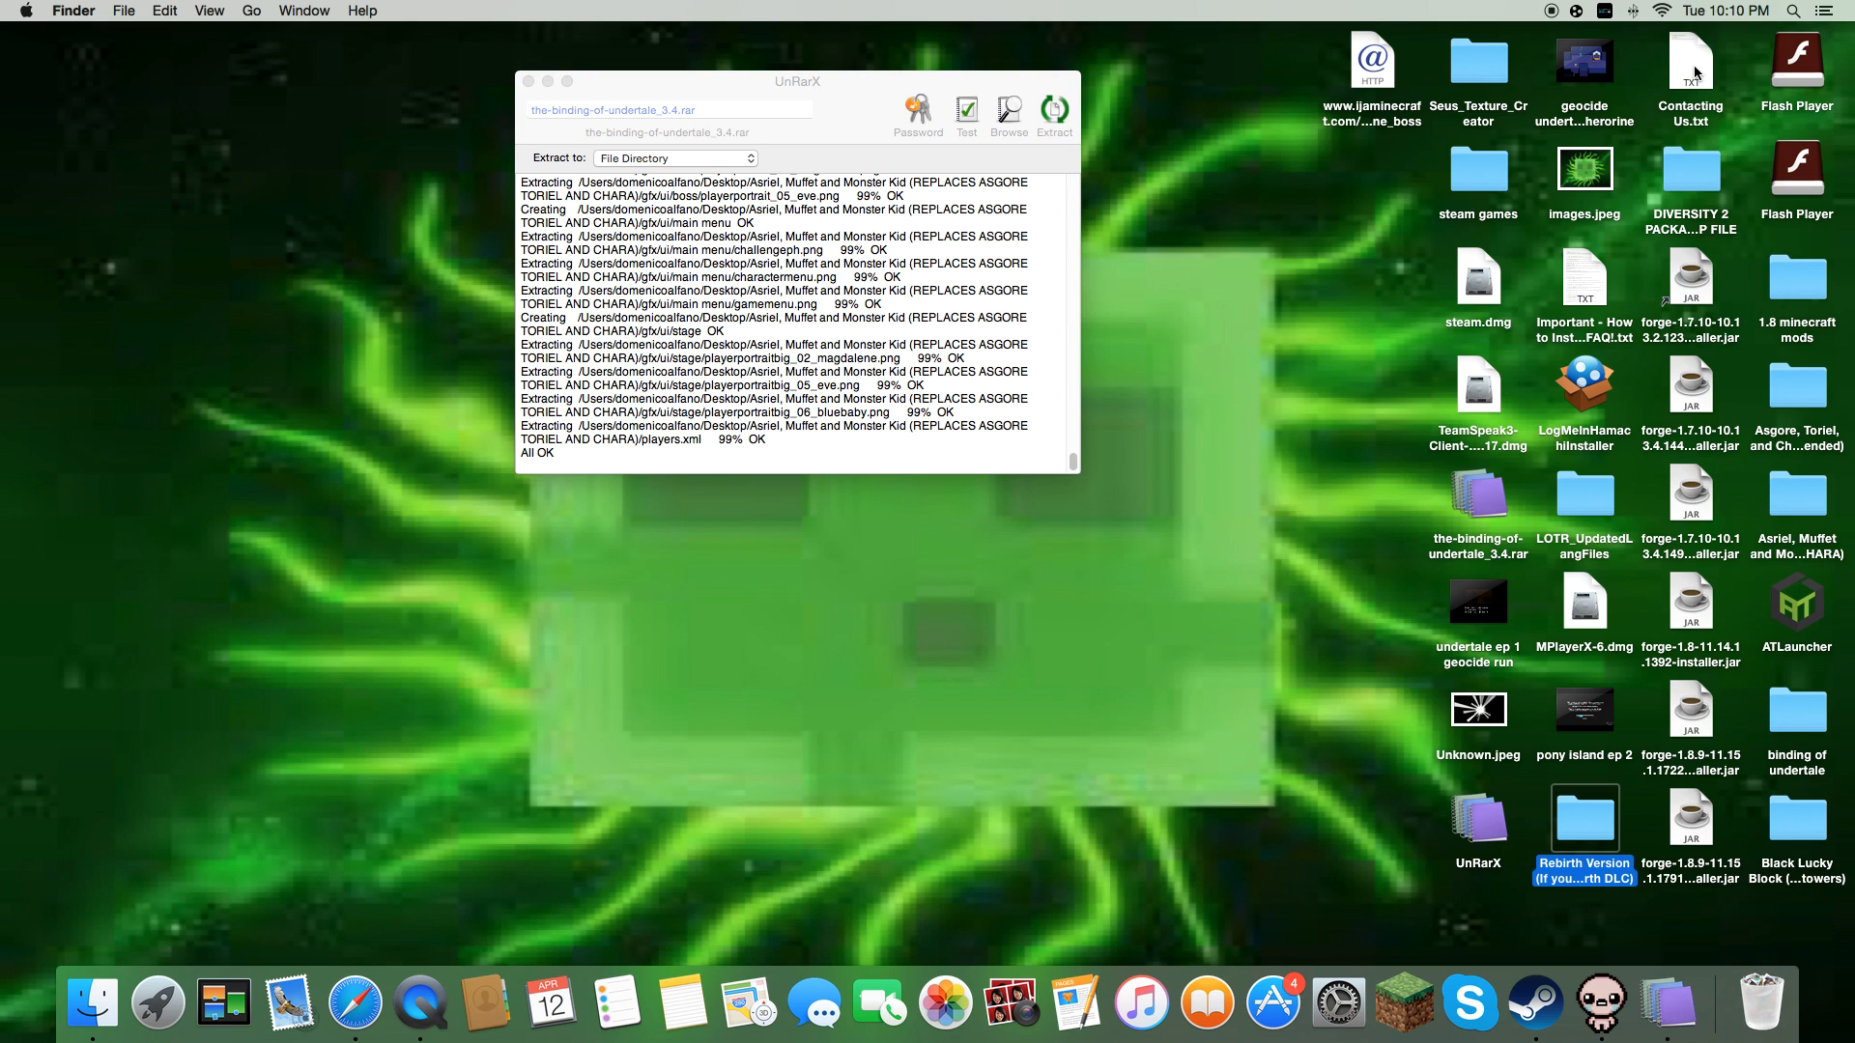
mouse_move(1699, 102)
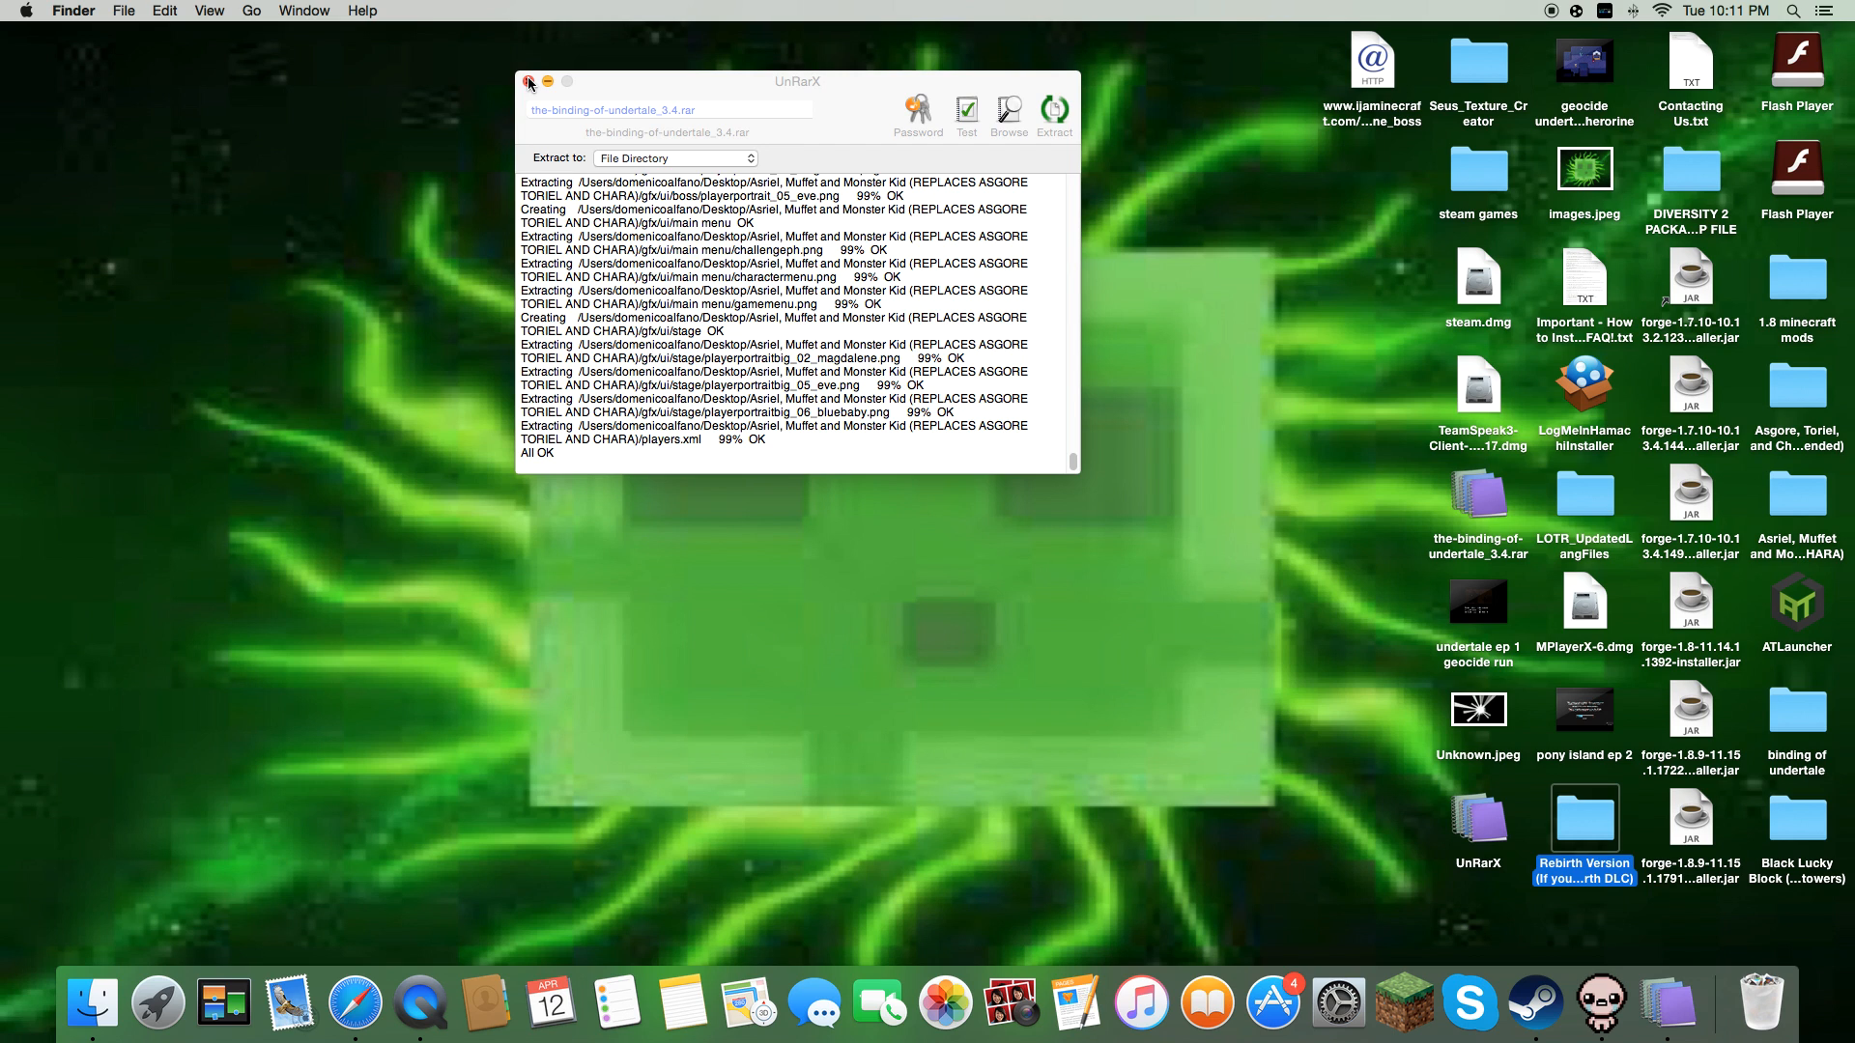
Close UnRarX and go to ~/Library's Steam folder in a new Finder window.
click(531, 82)
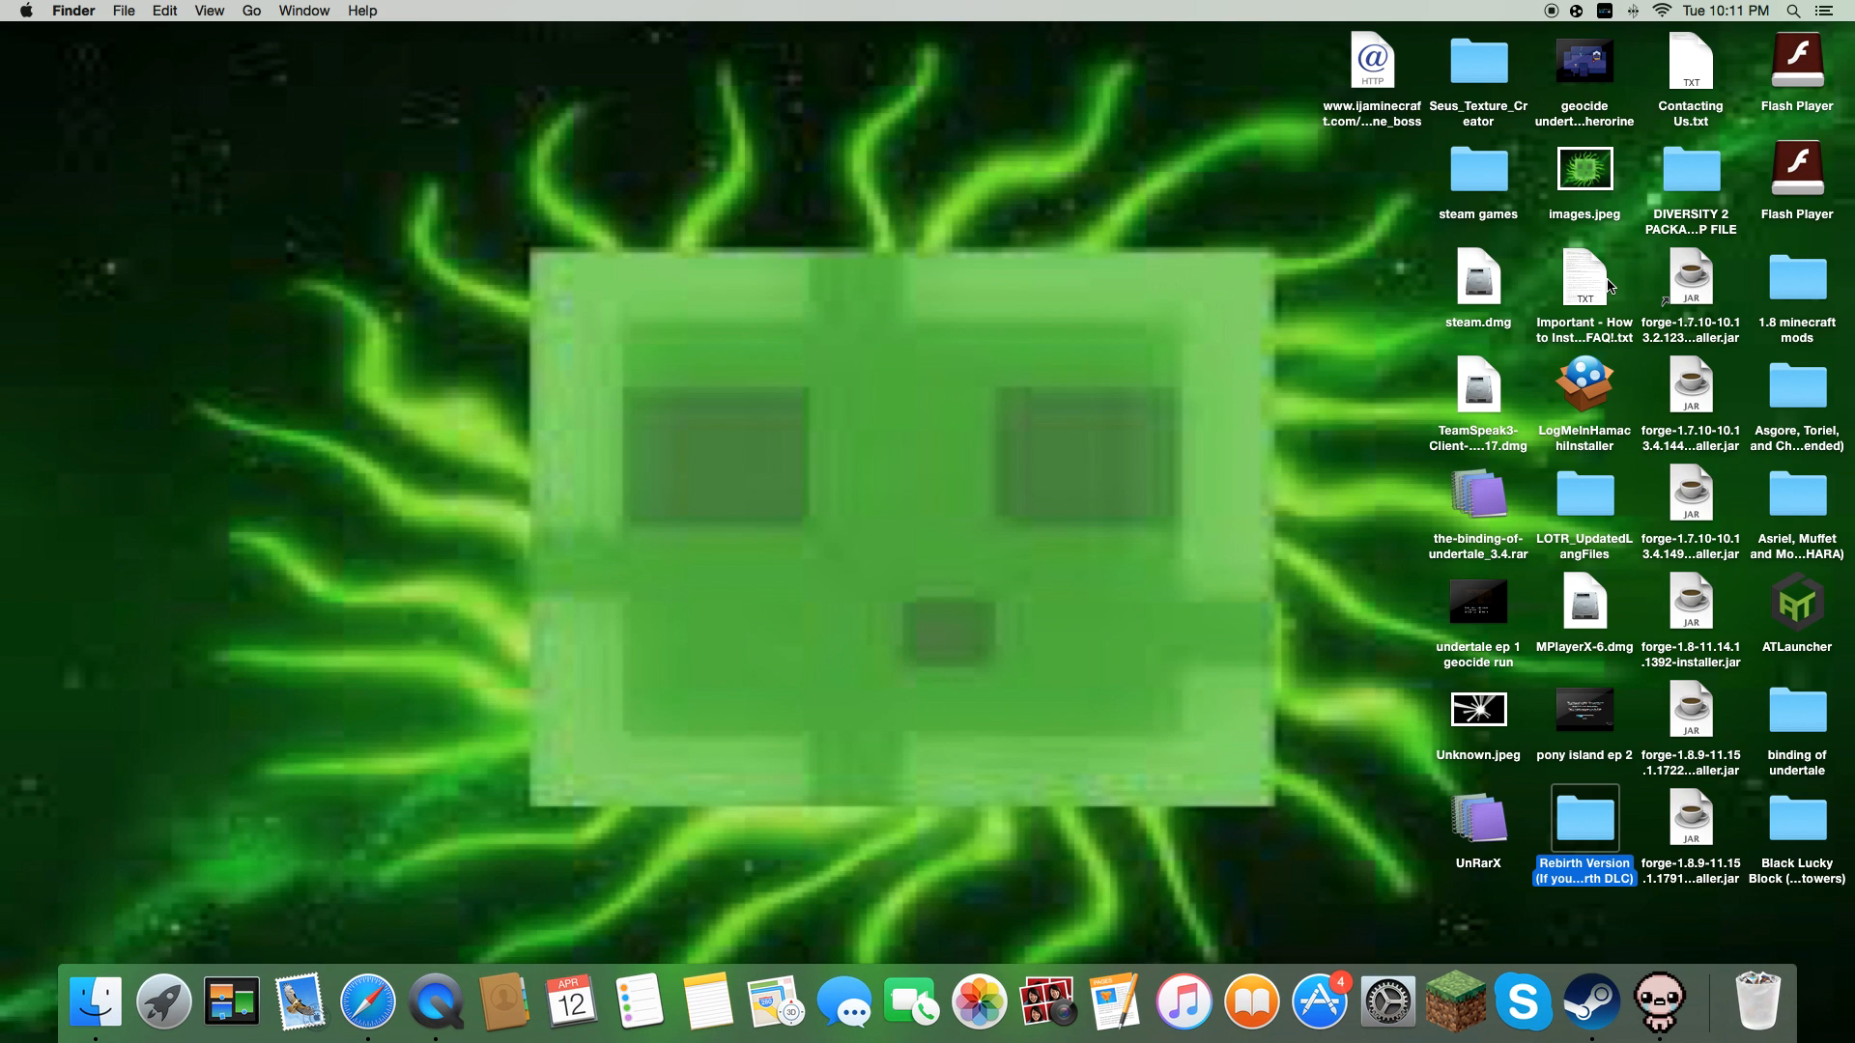
mouse_move(1583, 306)
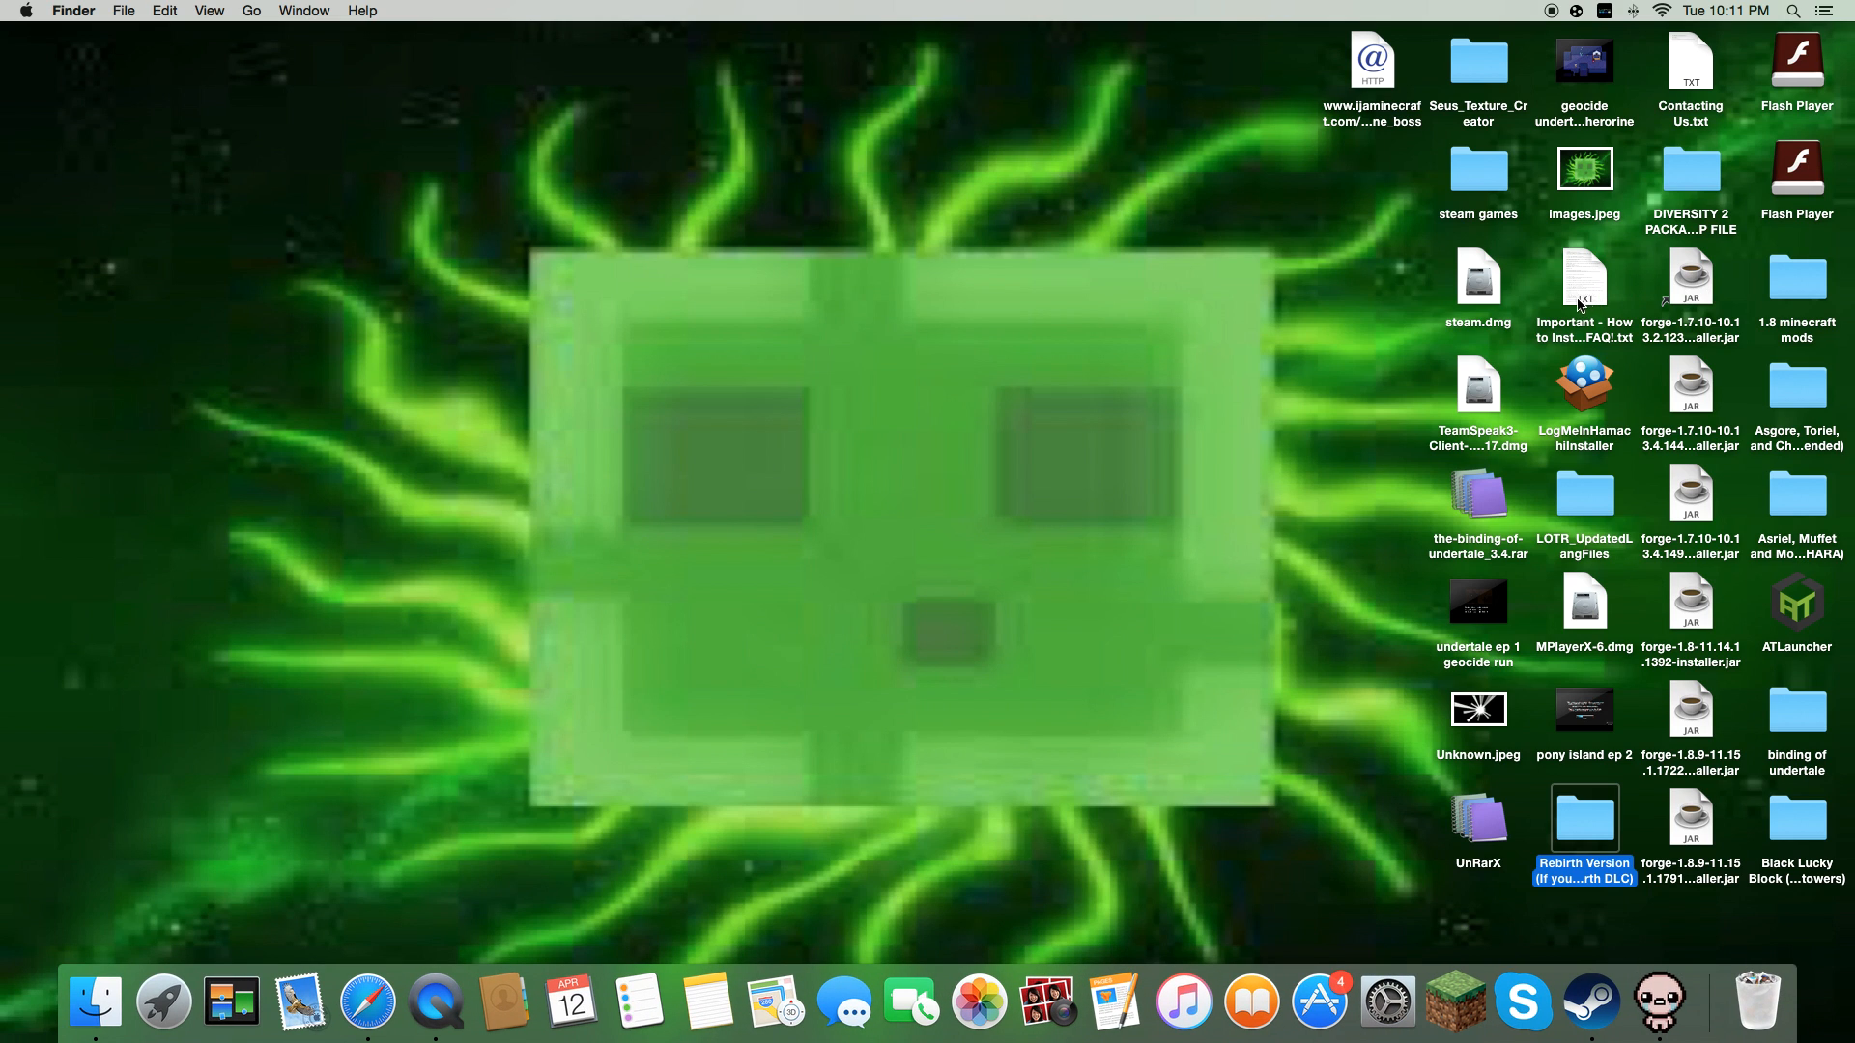
mouse_move(1563, 368)
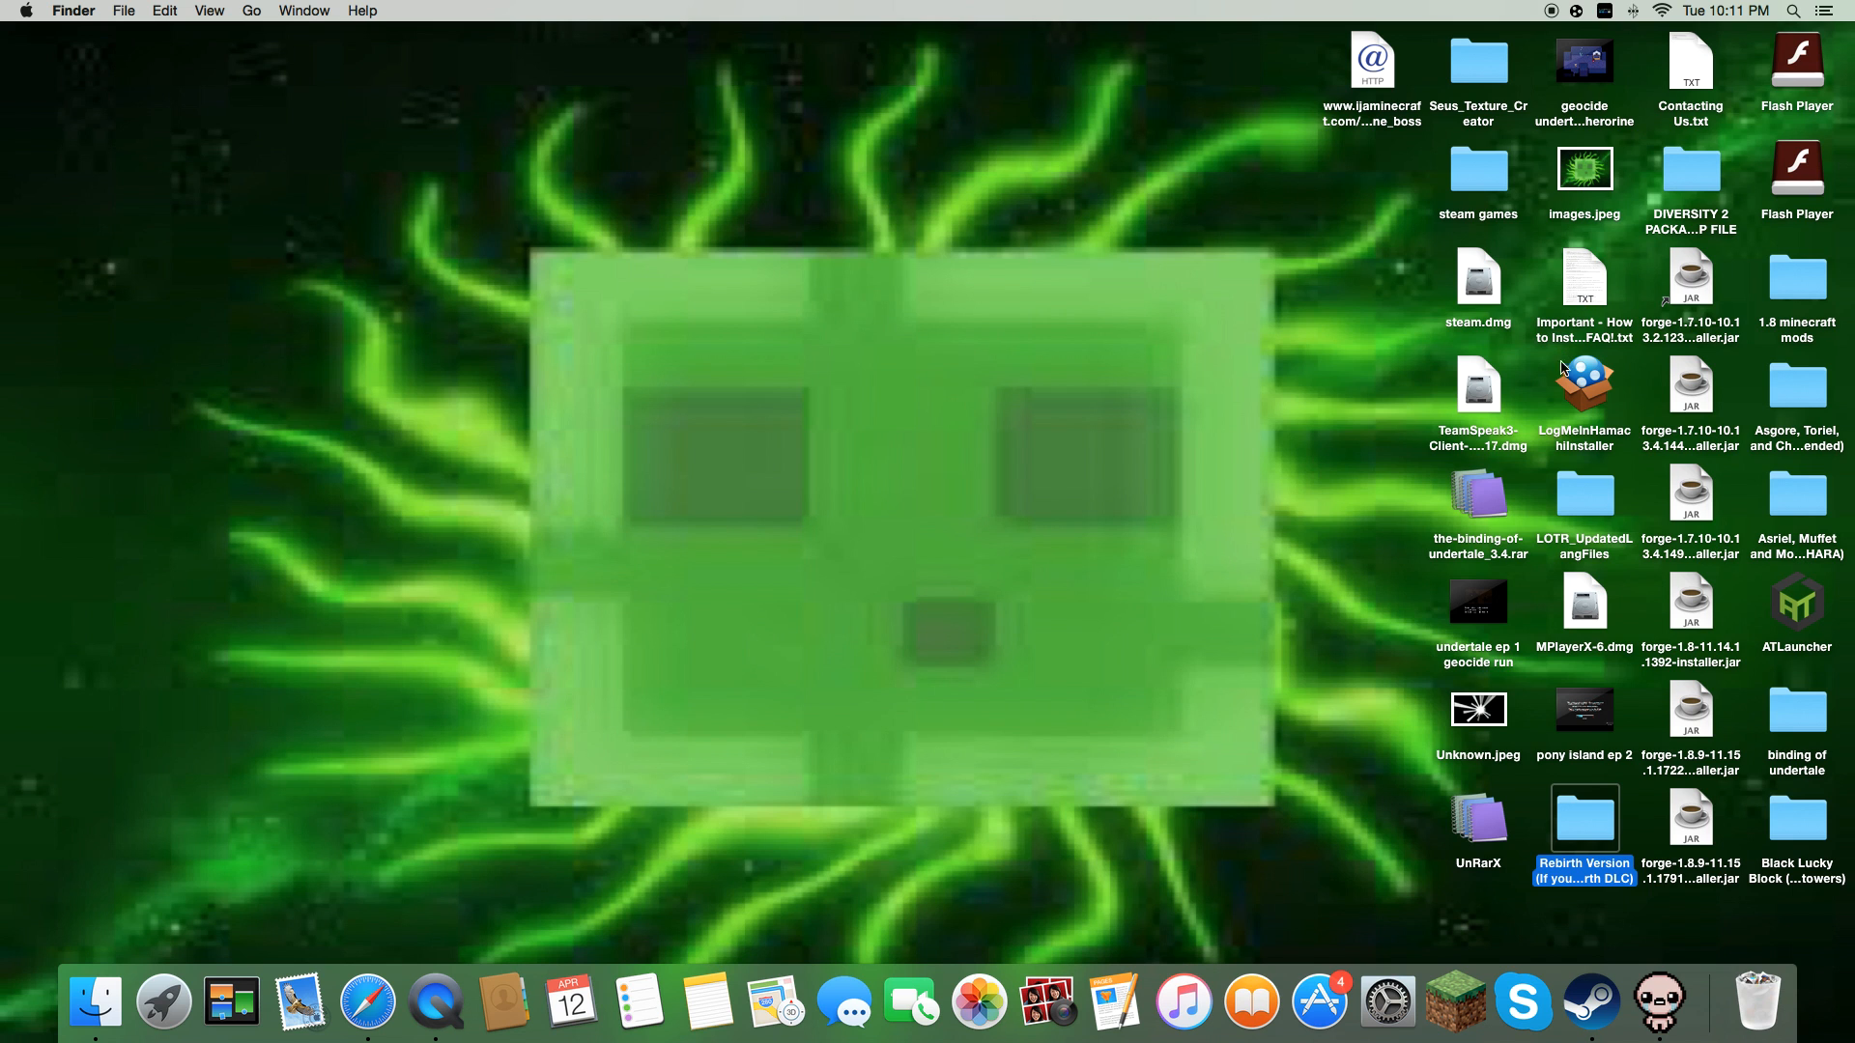
mouse_move(77, 970)
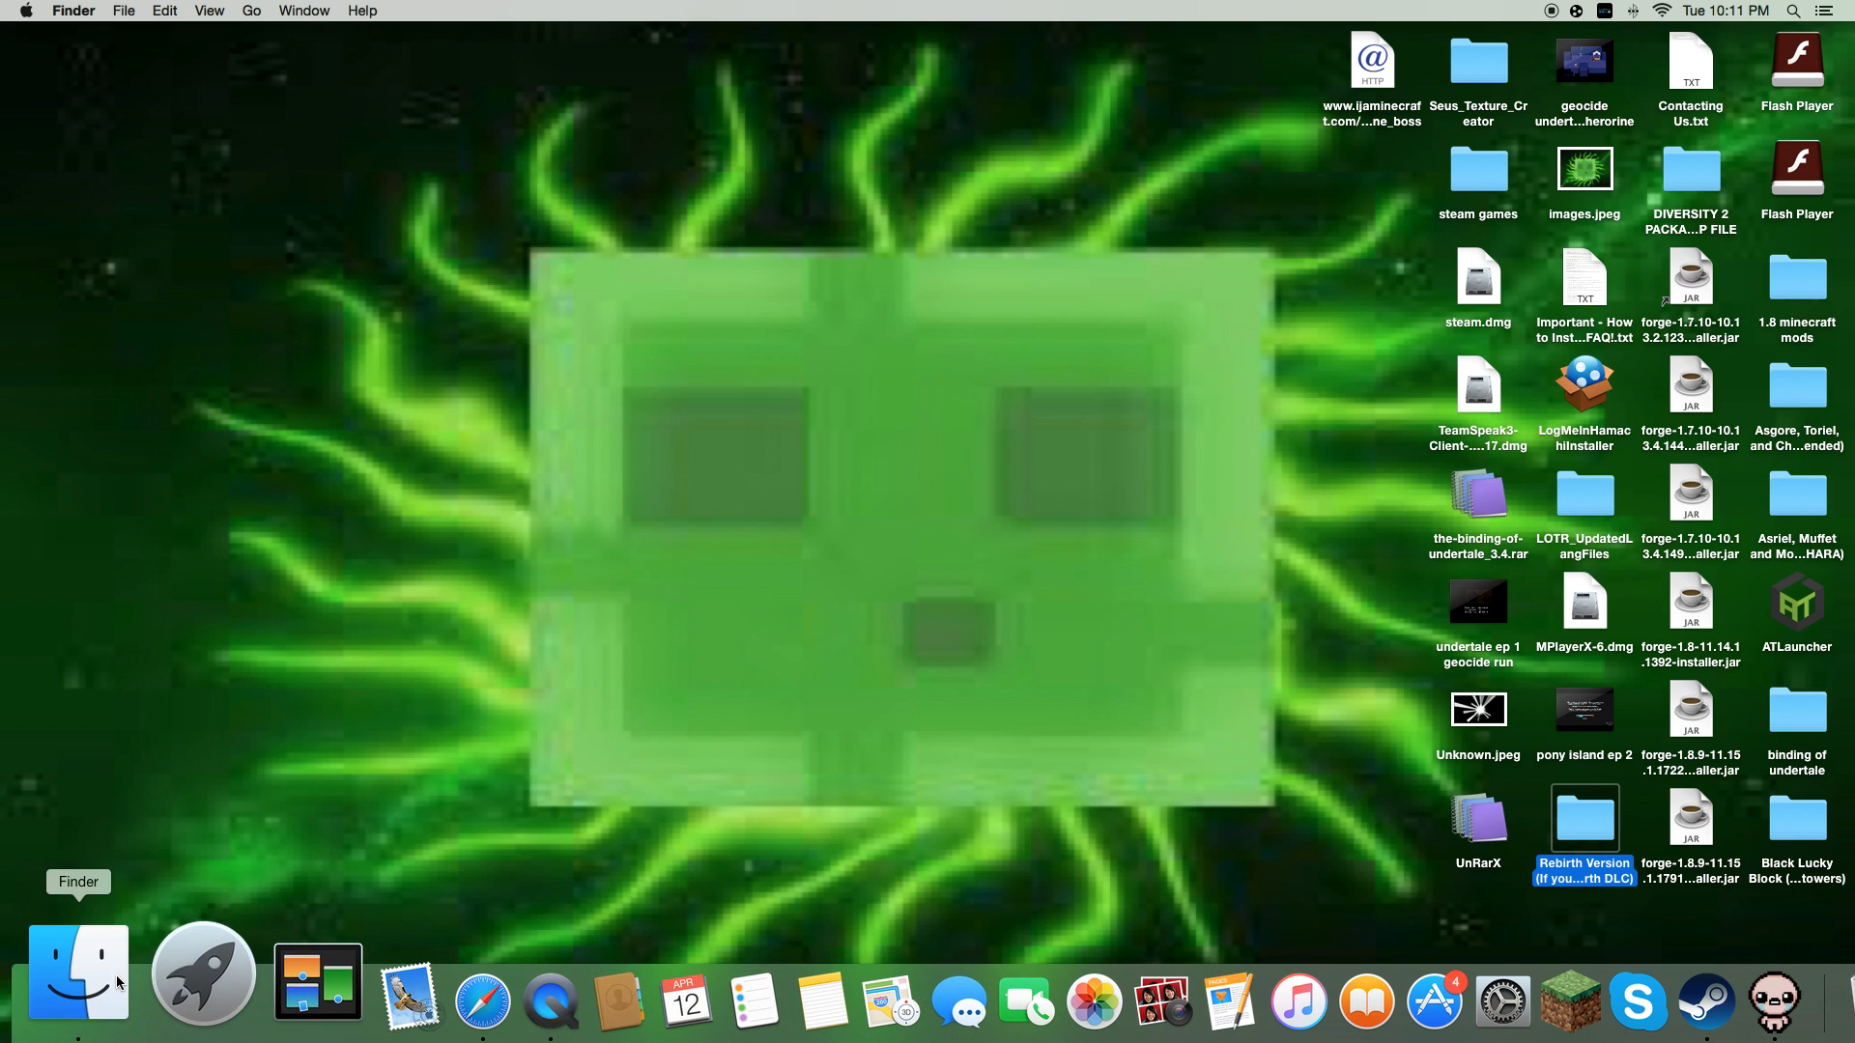
click(75, 973)
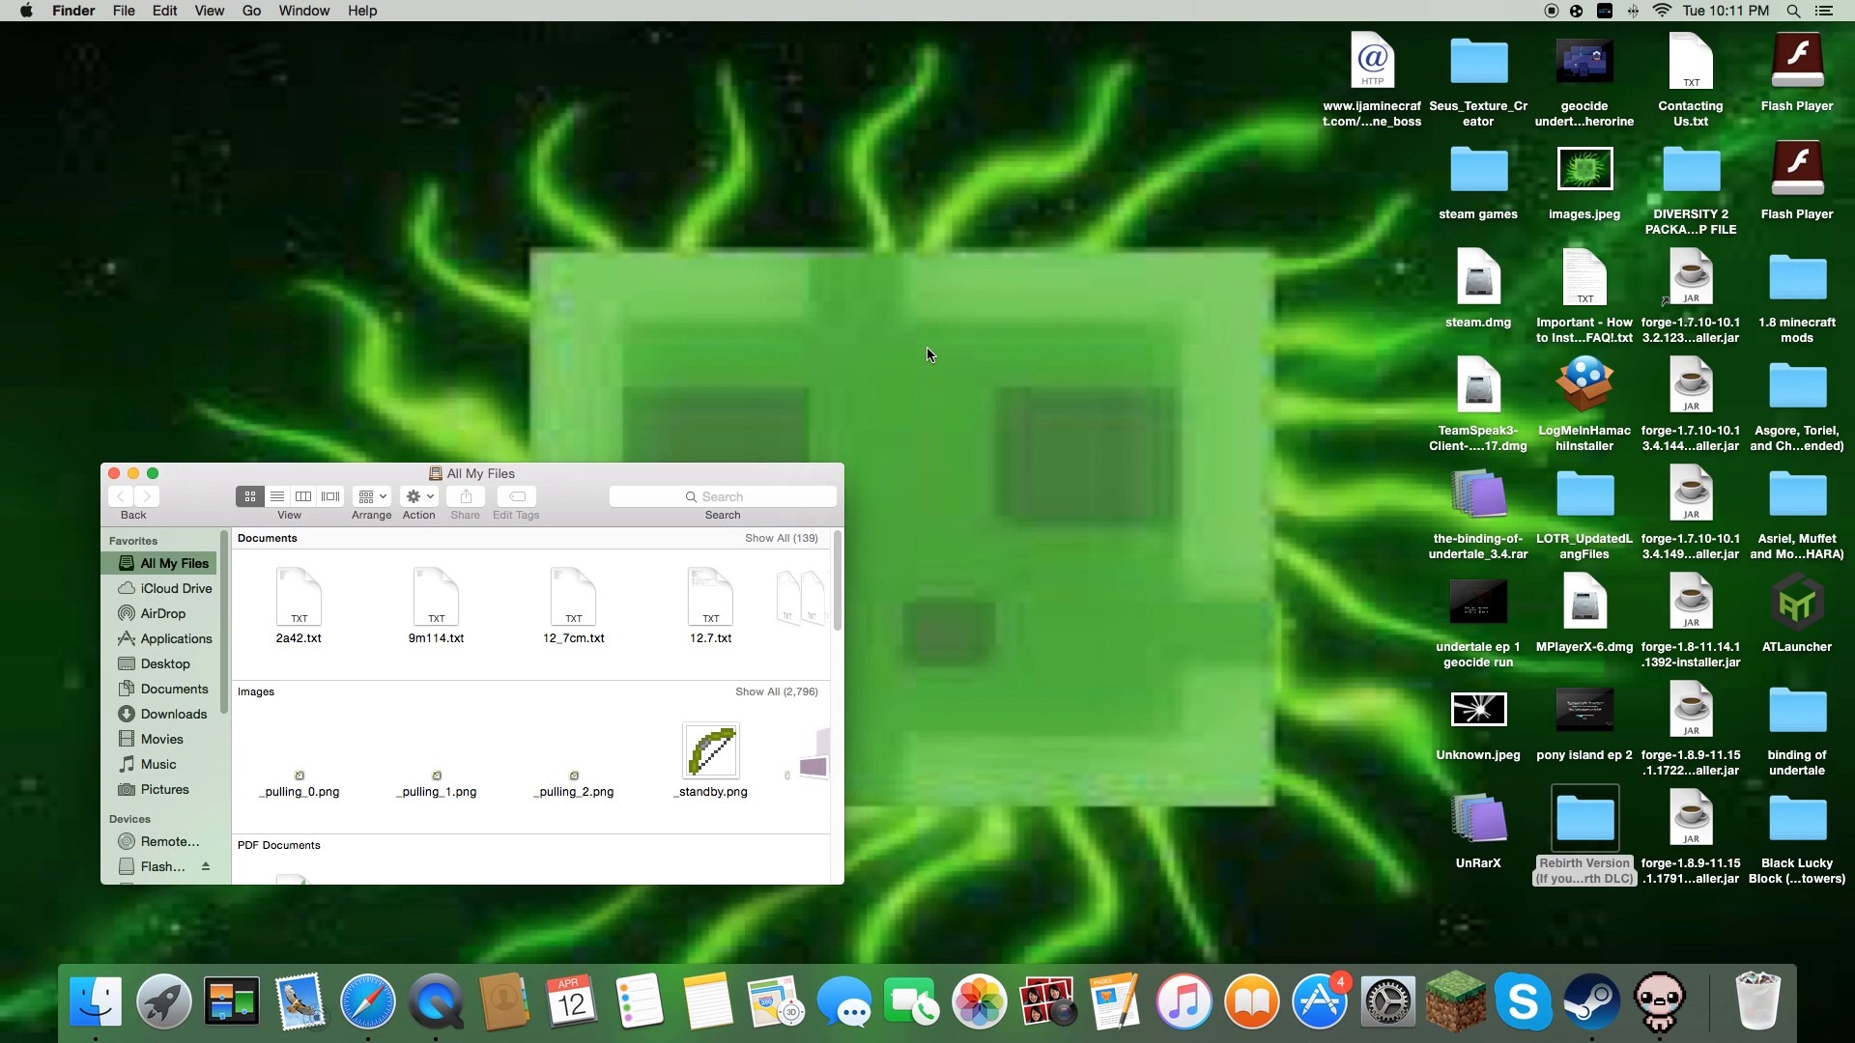
key(cmd+shift+g)
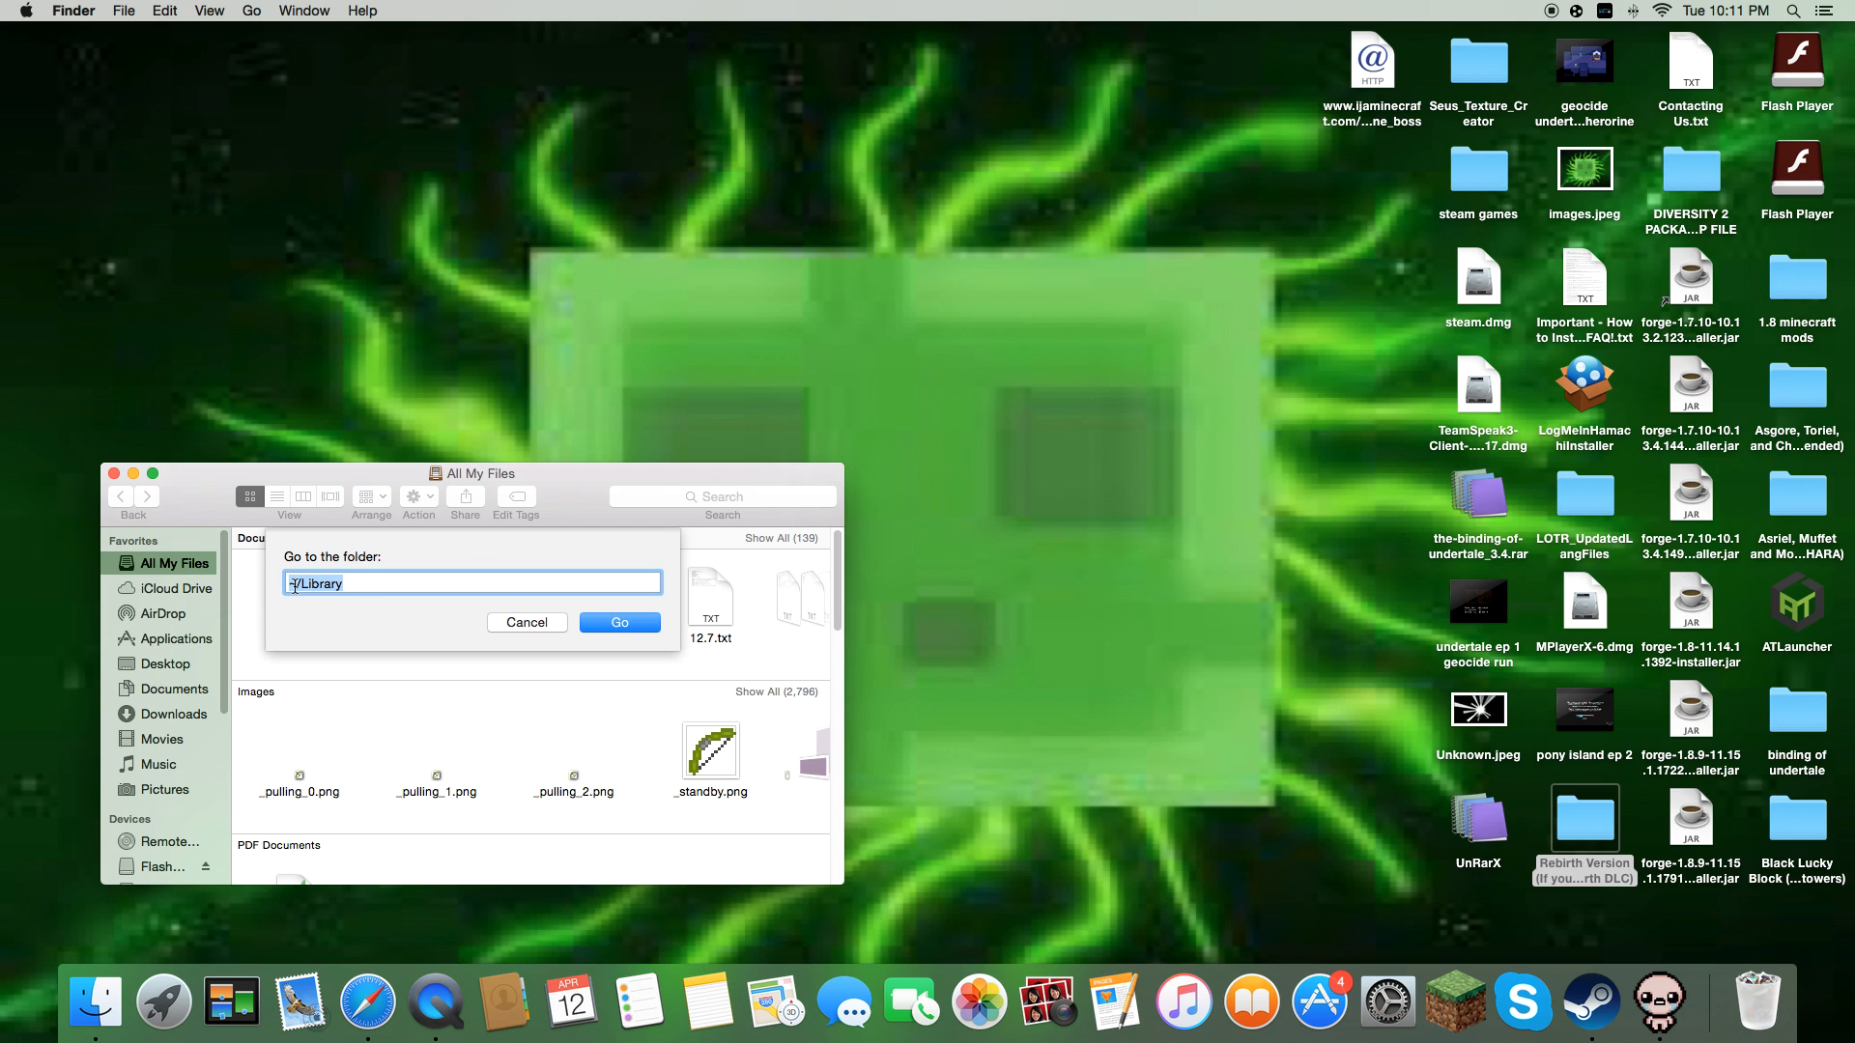
mouse_move(417, 561)
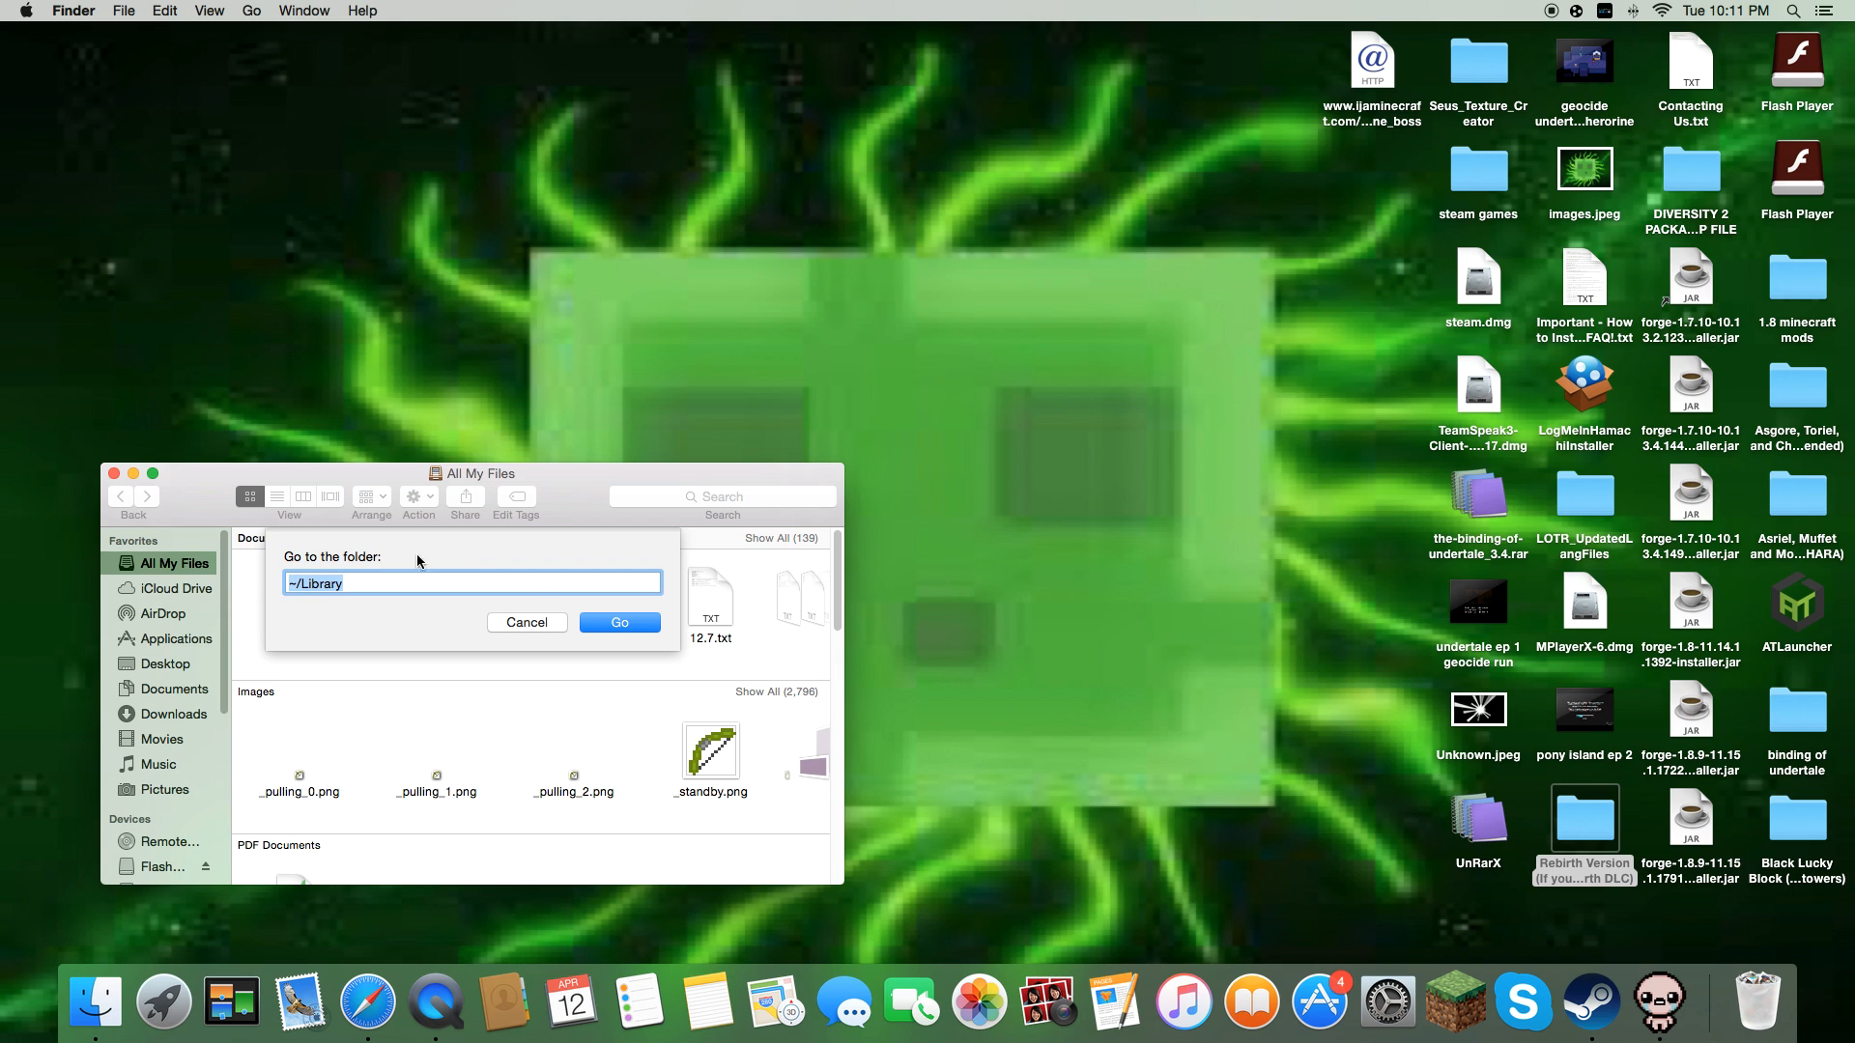
click(618, 623)
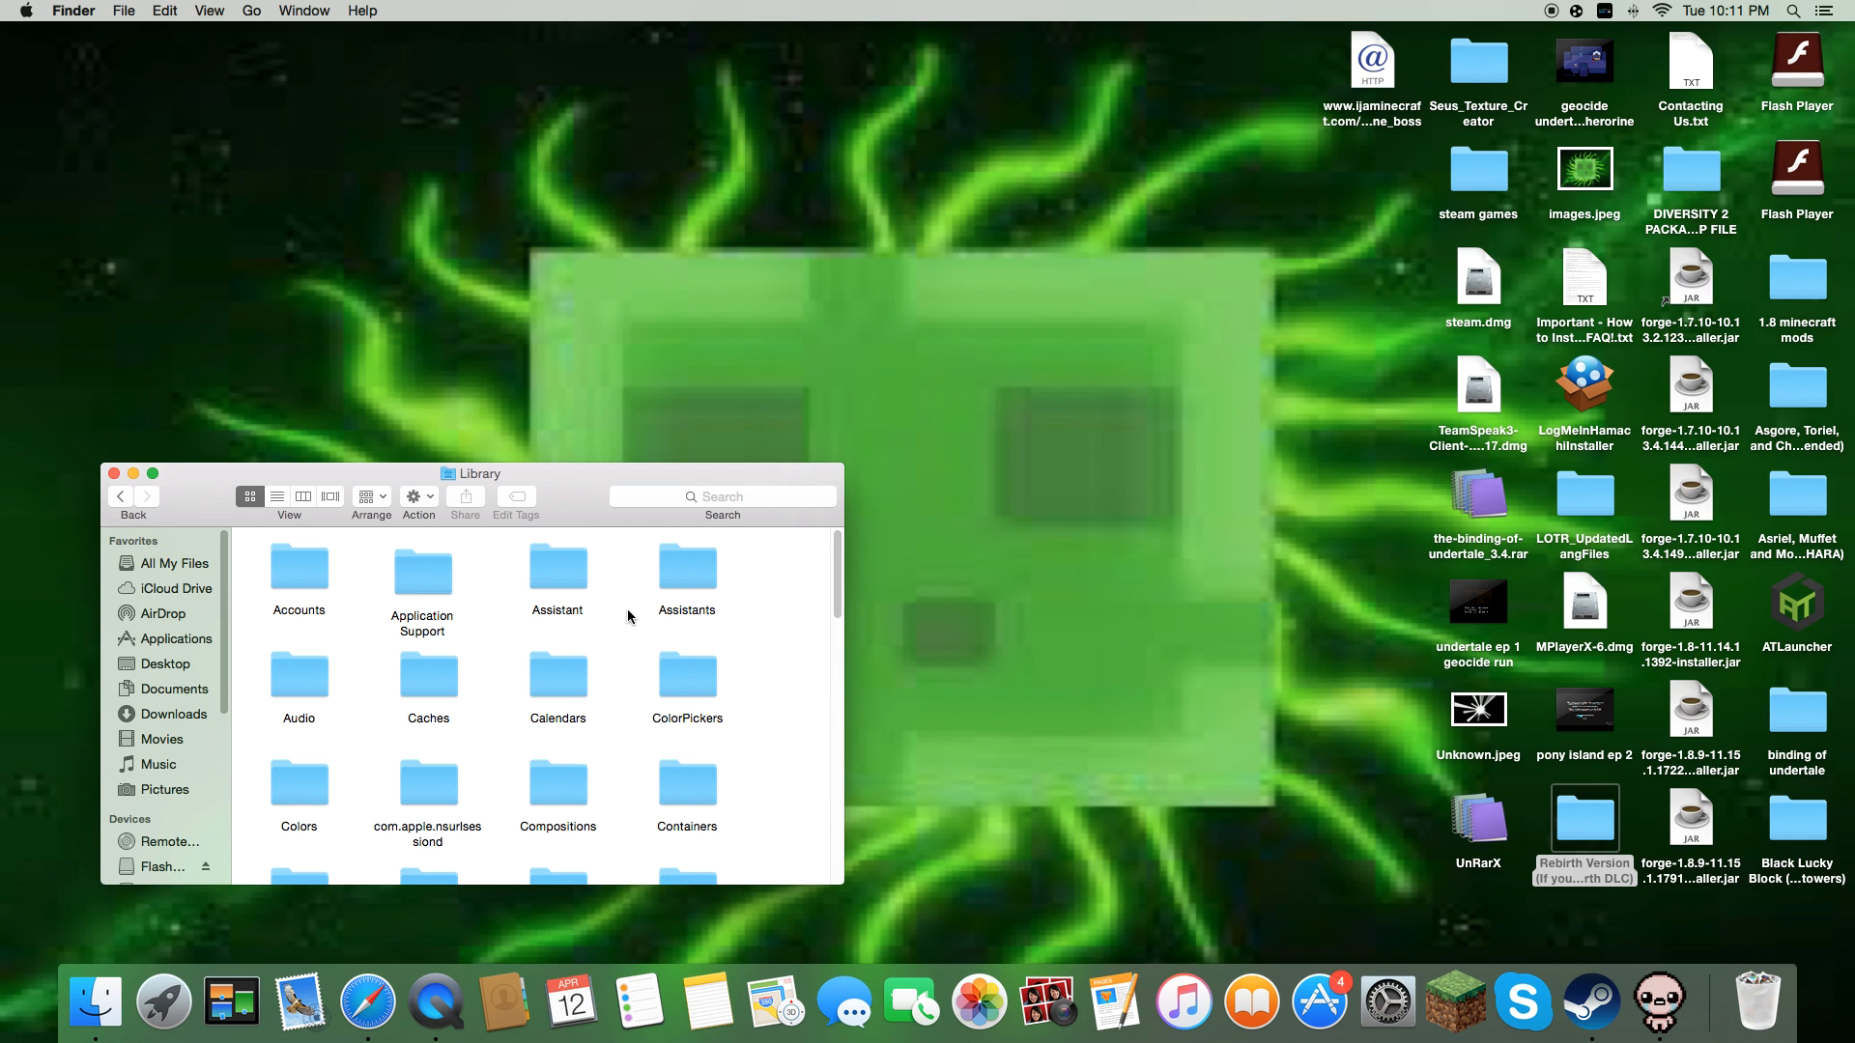
double_click(420, 569)
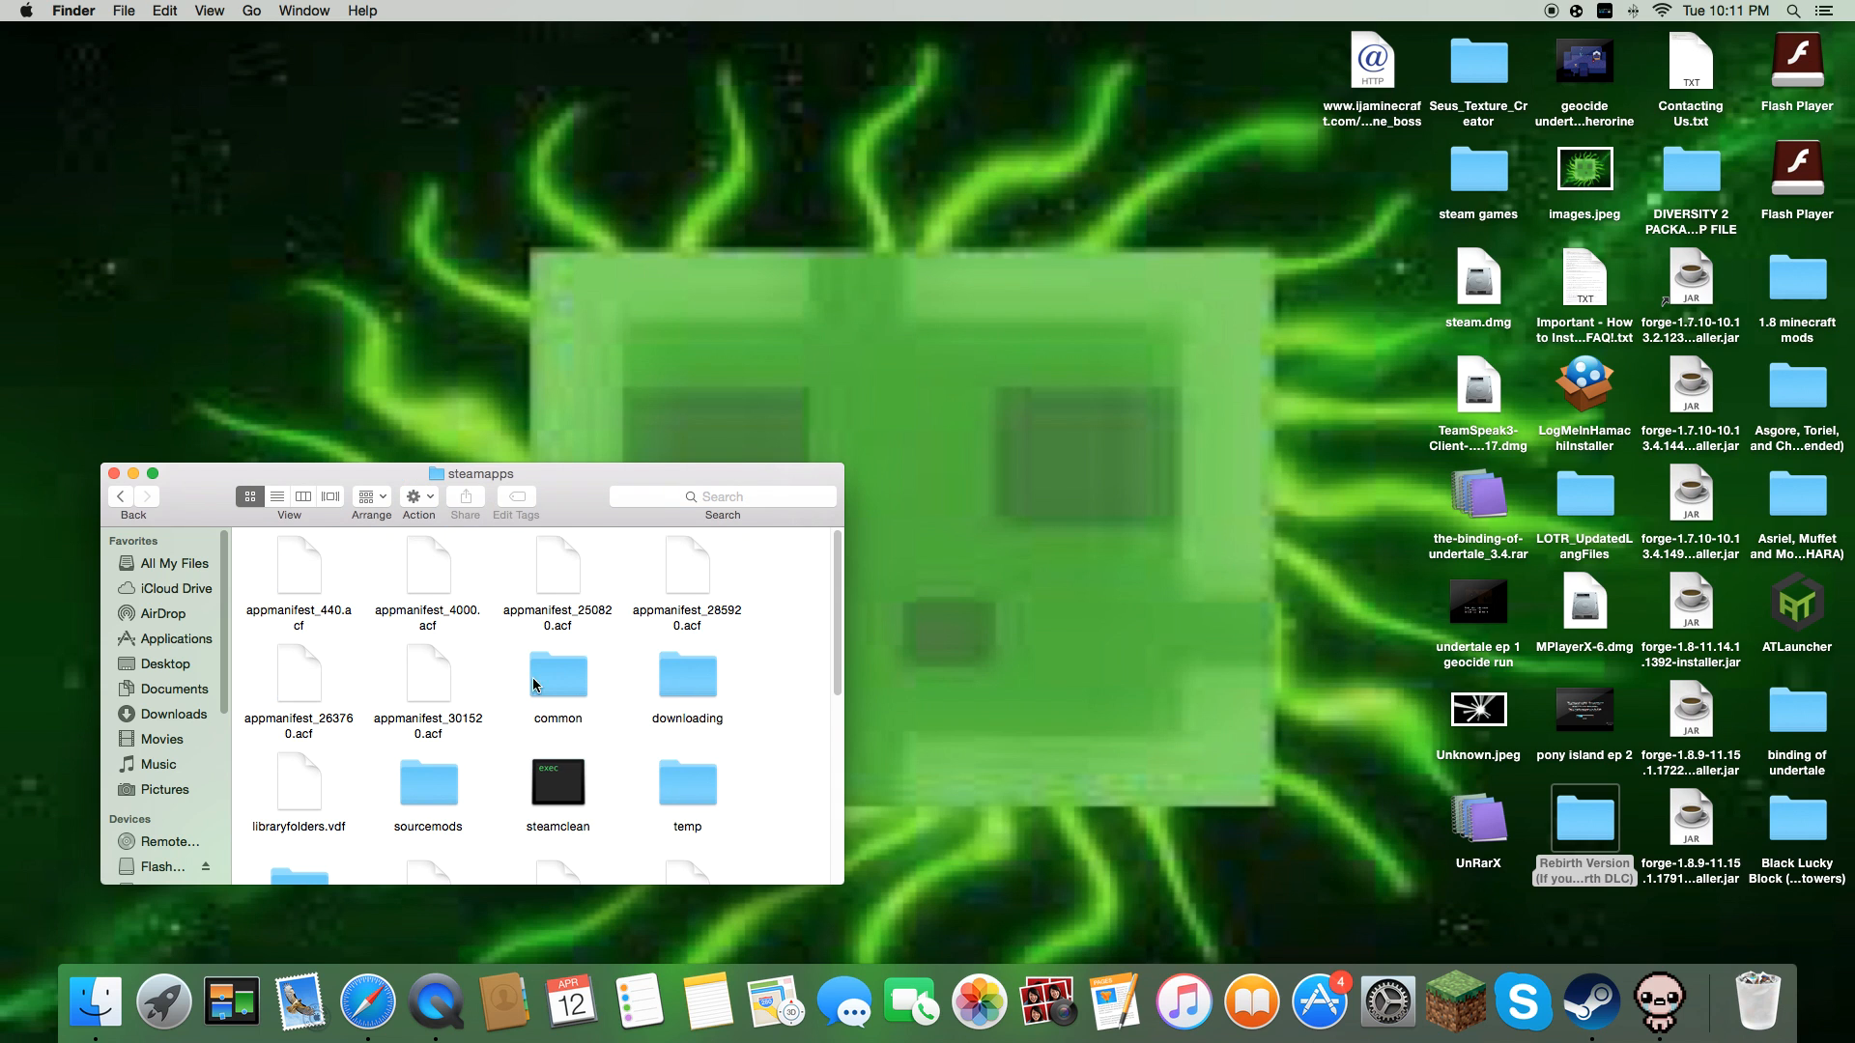
Open The Binding of Isaac Rebirth package contents down to Contents/Resources/resources.
double_click(557, 675)
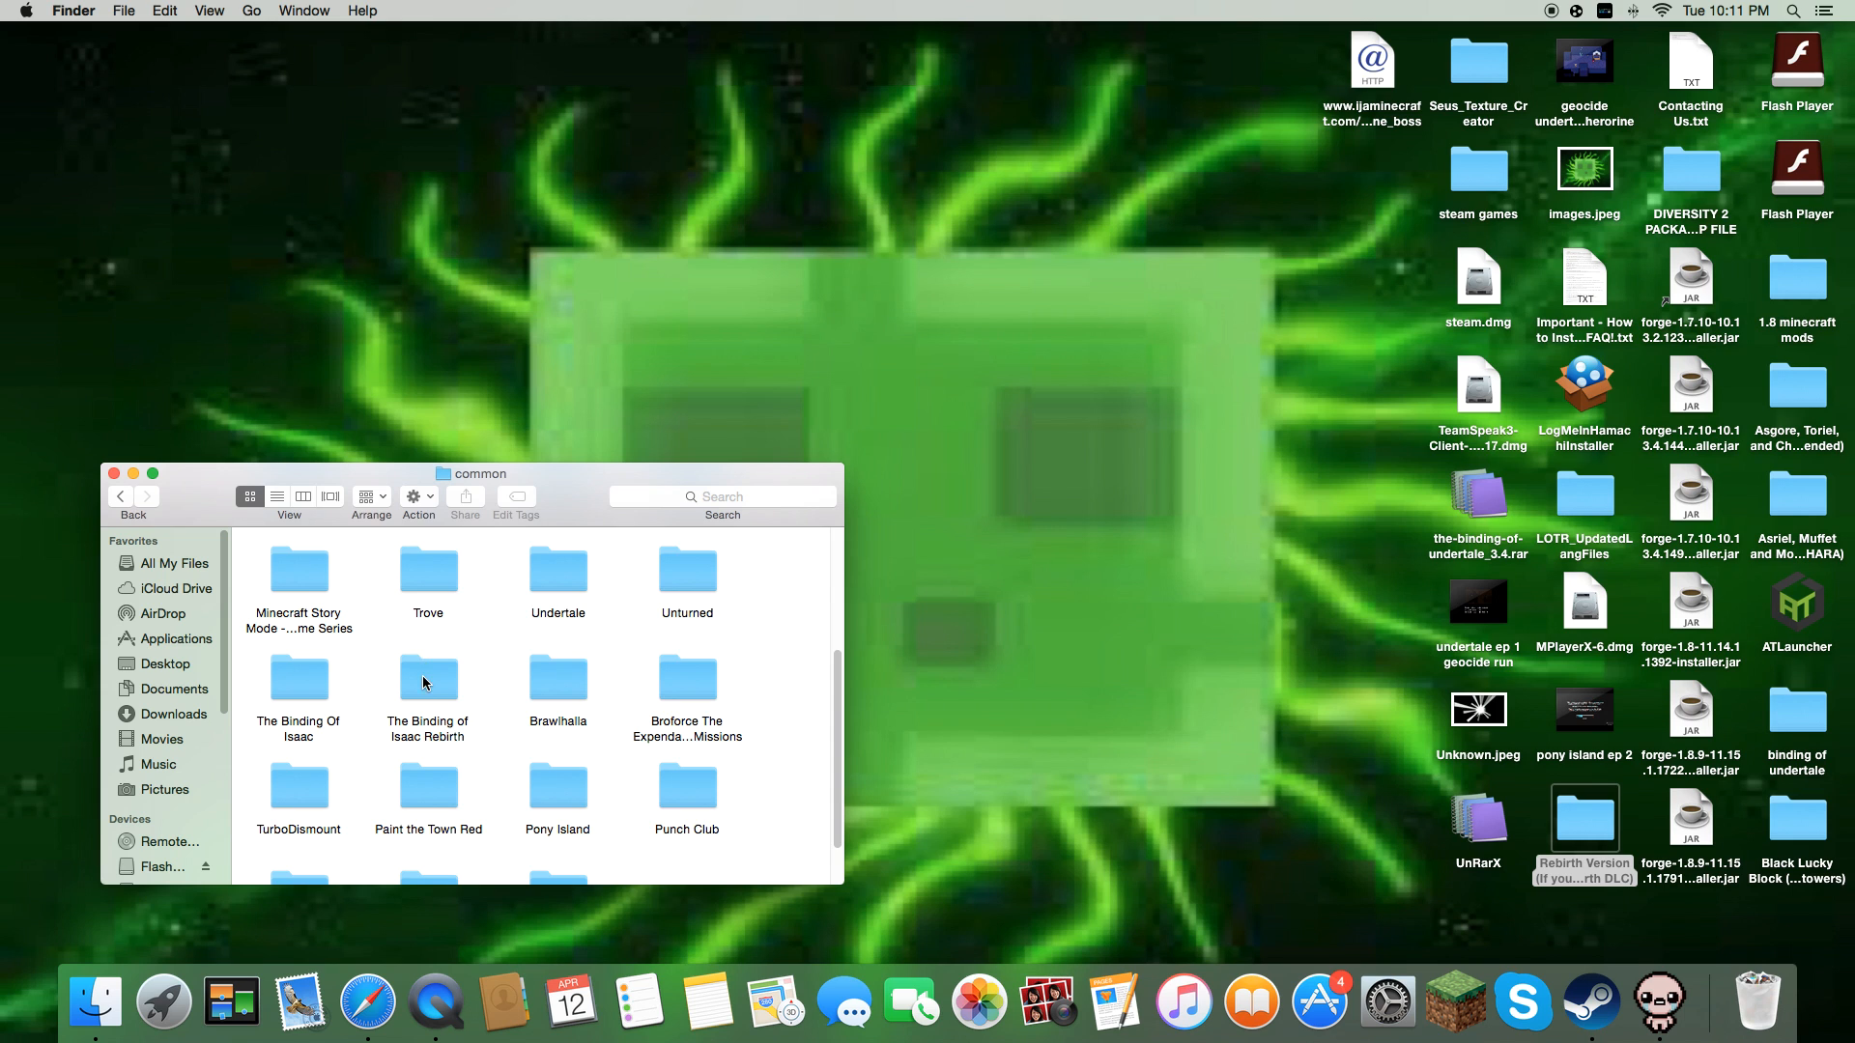
double_click(427, 679)
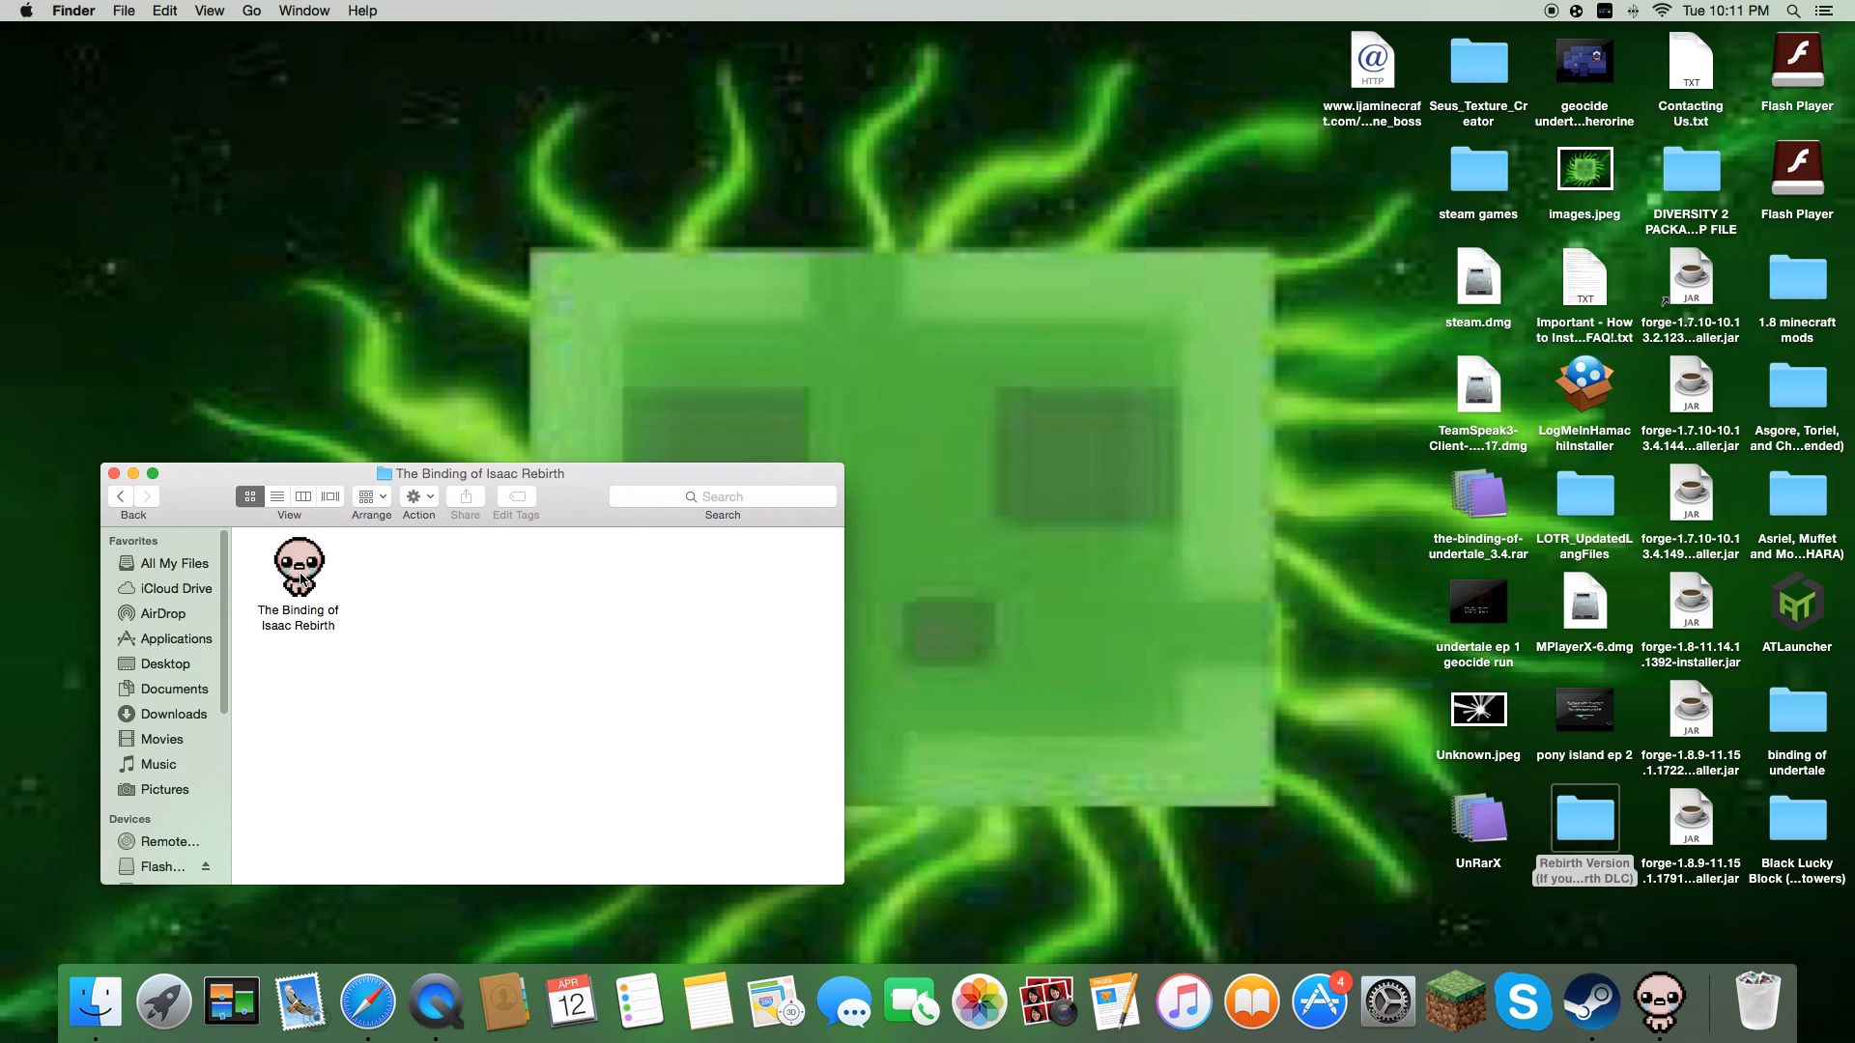
right_click(299, 565)
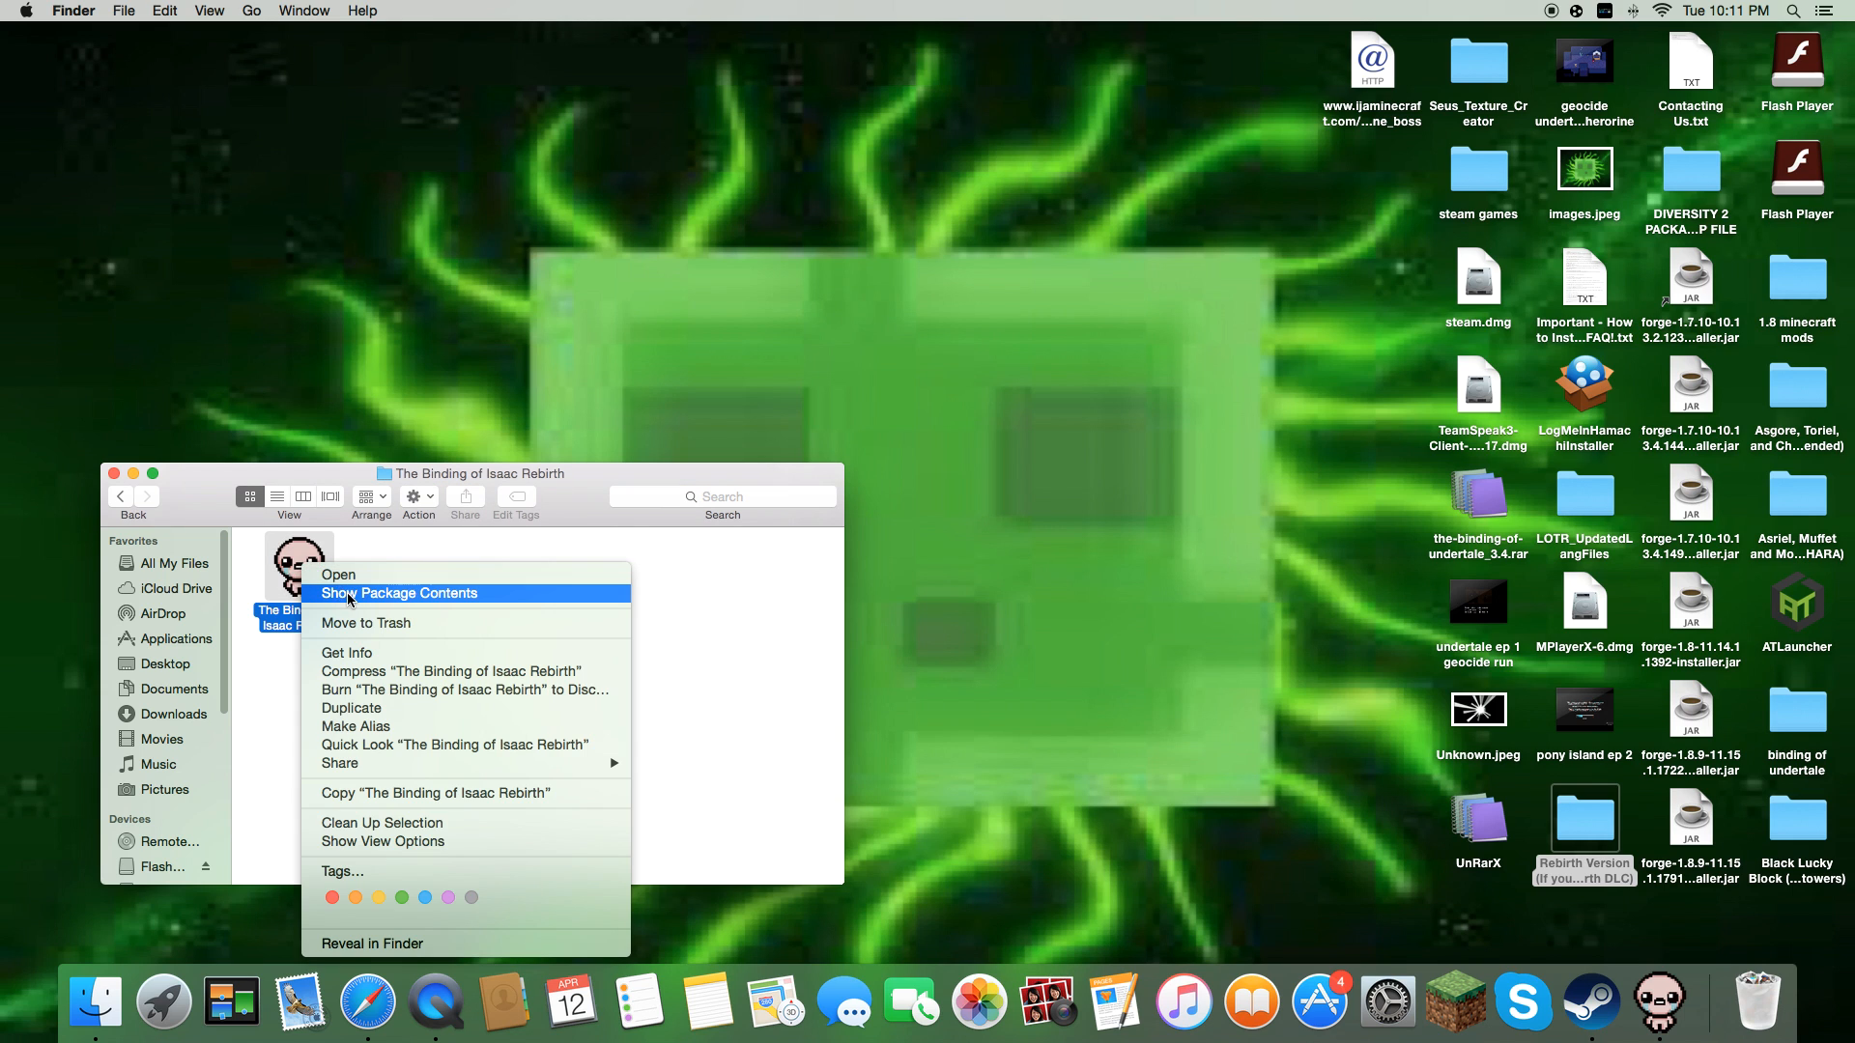
click(400, 592)
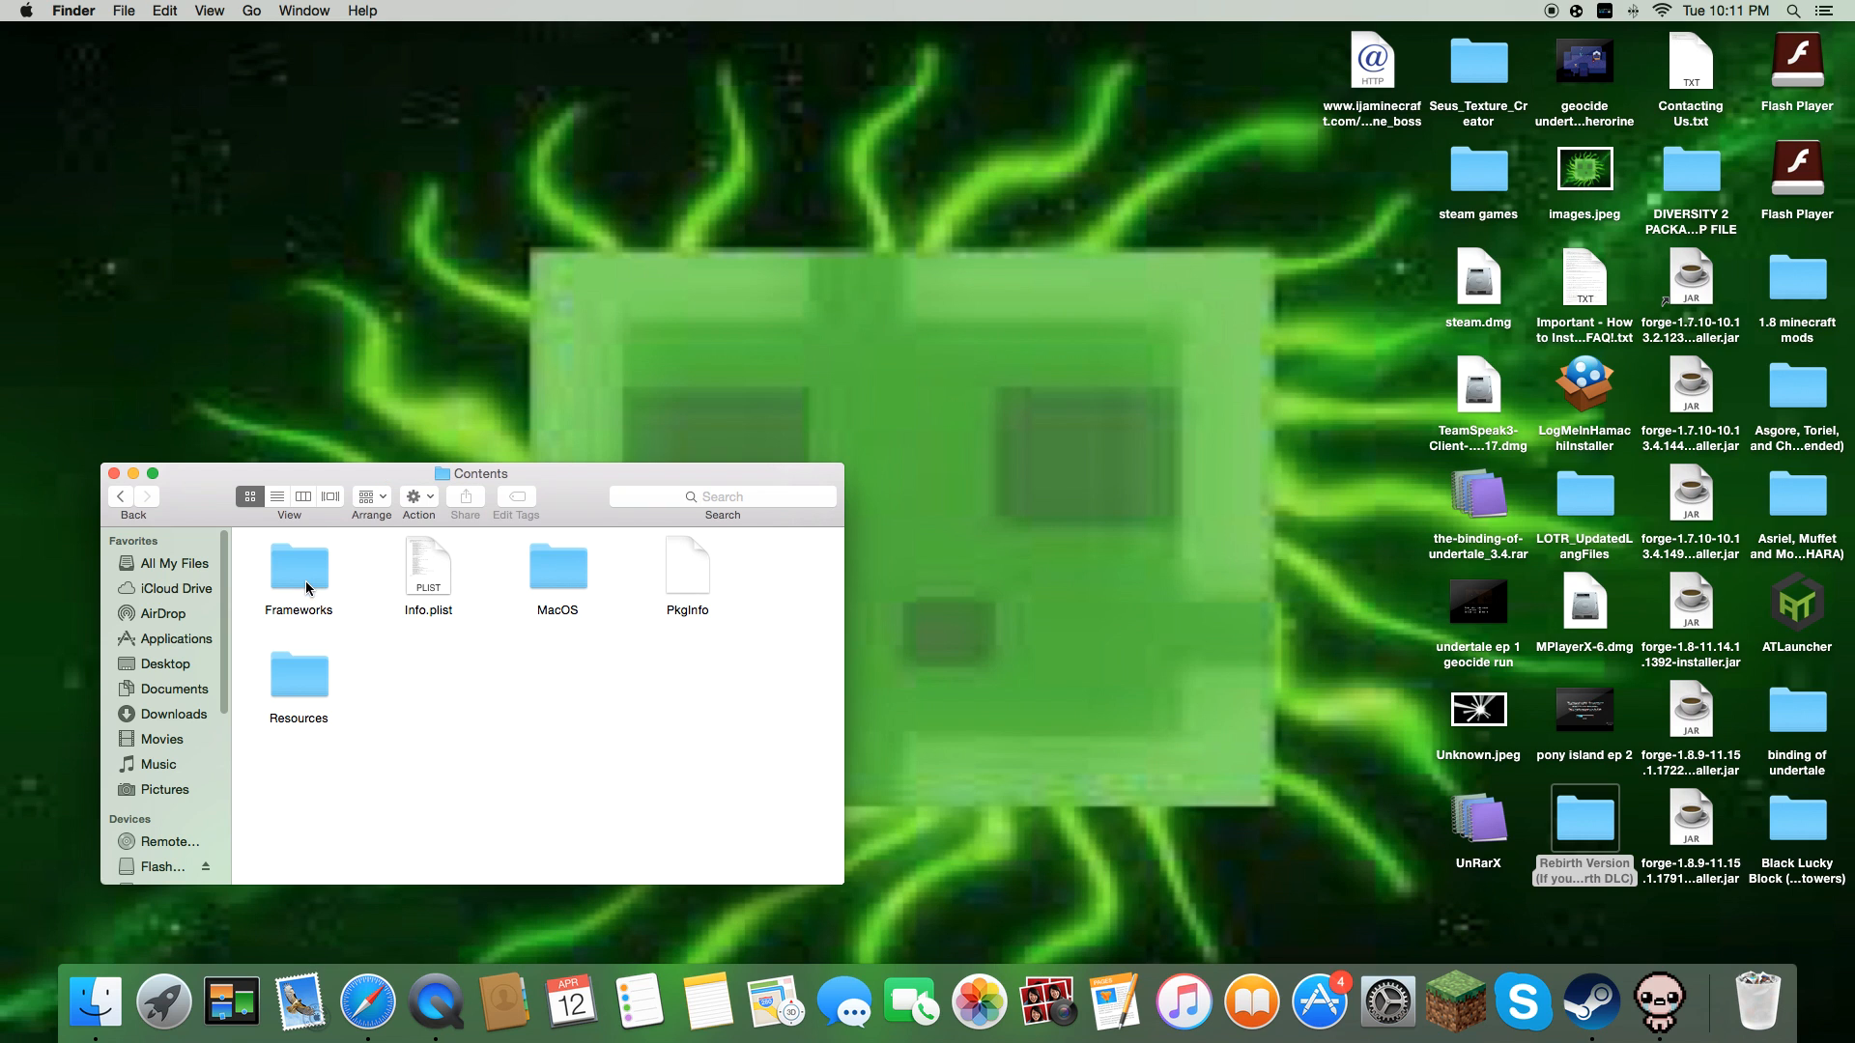
double_click(299, 569)
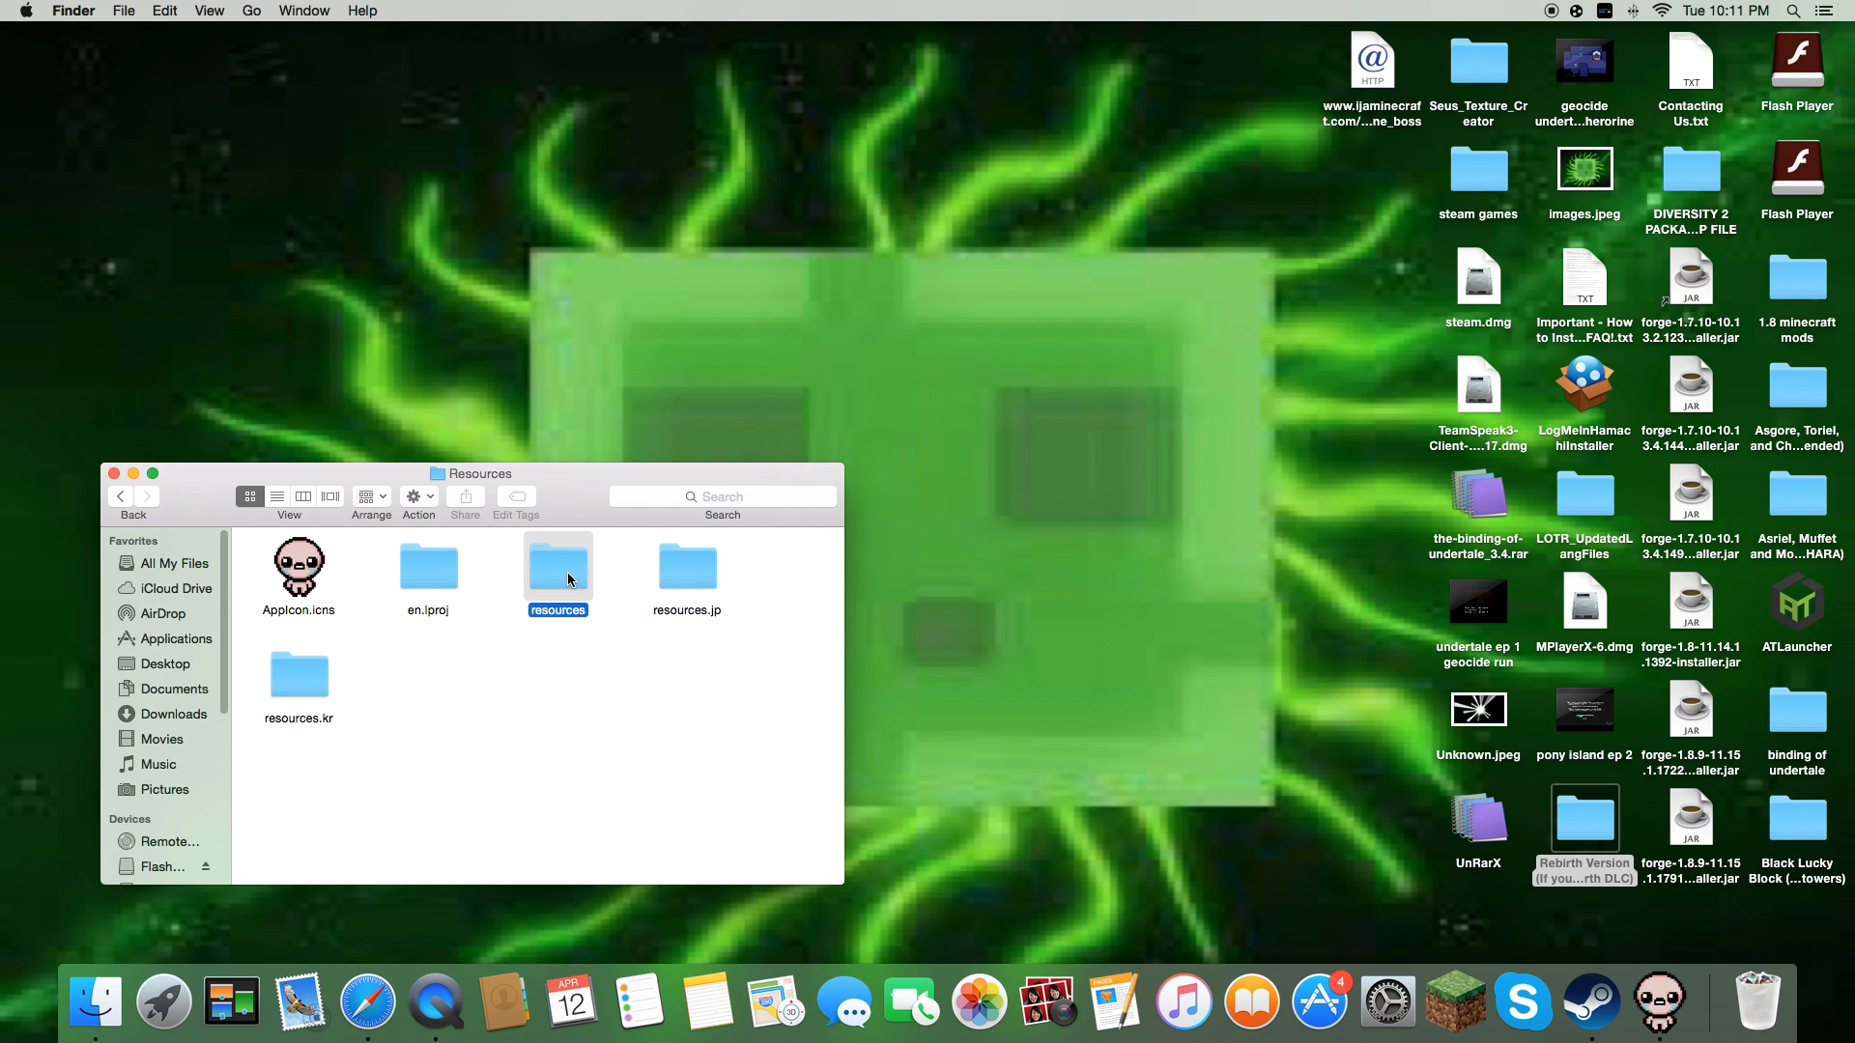
double_click(557, 567)
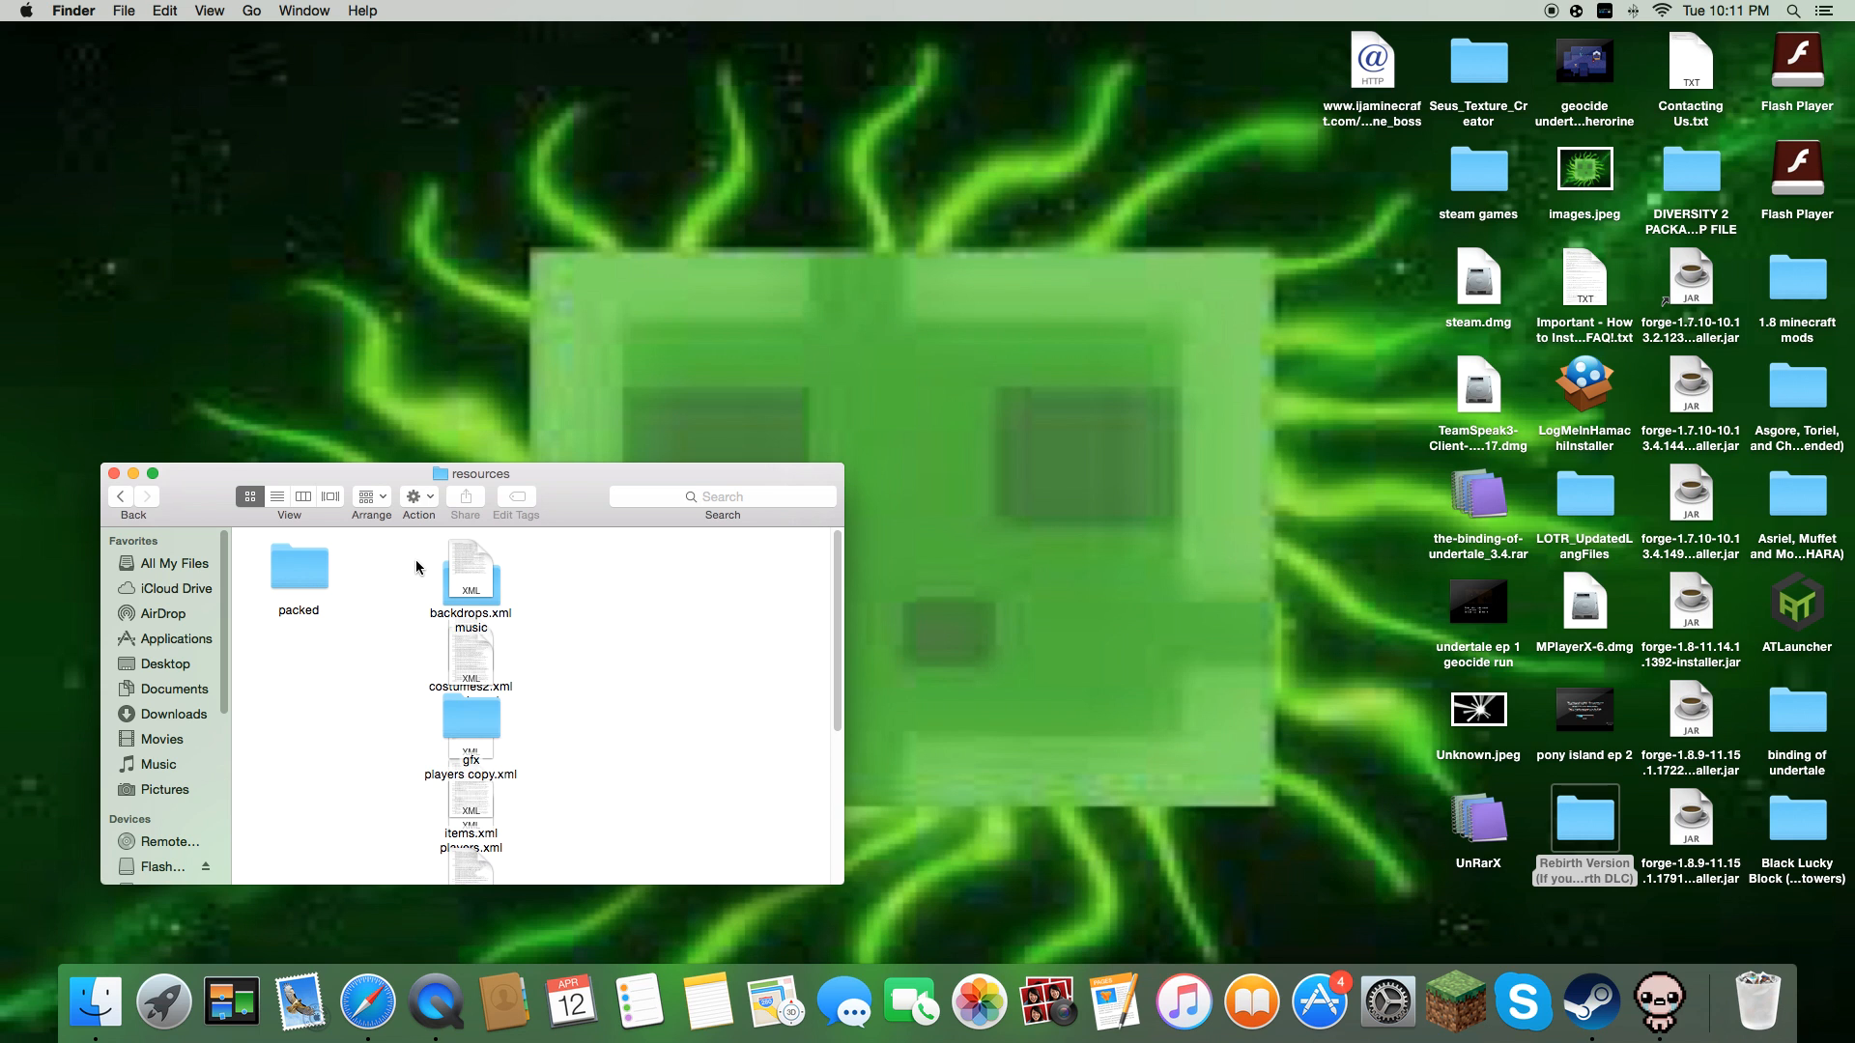
scroll(down, 3)
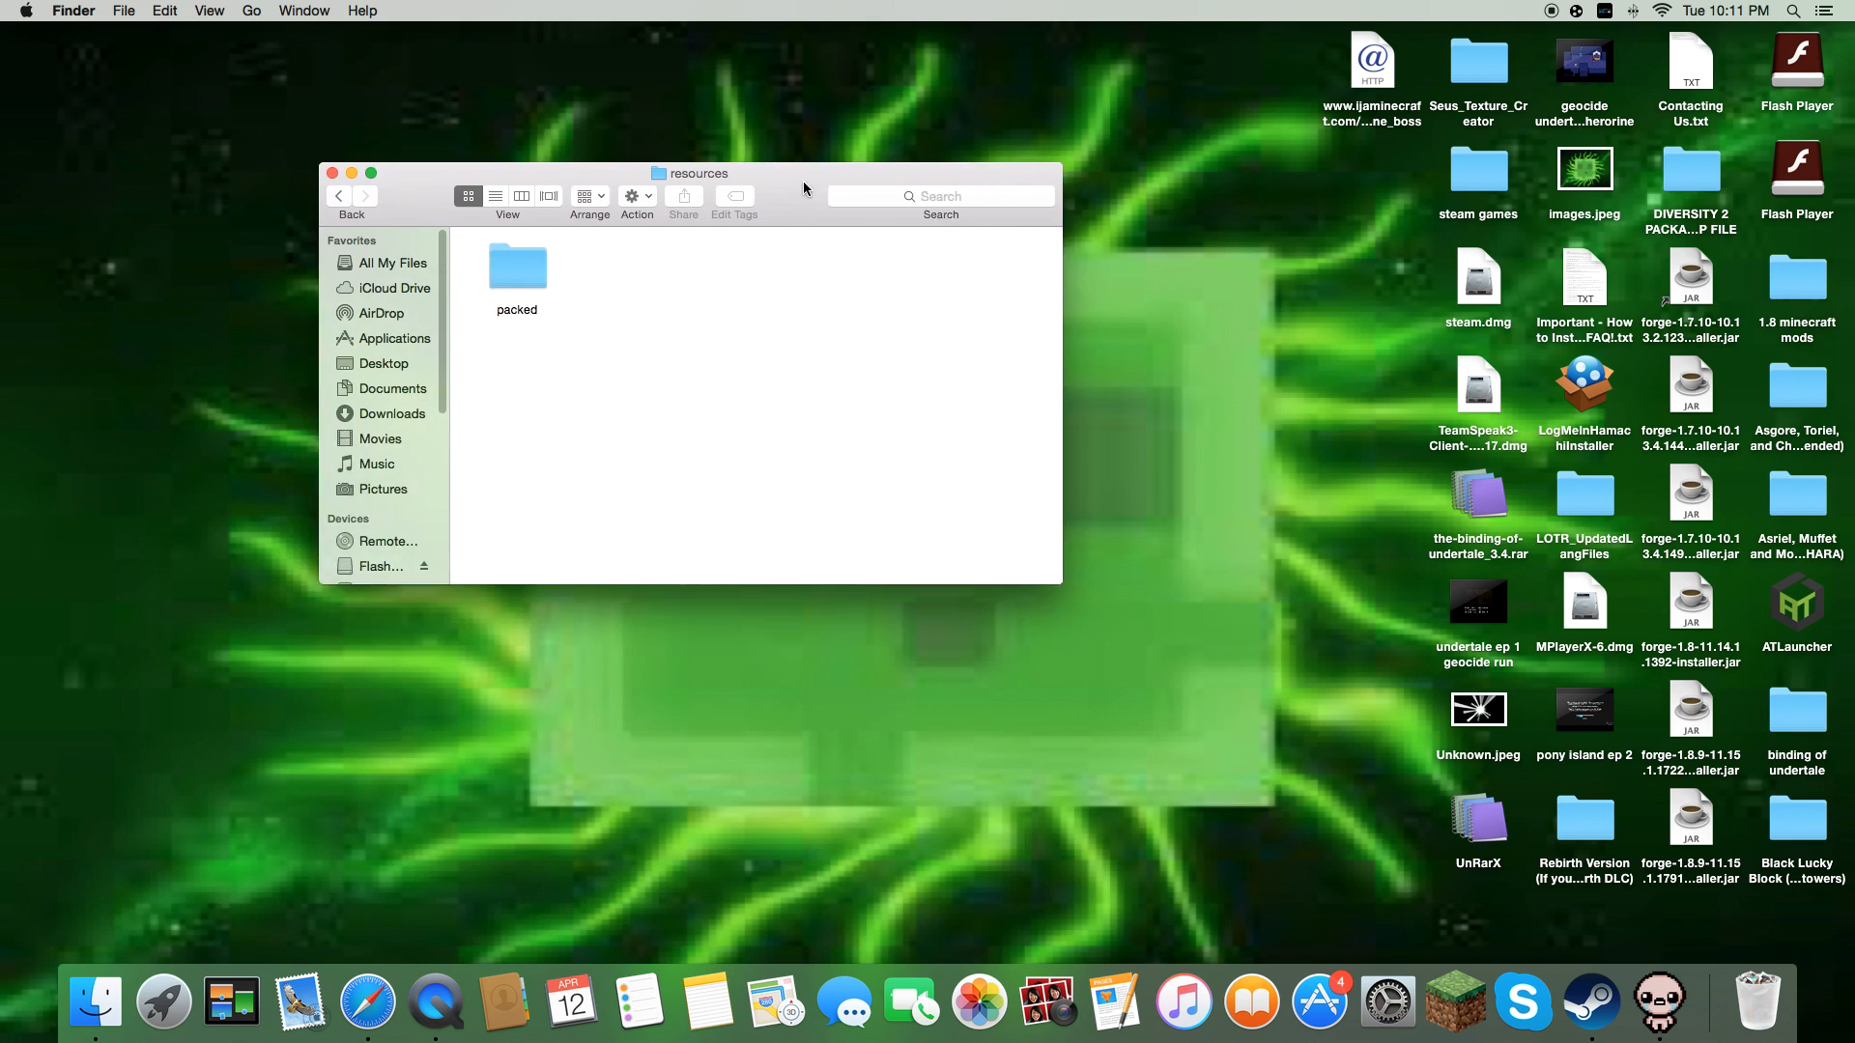
Reposition the resources window and select all files in the Asgore, Toriel, and Chara mod folder.
drag(804, 173, 758, 143)
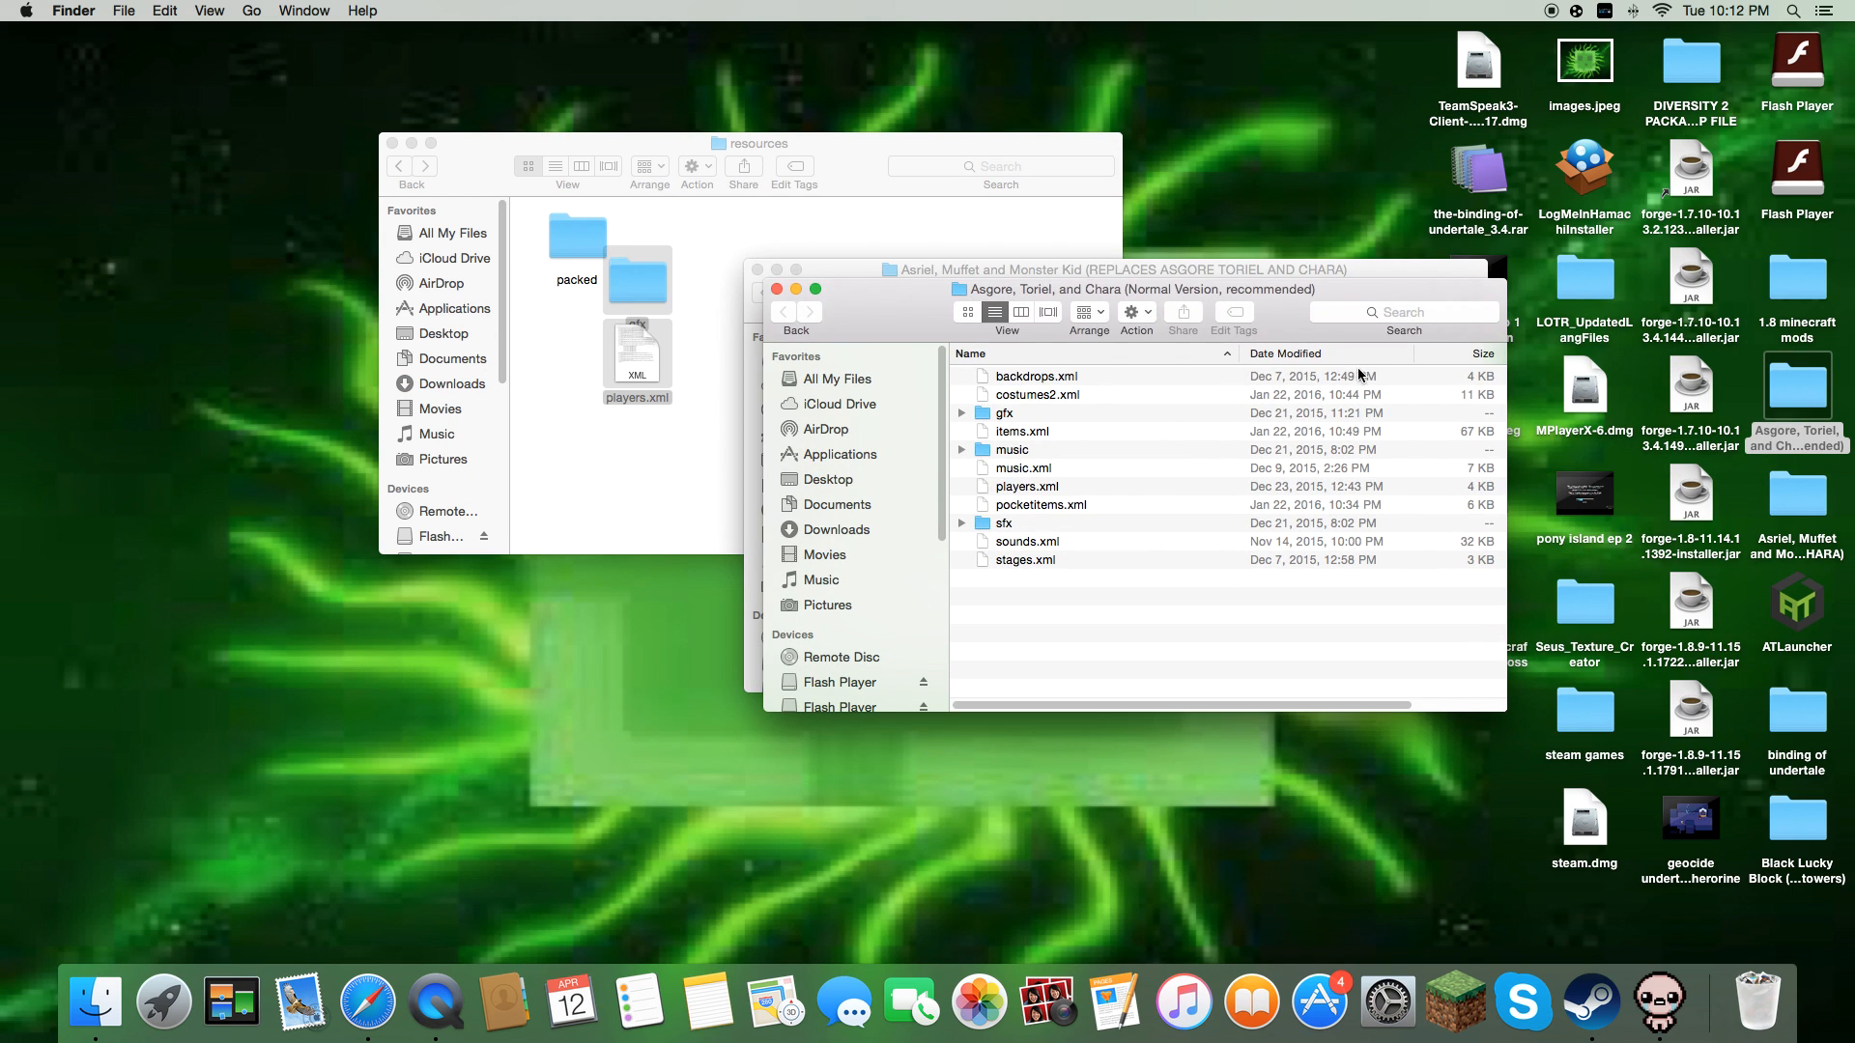
key(cmd+a)
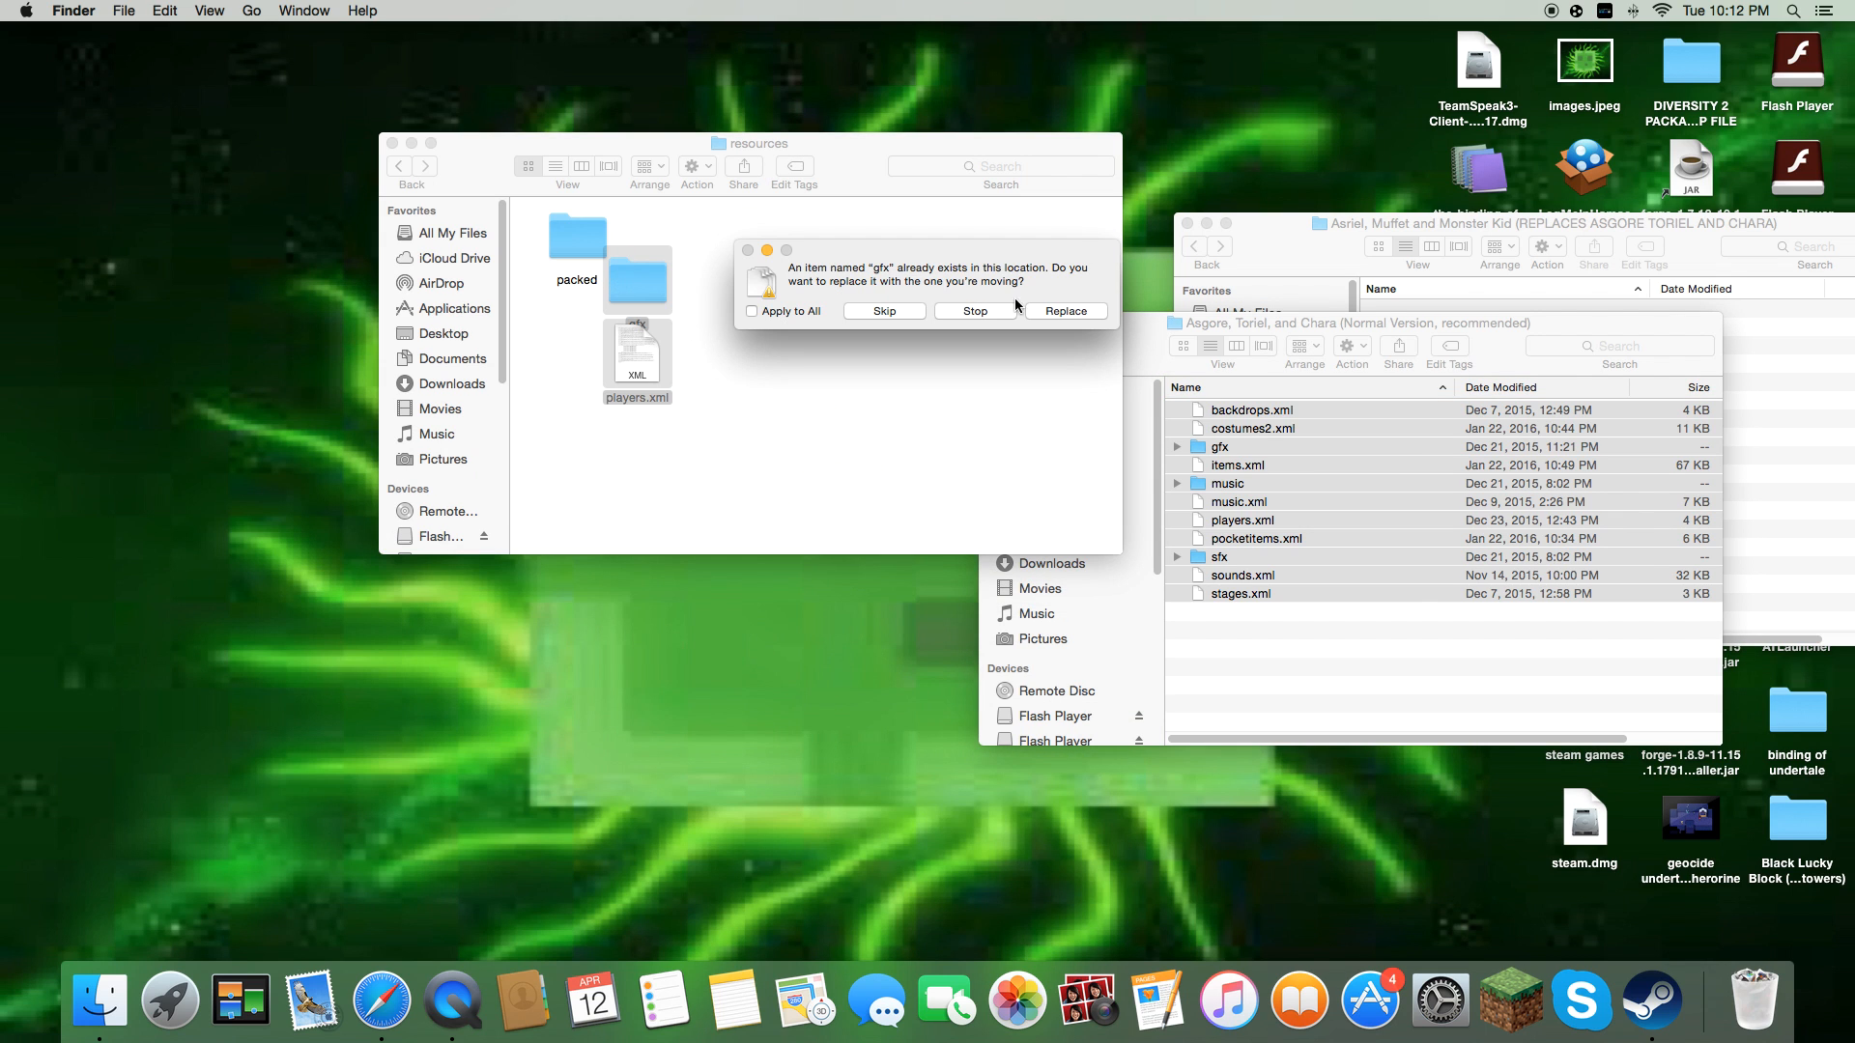
Skip overwriting the existing gfx folder and stop the follow-up replace prompt.
click(882, 311)
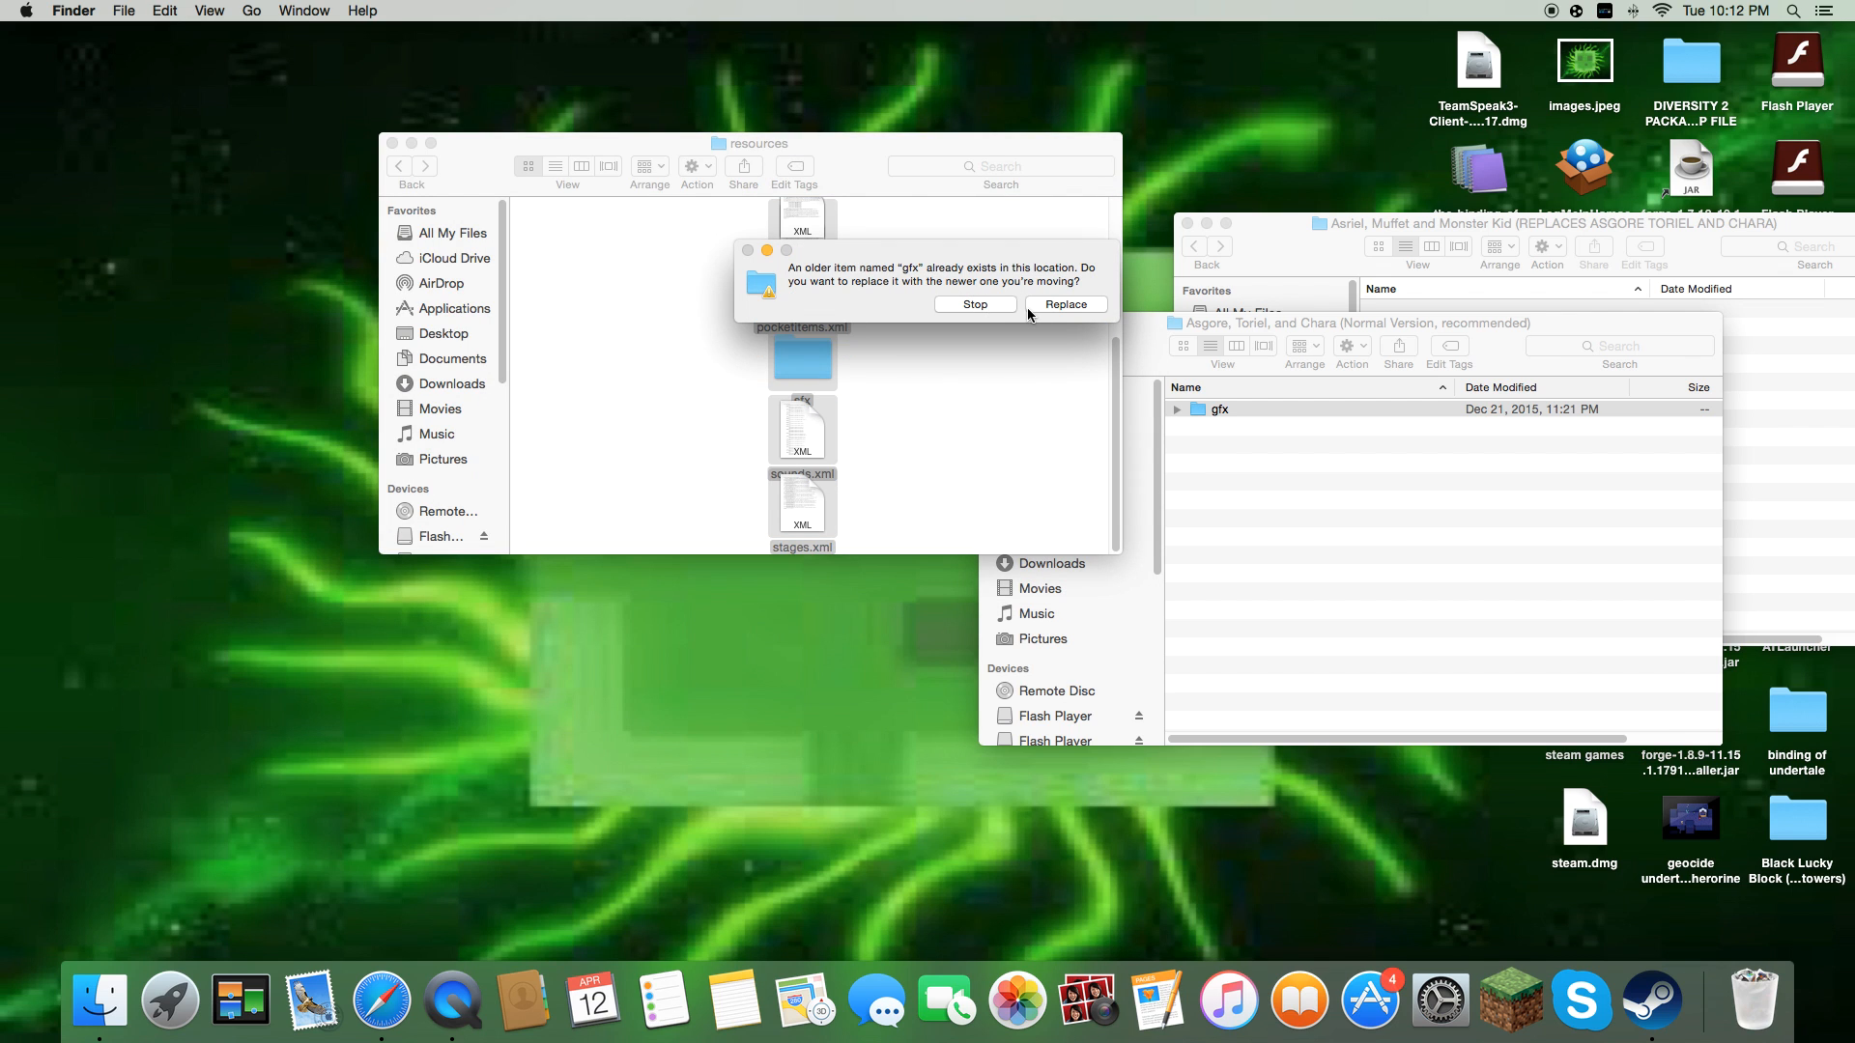
mouse_move(979, 310)
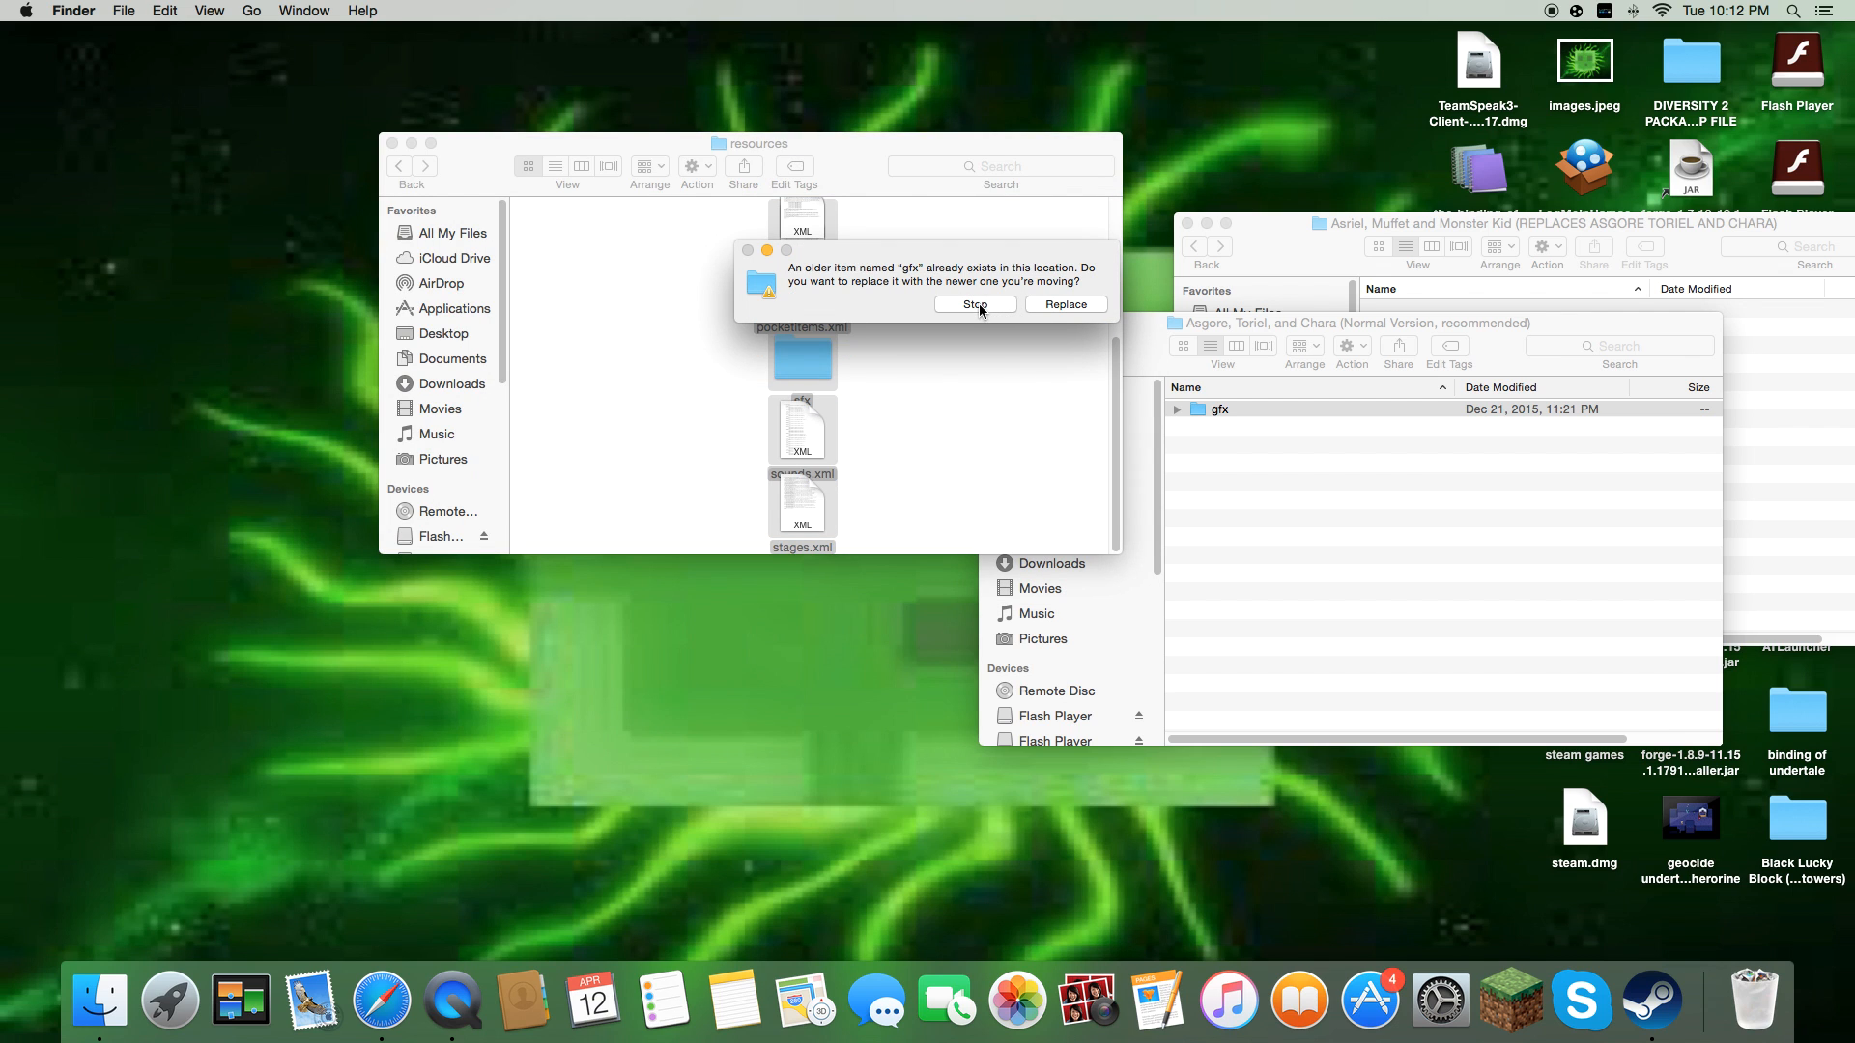
click(974, 304)
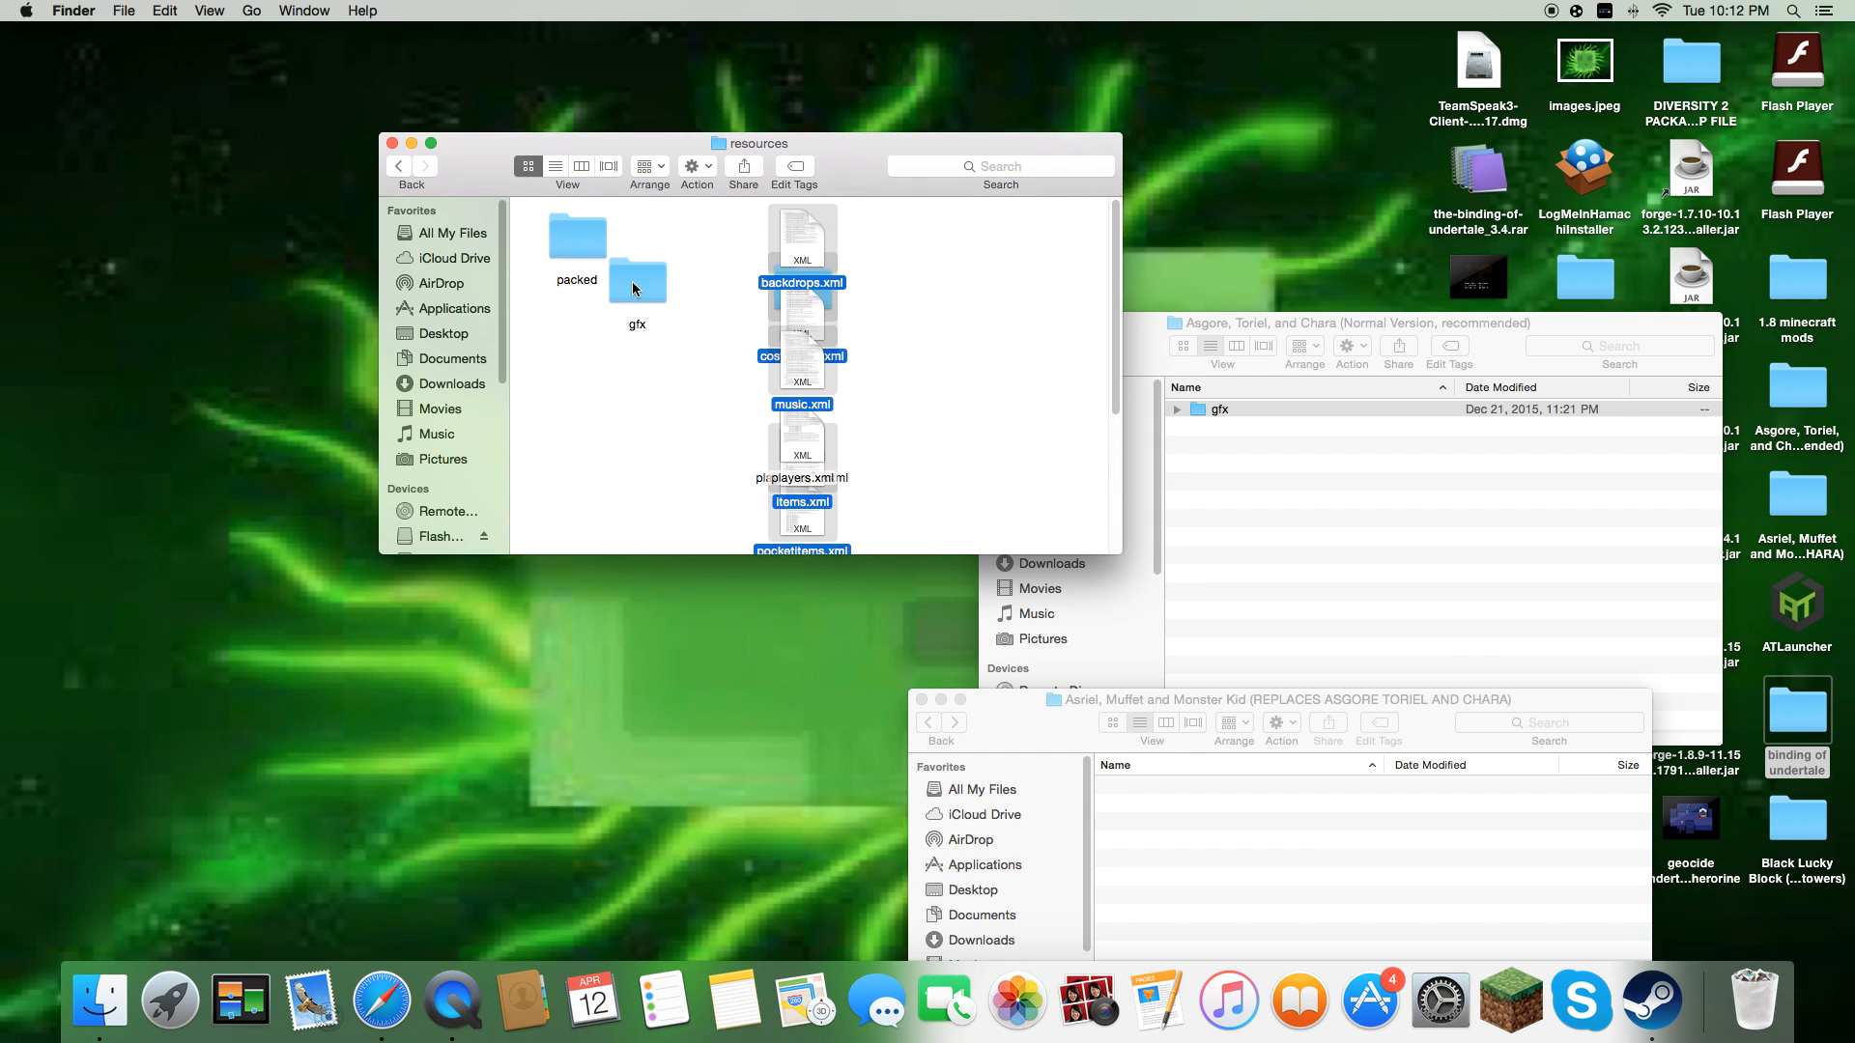
Check the game's gfx folder, return to resources, and replace gfx with the mod's version.
double_click(637, 280)
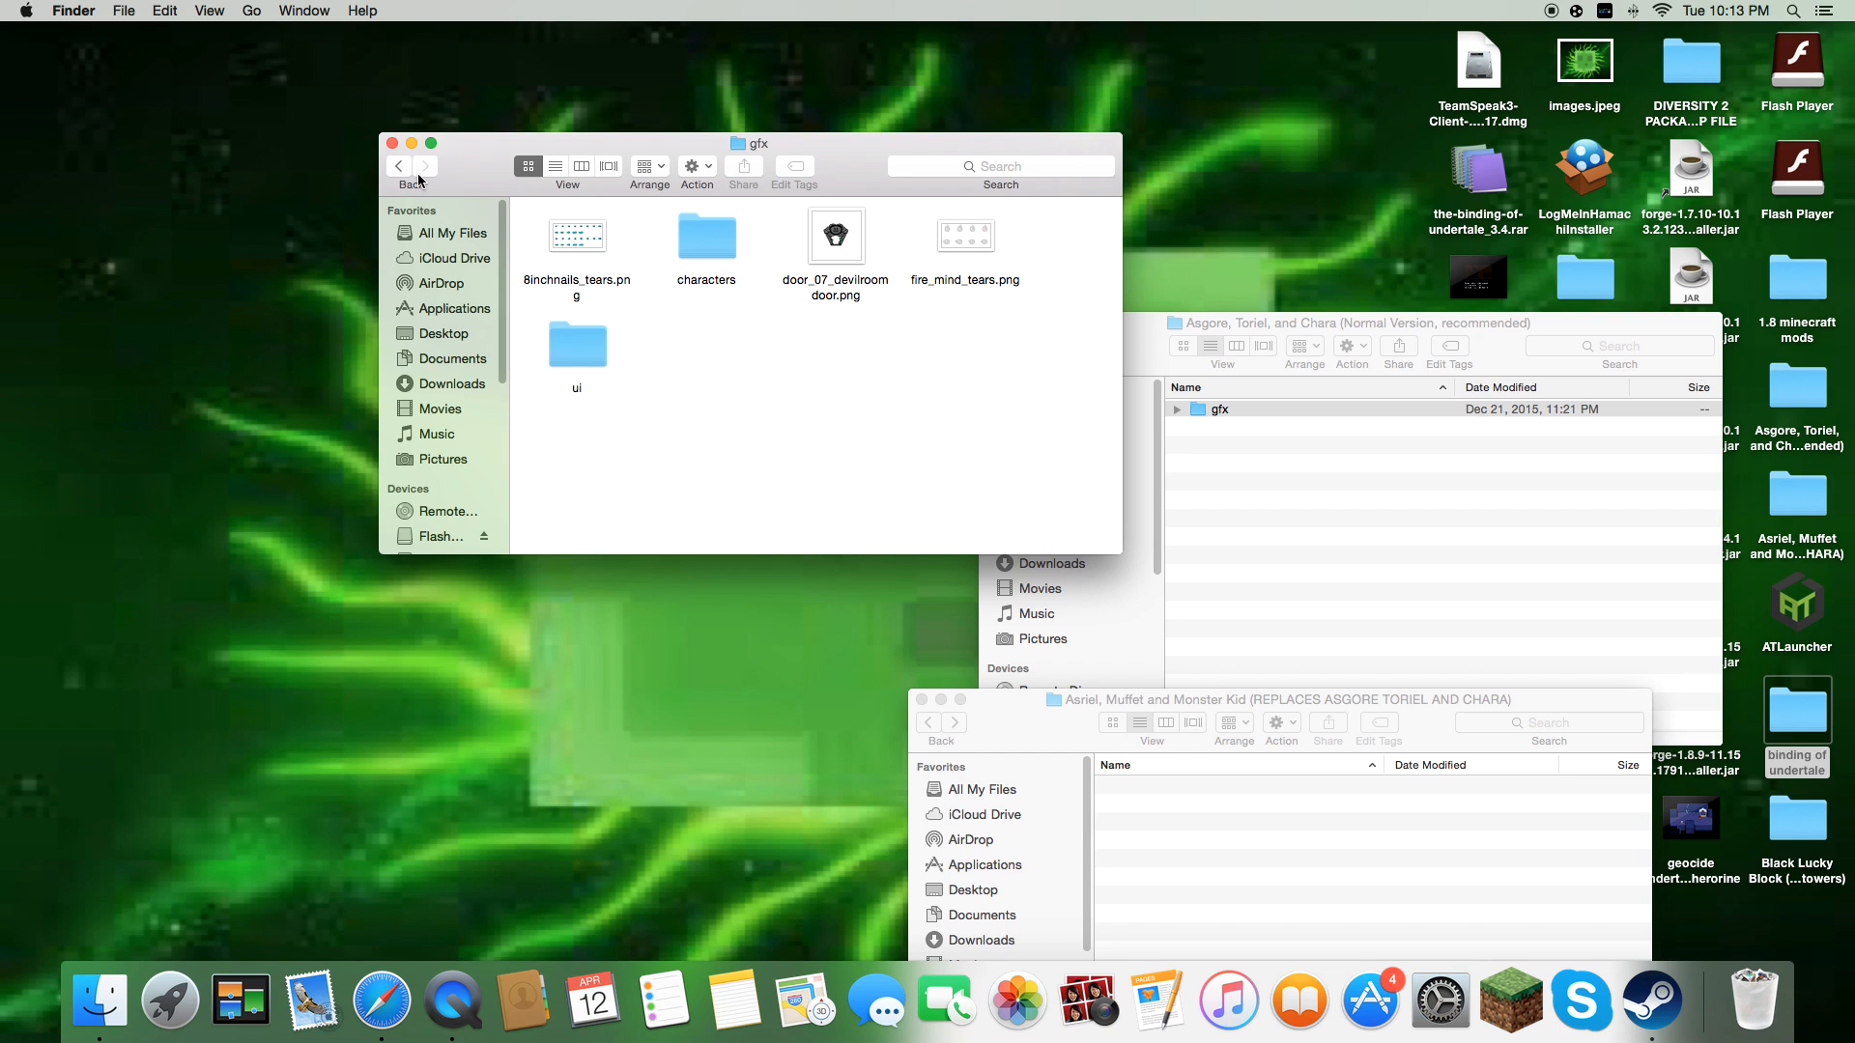
click(399, 165)
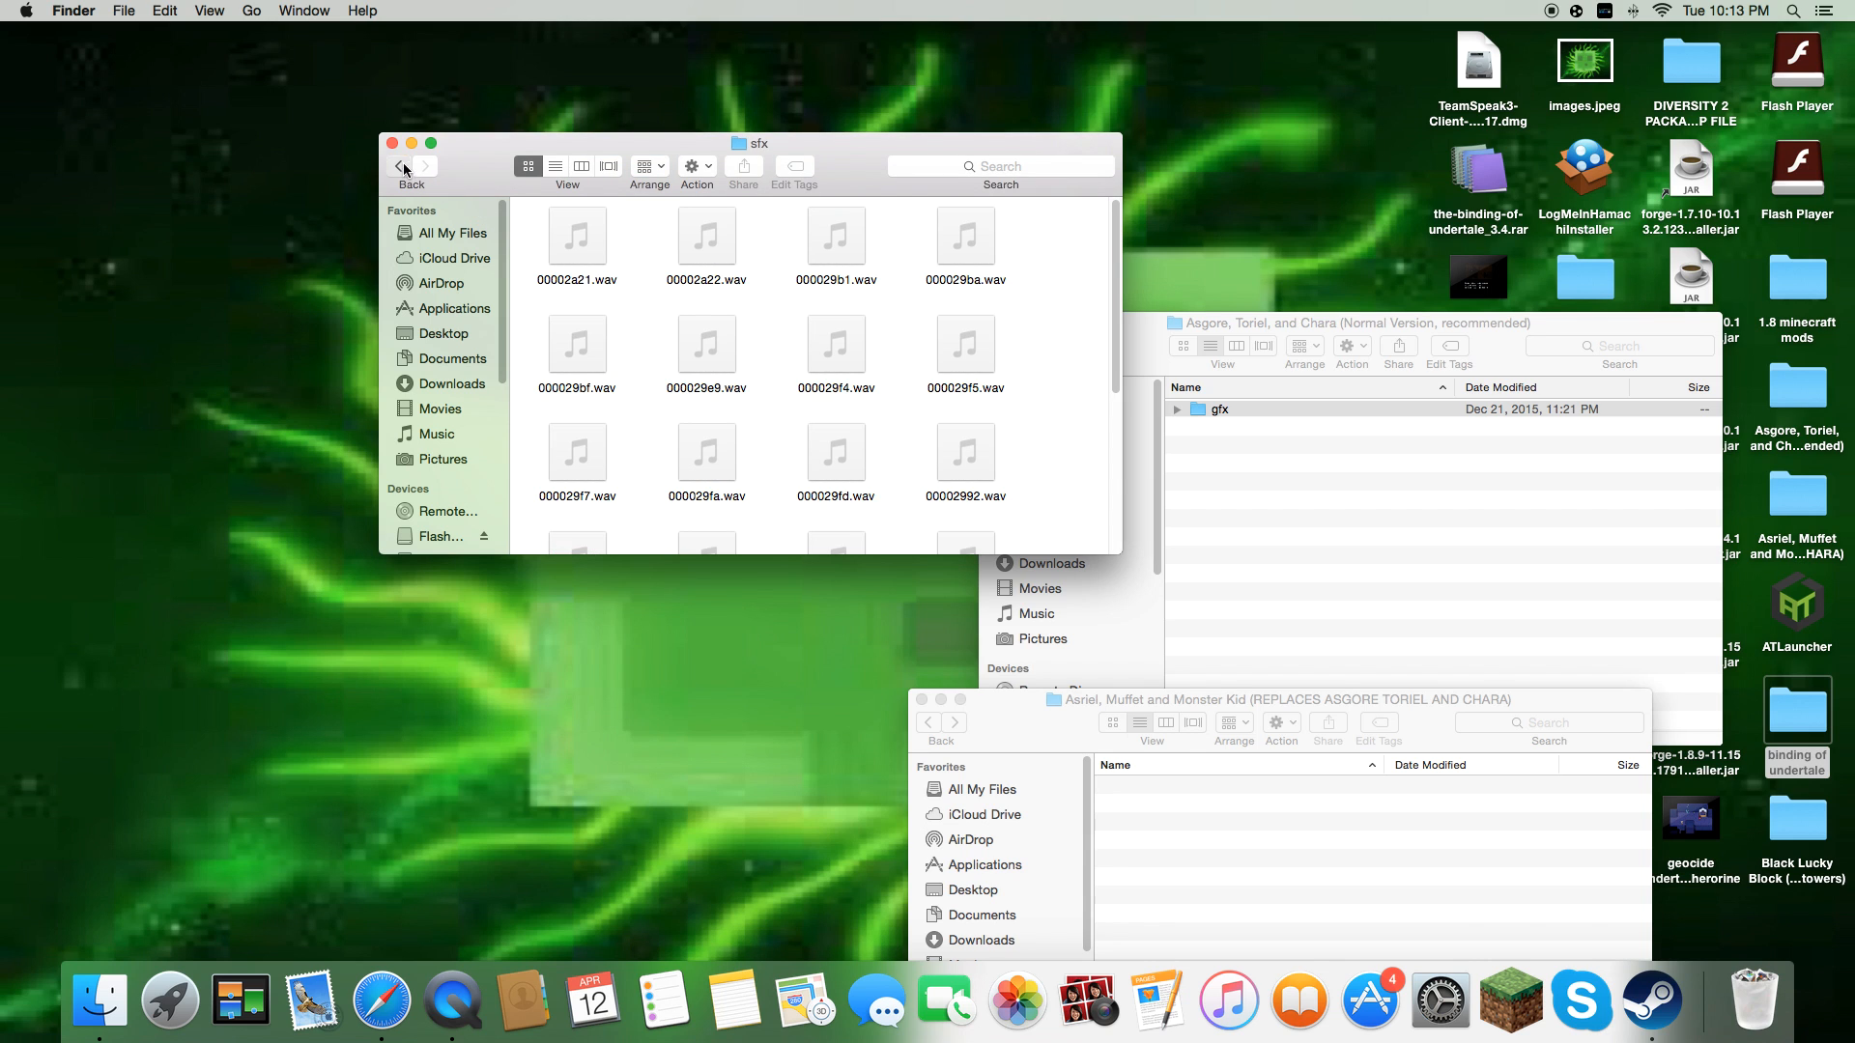
click(400, 165)
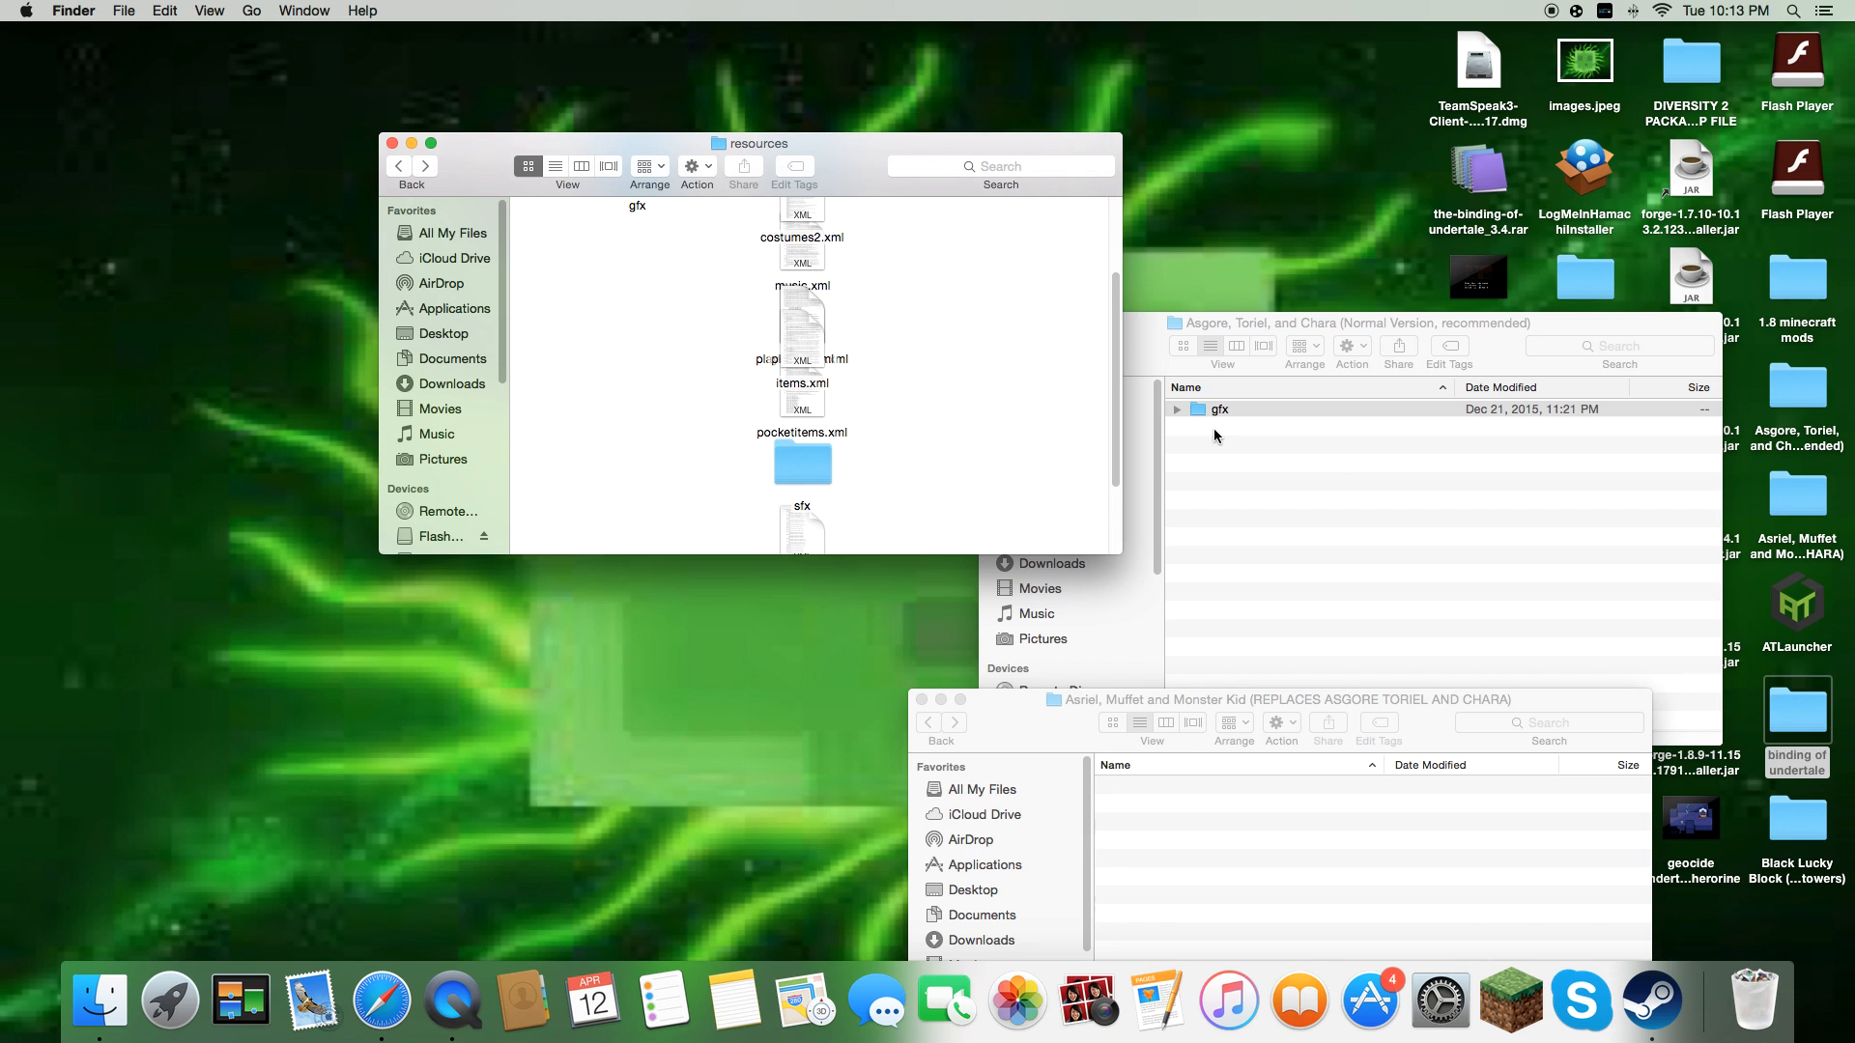
double_click(1220, 410)
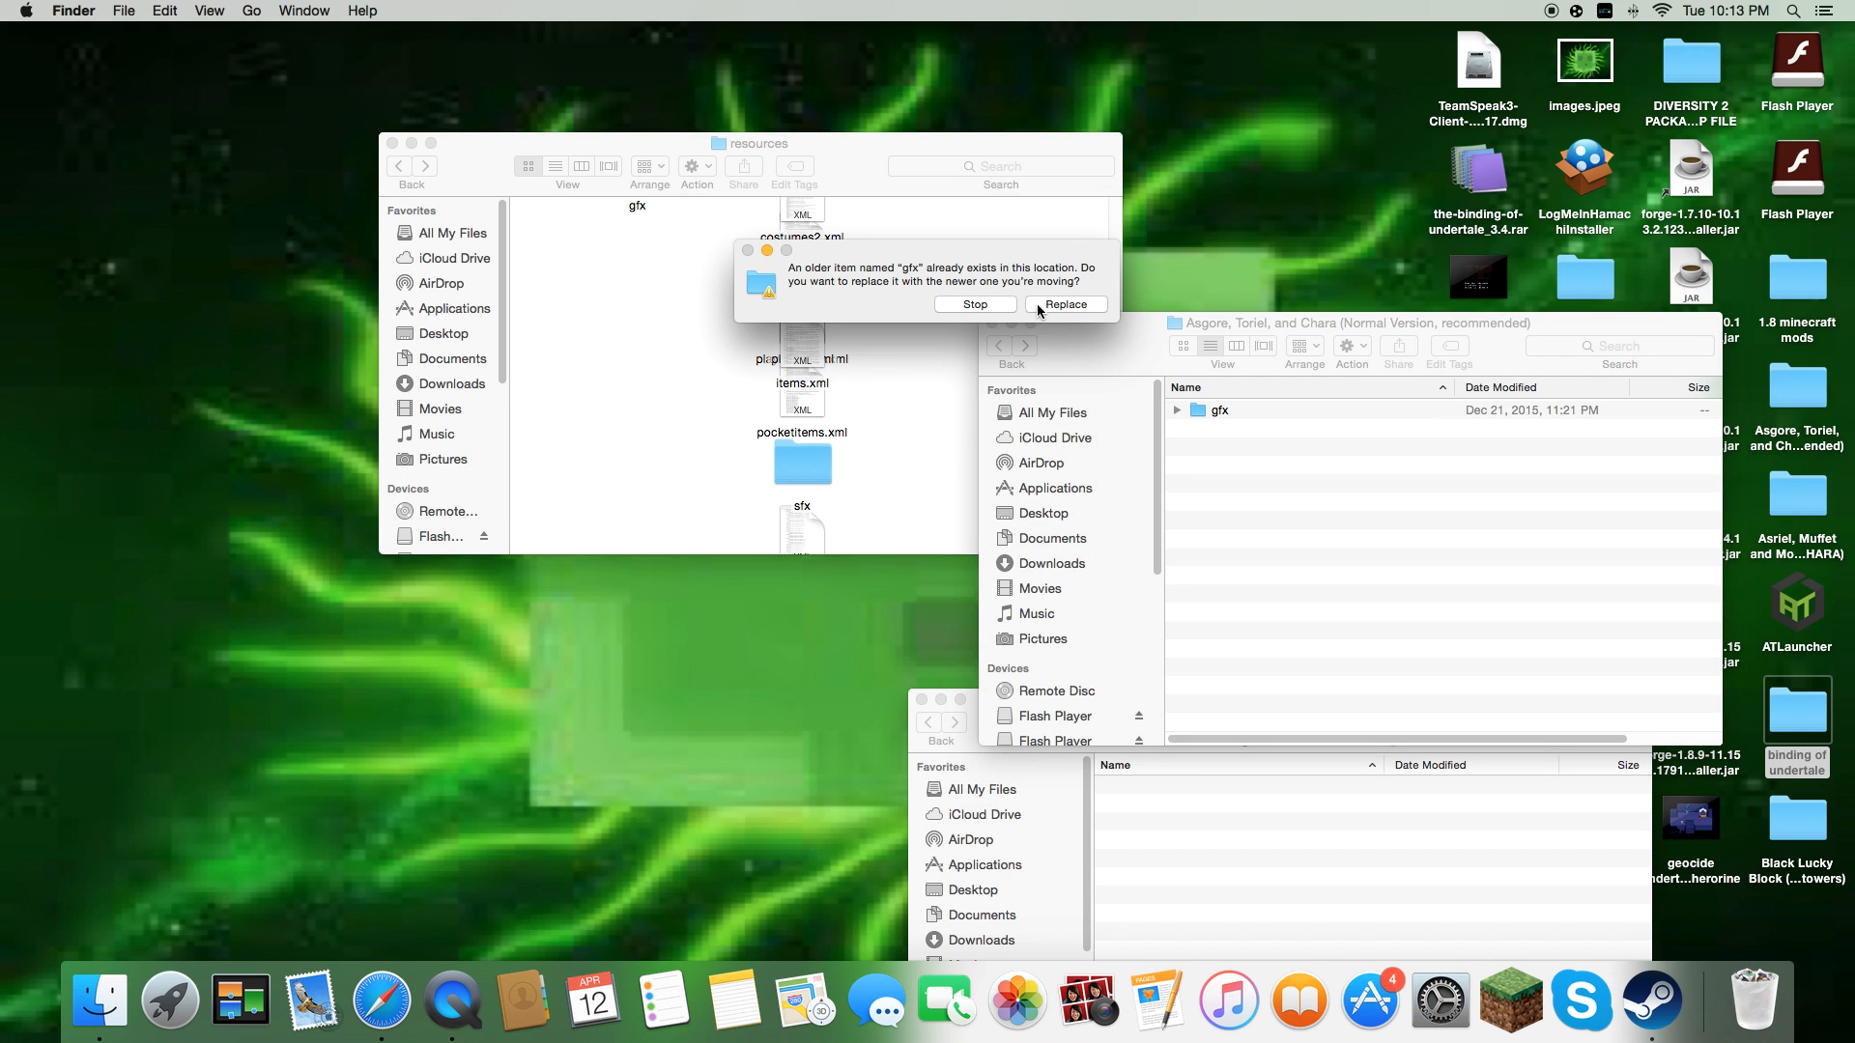
click(1064, 304)
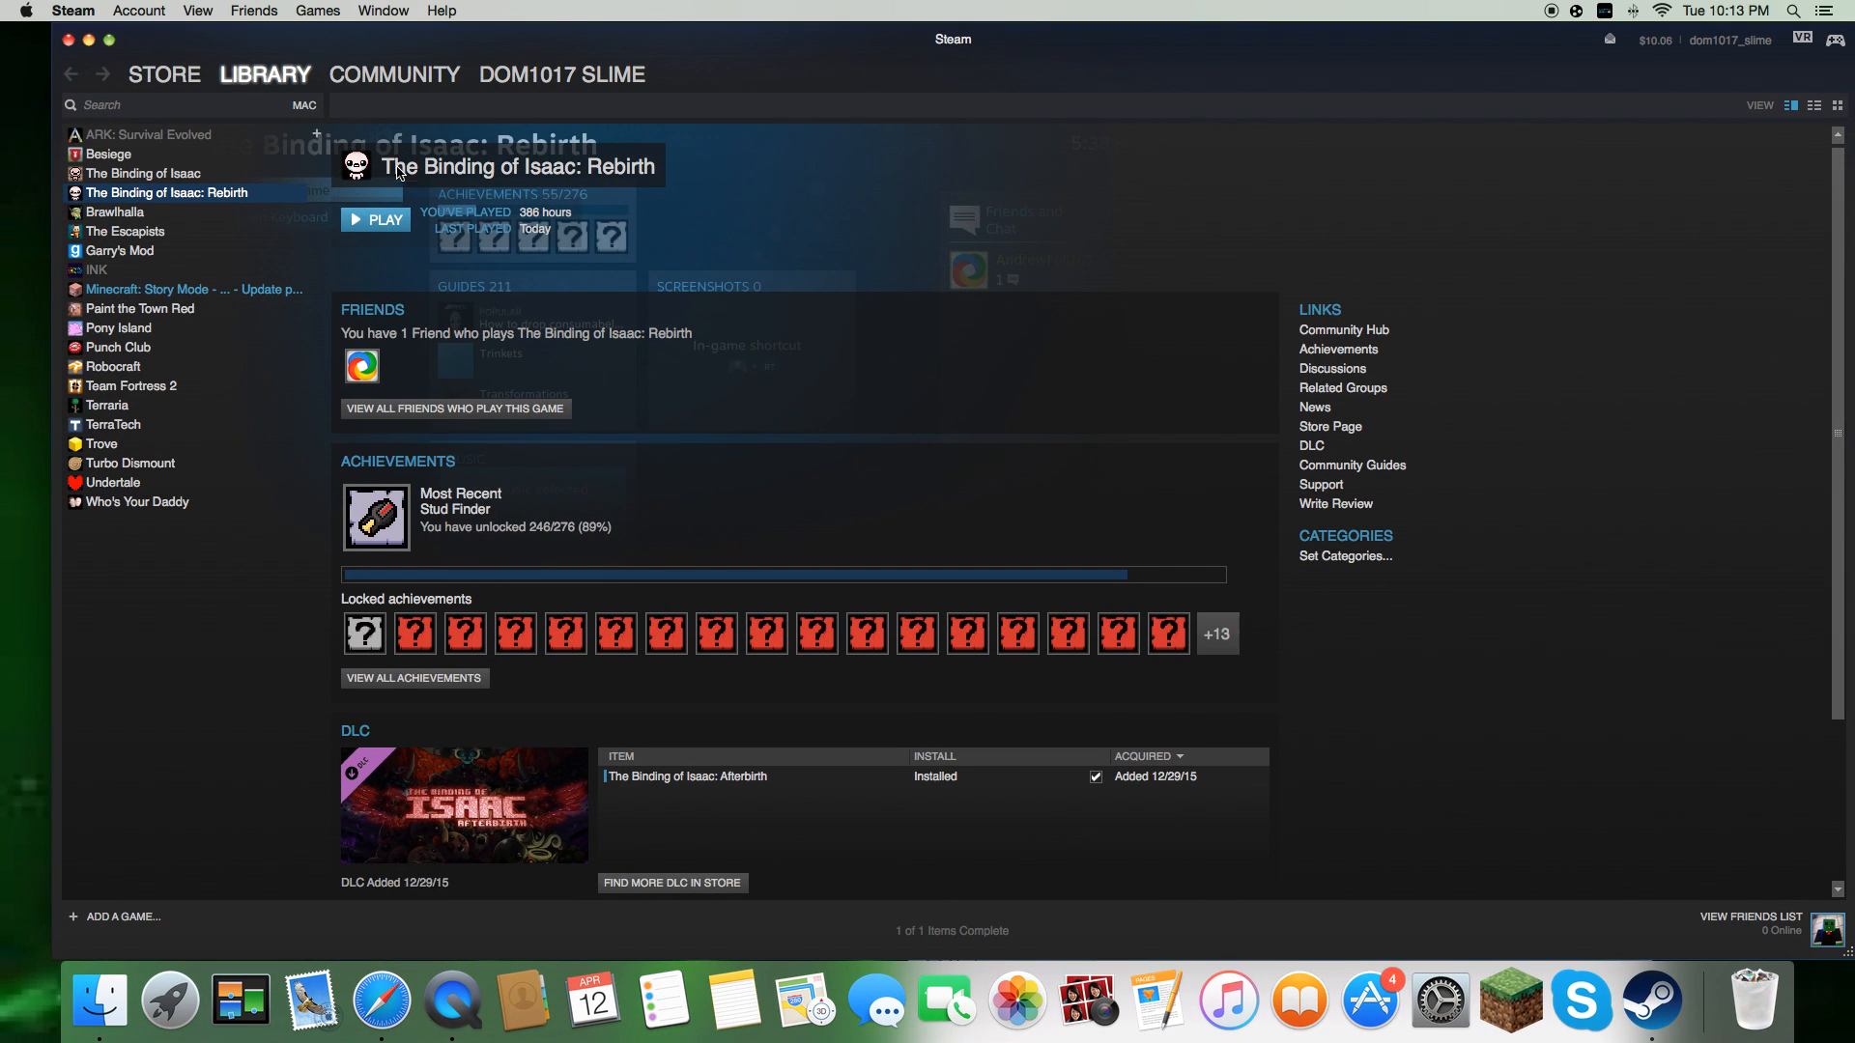
Select The Binding of Isaac: Rebirth in the Steam Library and click PLAY.
click(375, 221)
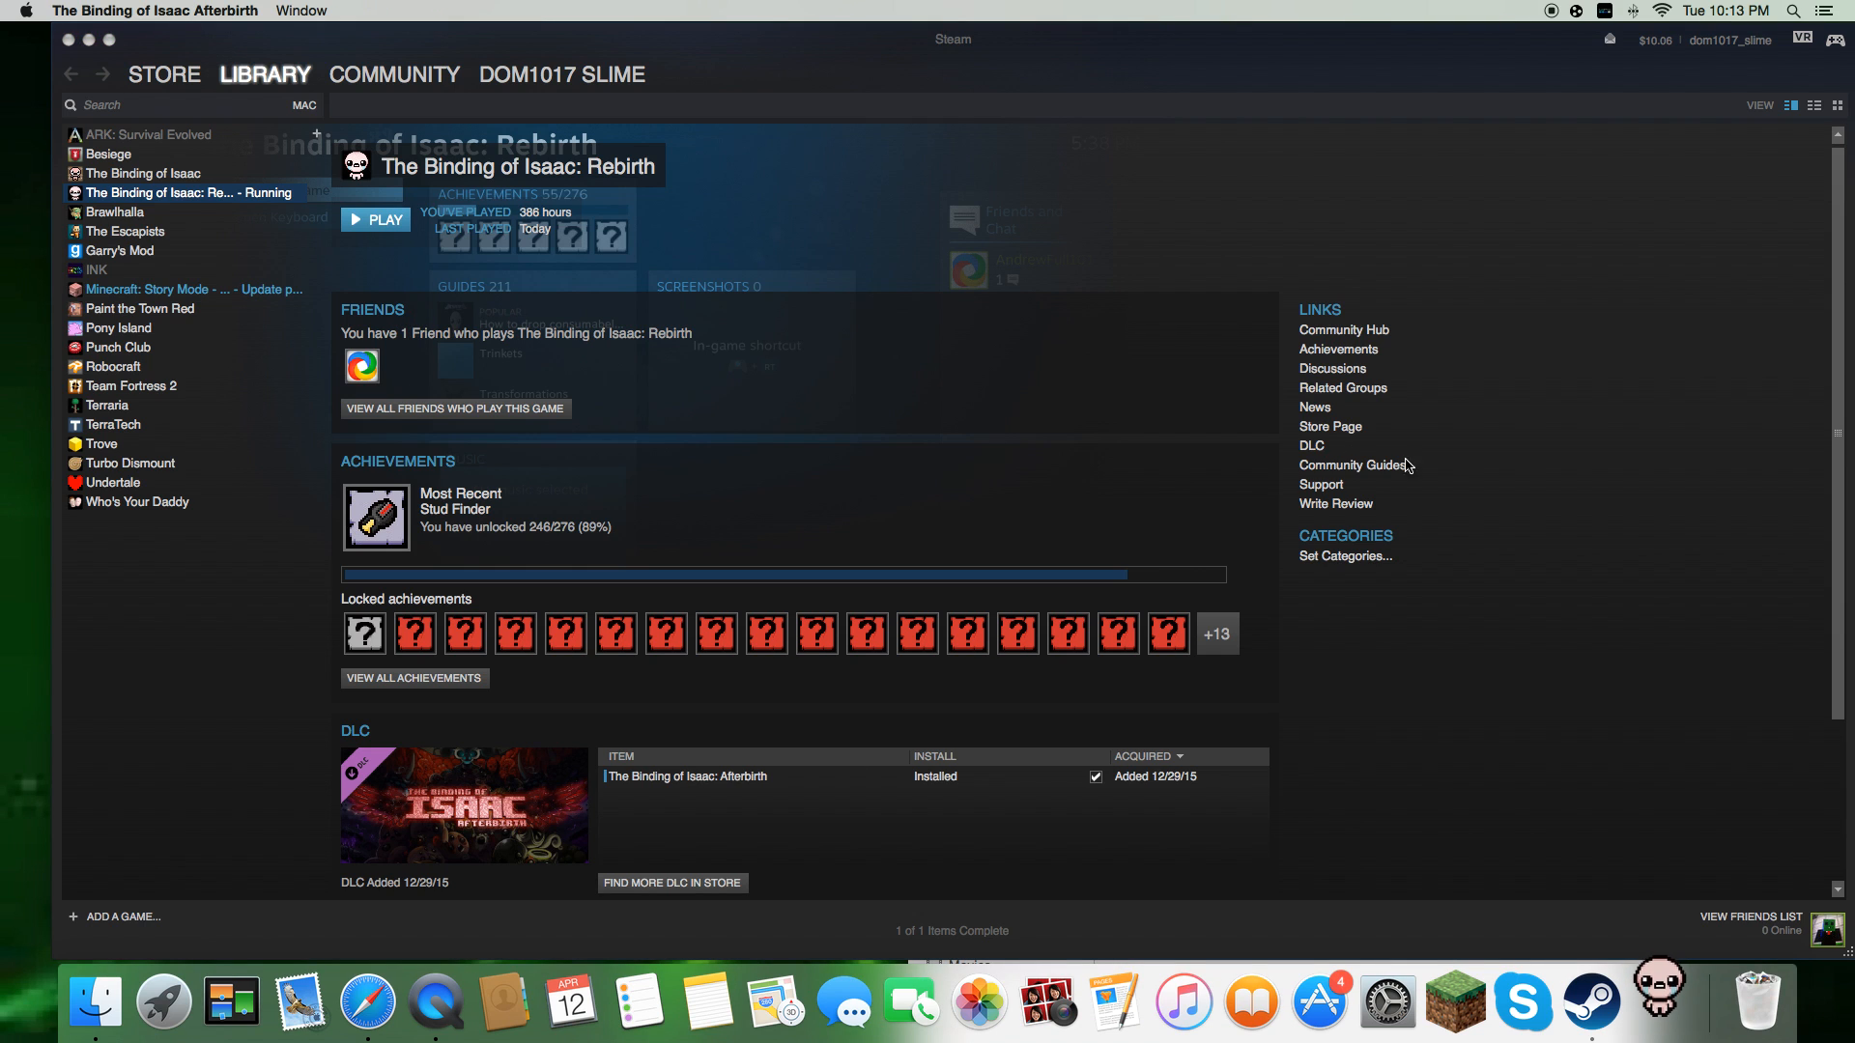
mouse_move(361, 817)
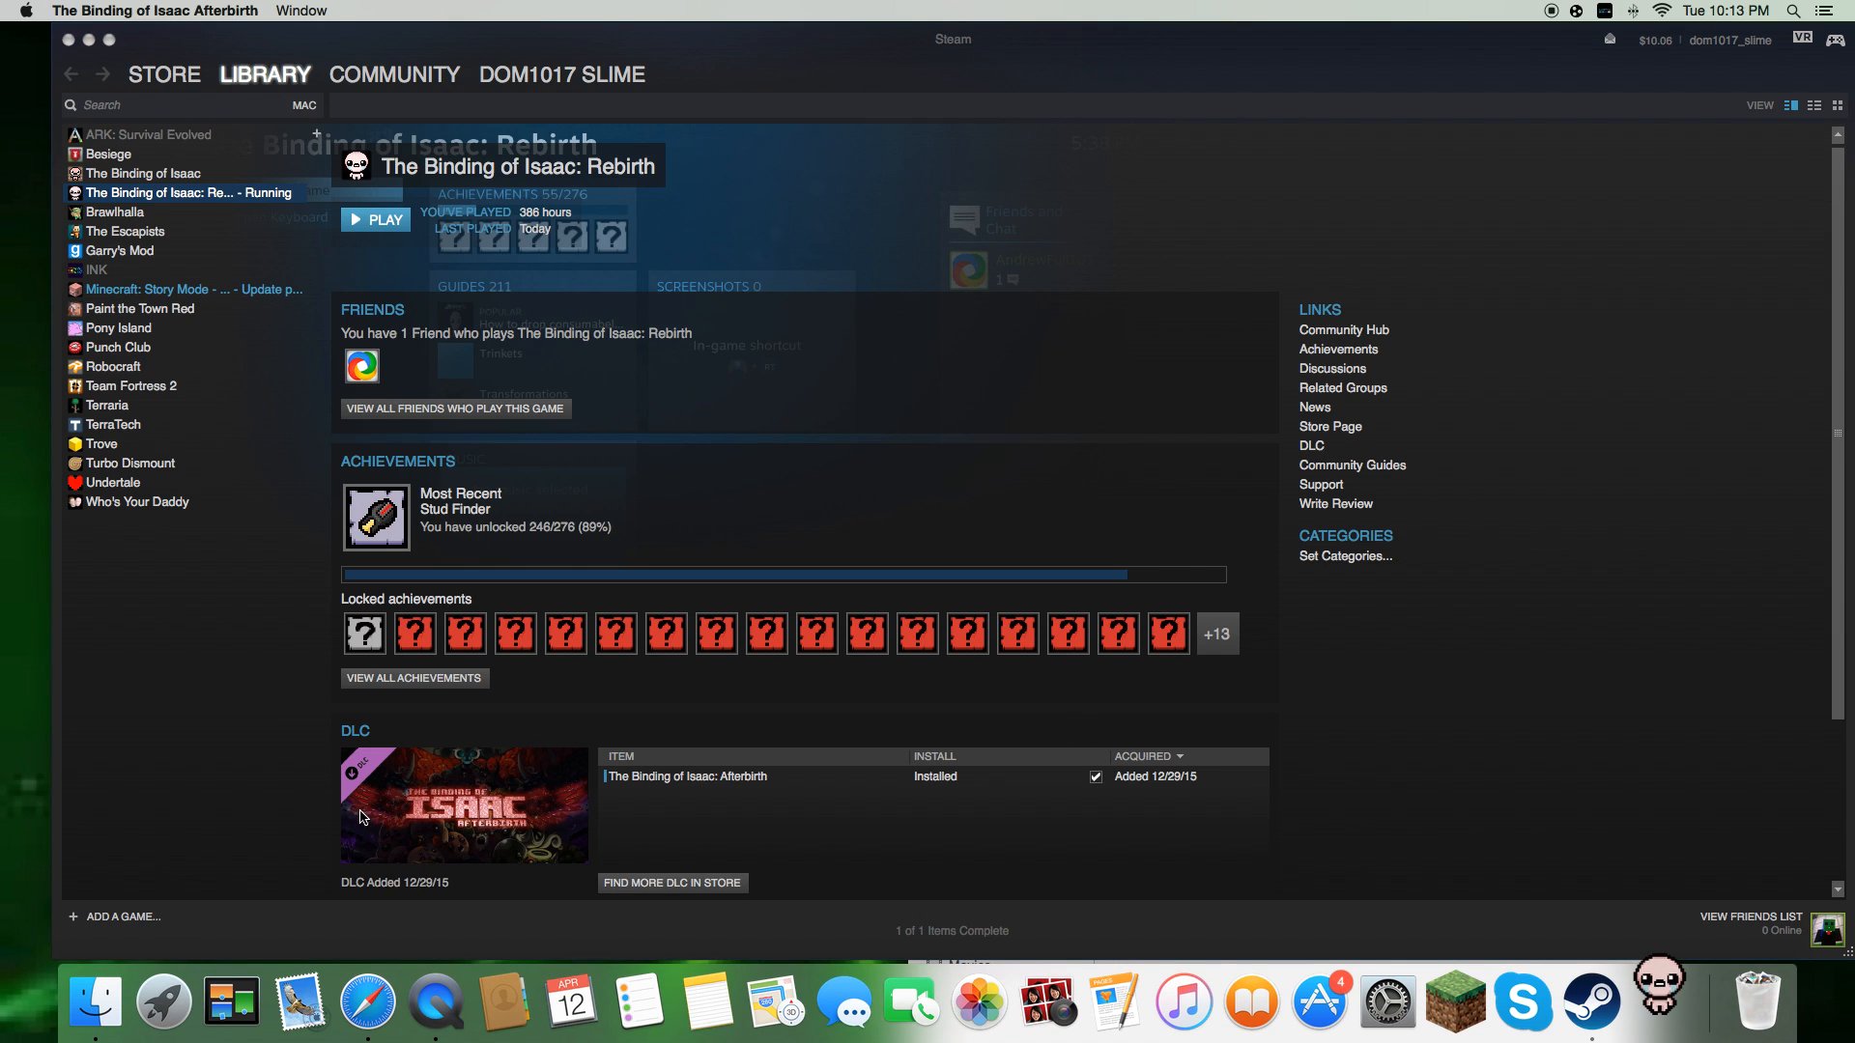
mouse_move(1296, 882)
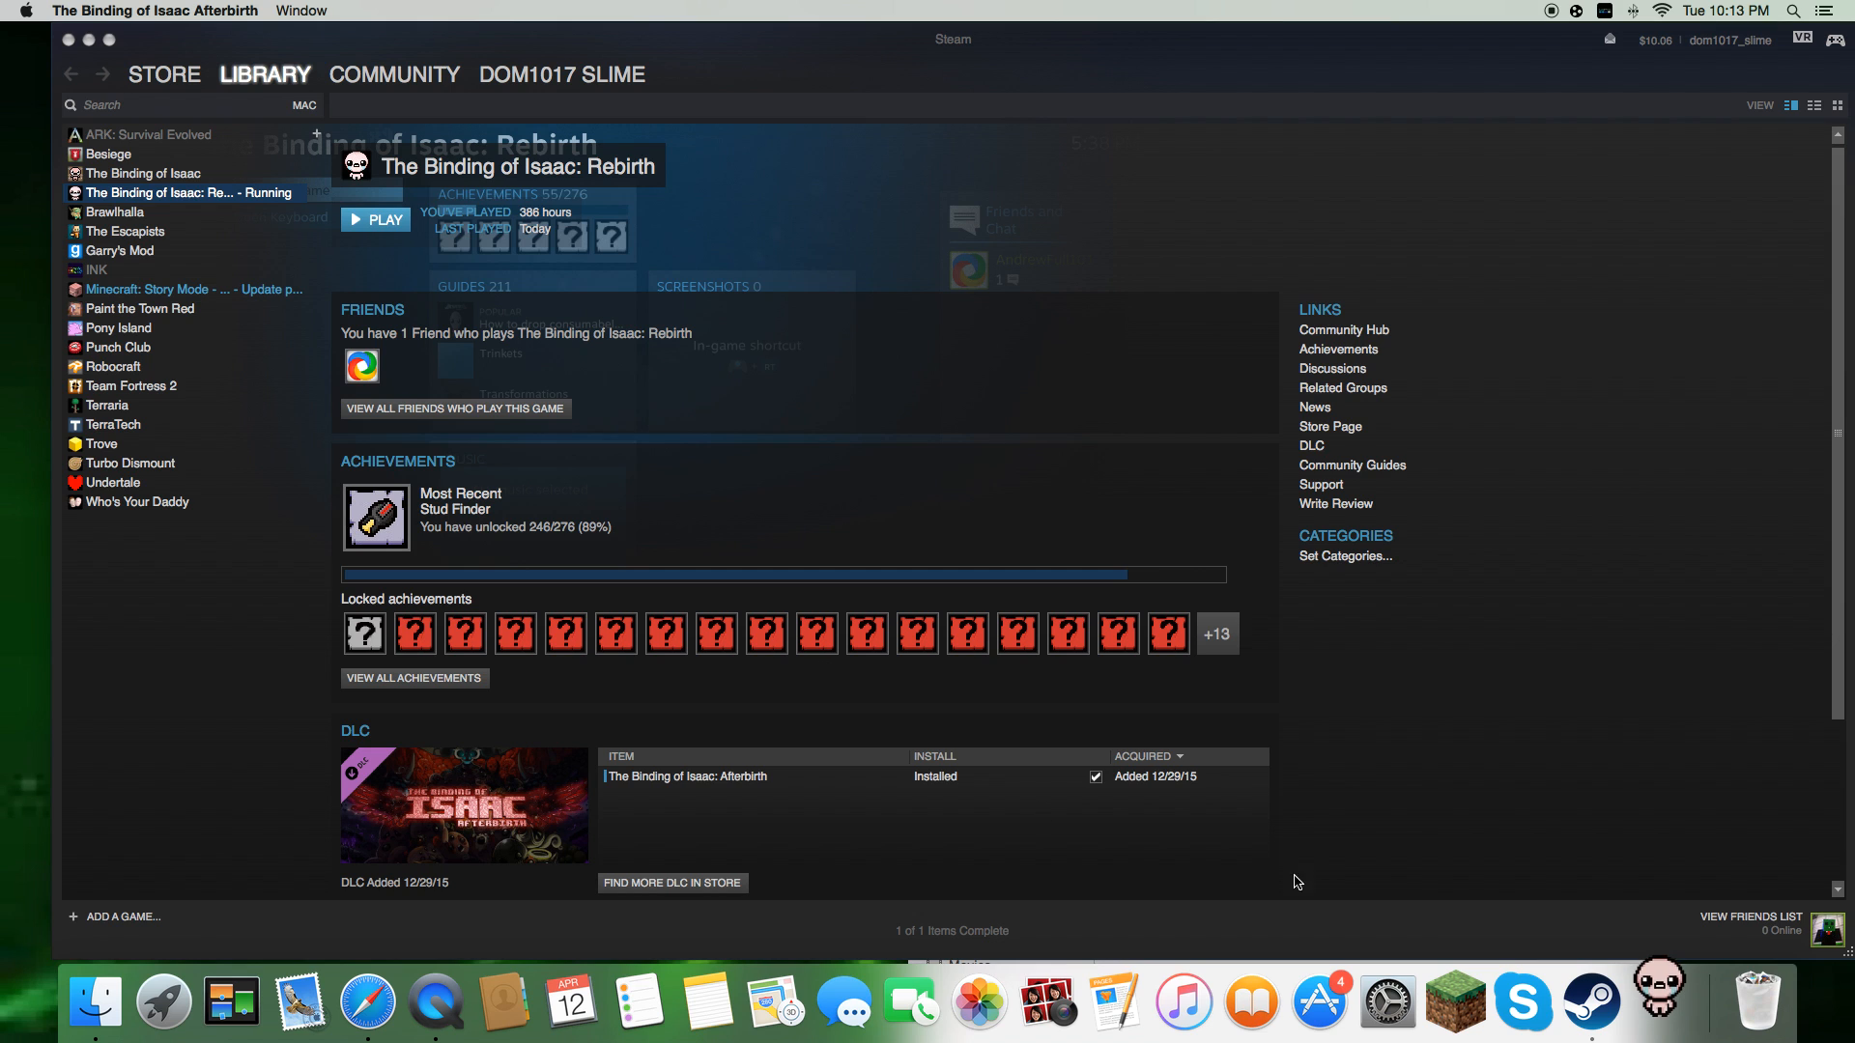
mouse_move(1144, 598)
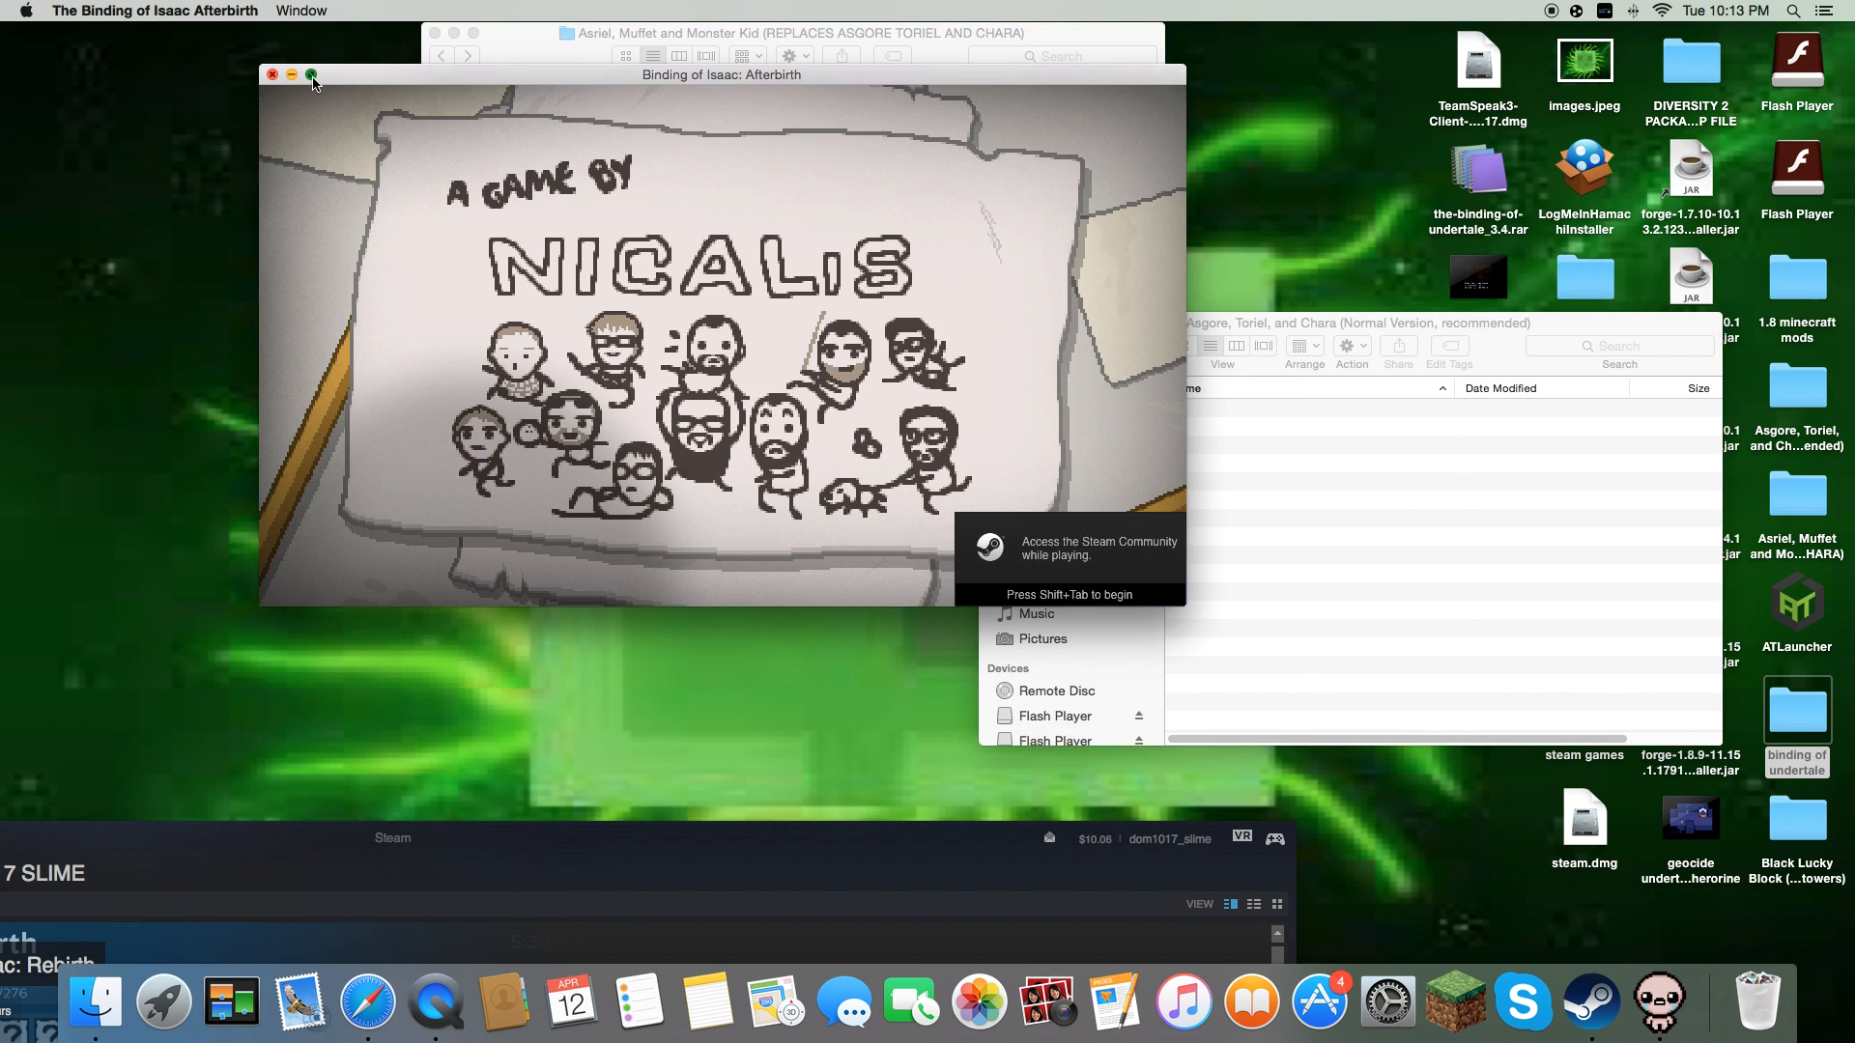
Switch the game to fullscreen, pass the Undertale title screen, and leave character select.
click(312, 74)
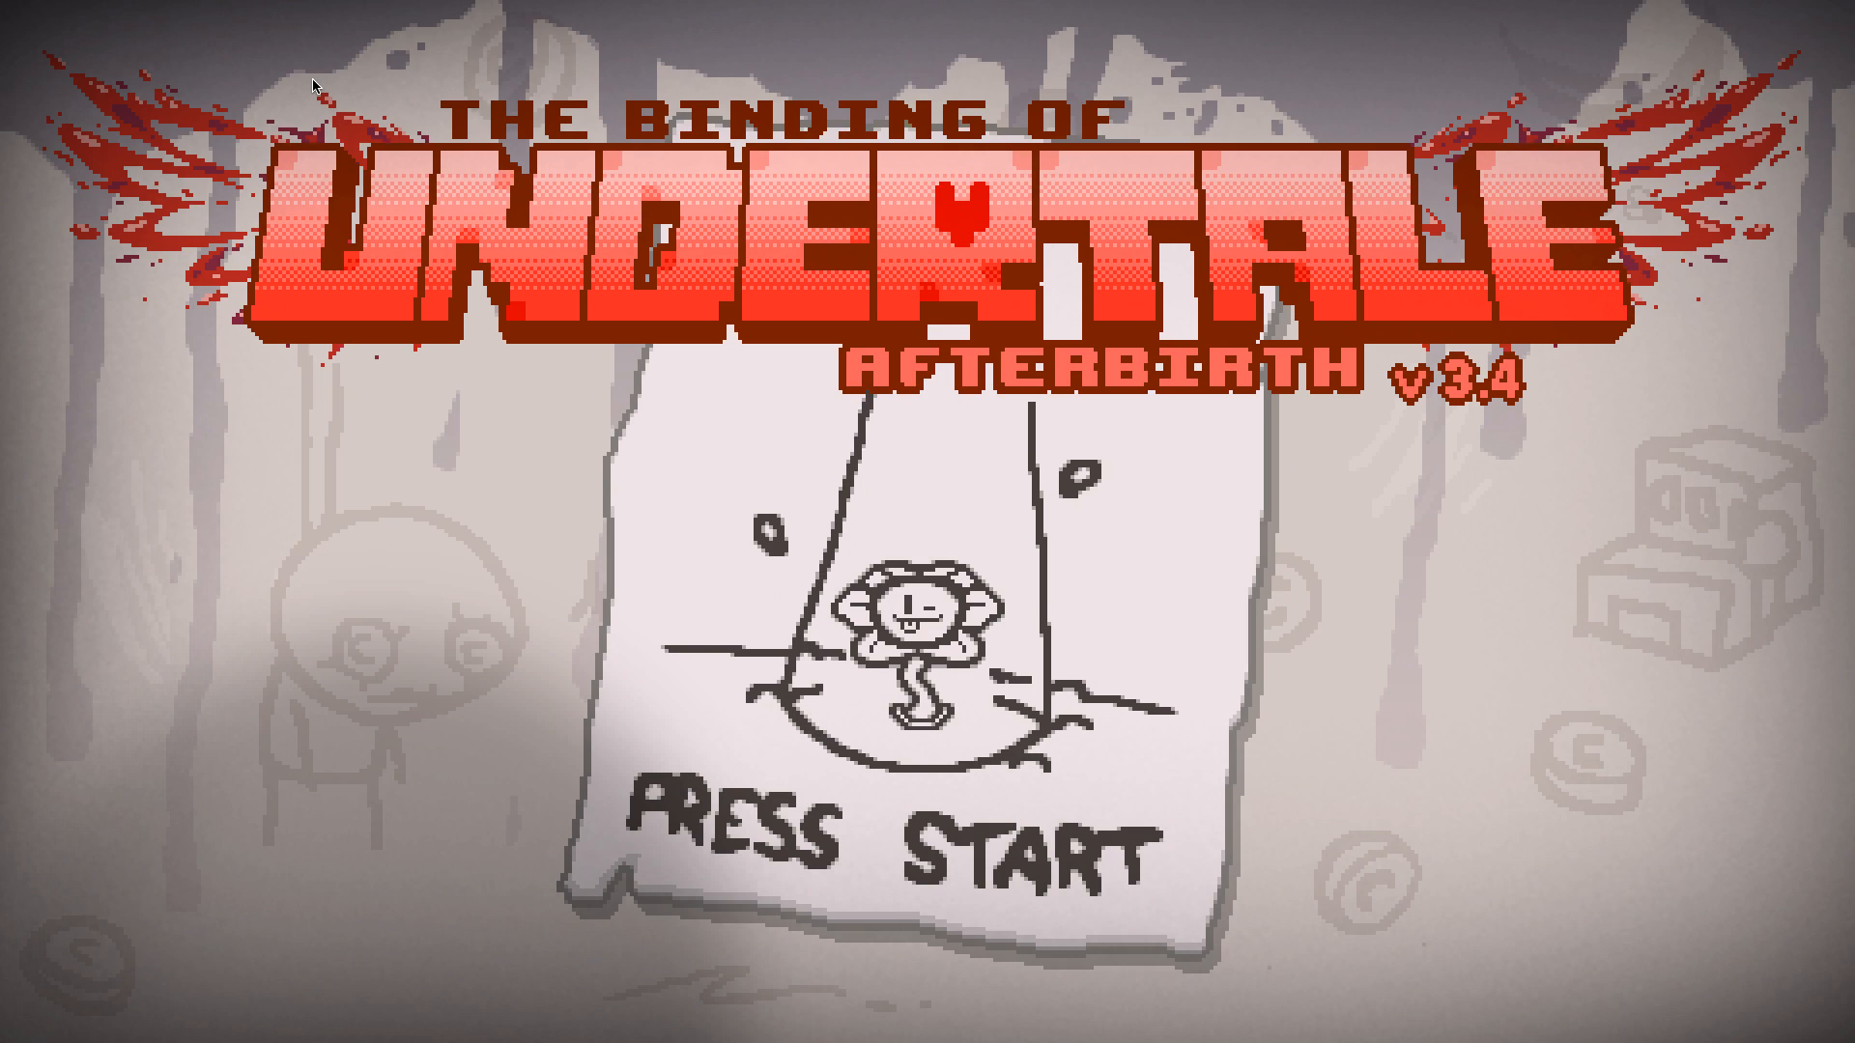
key(enter)
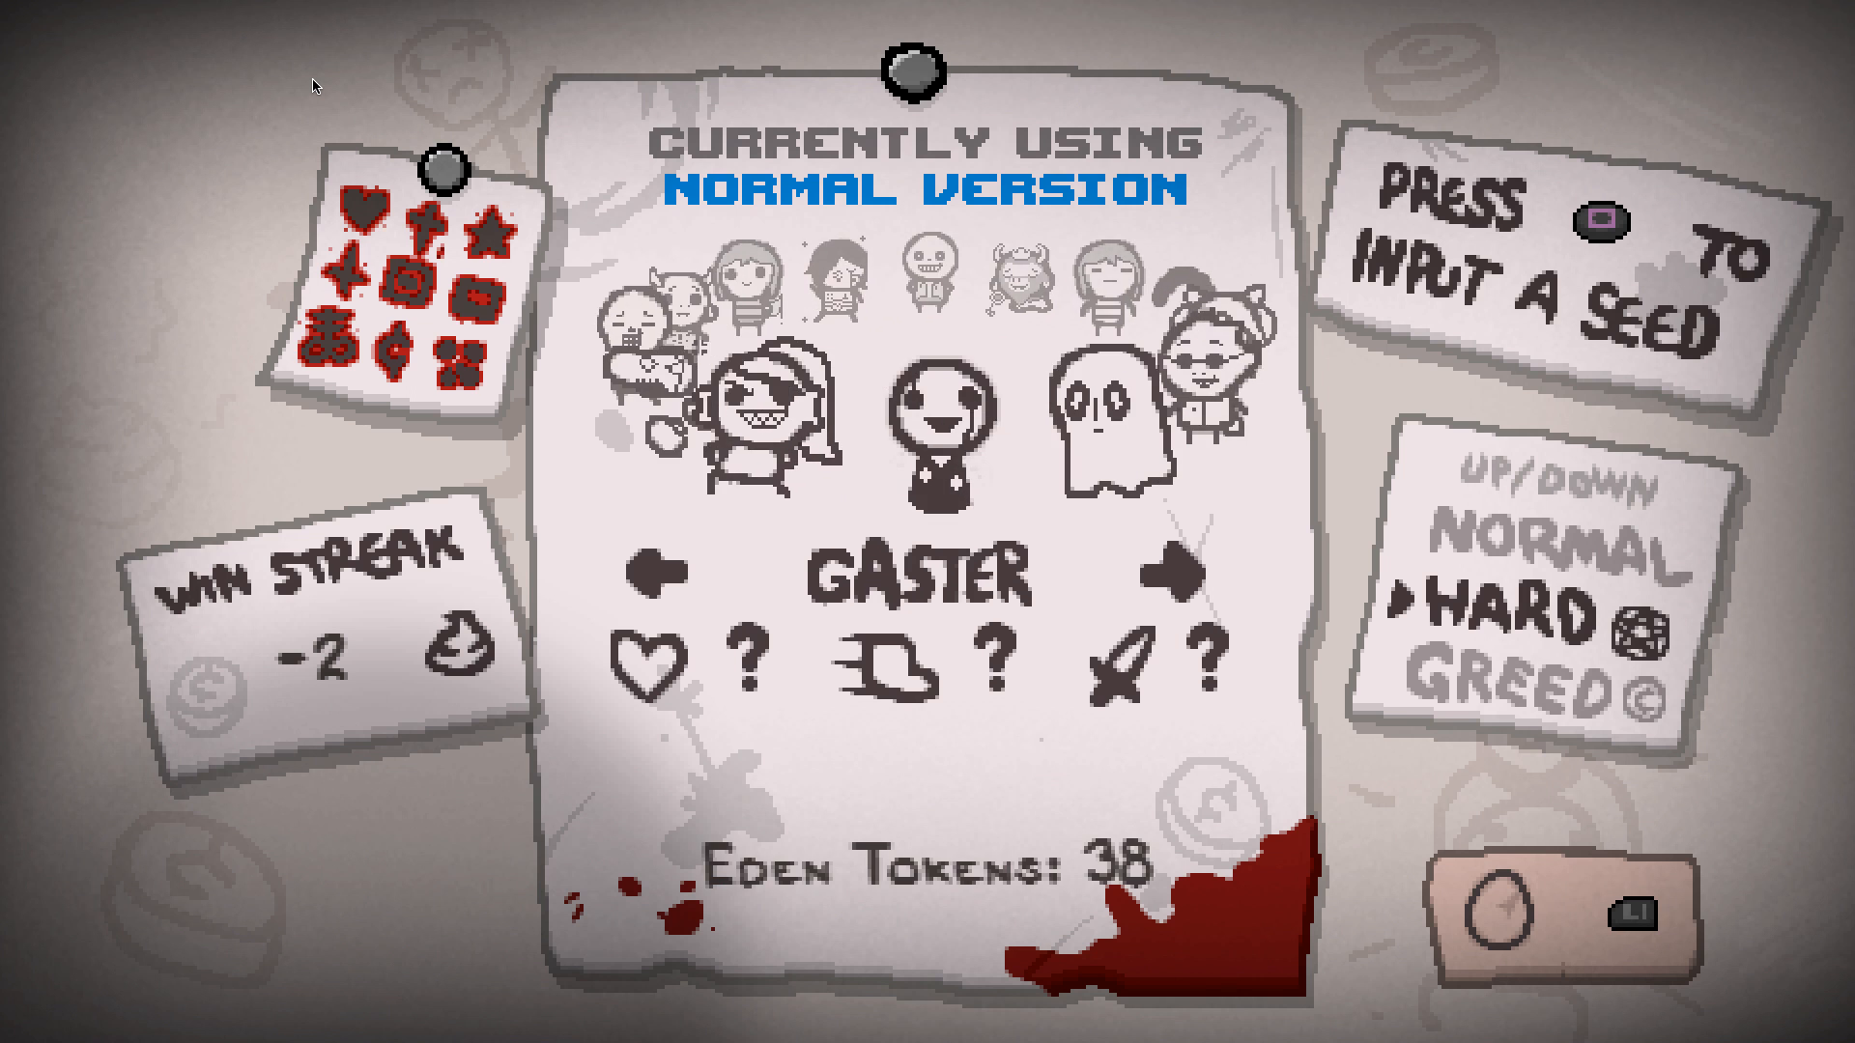
click(1174, 571)
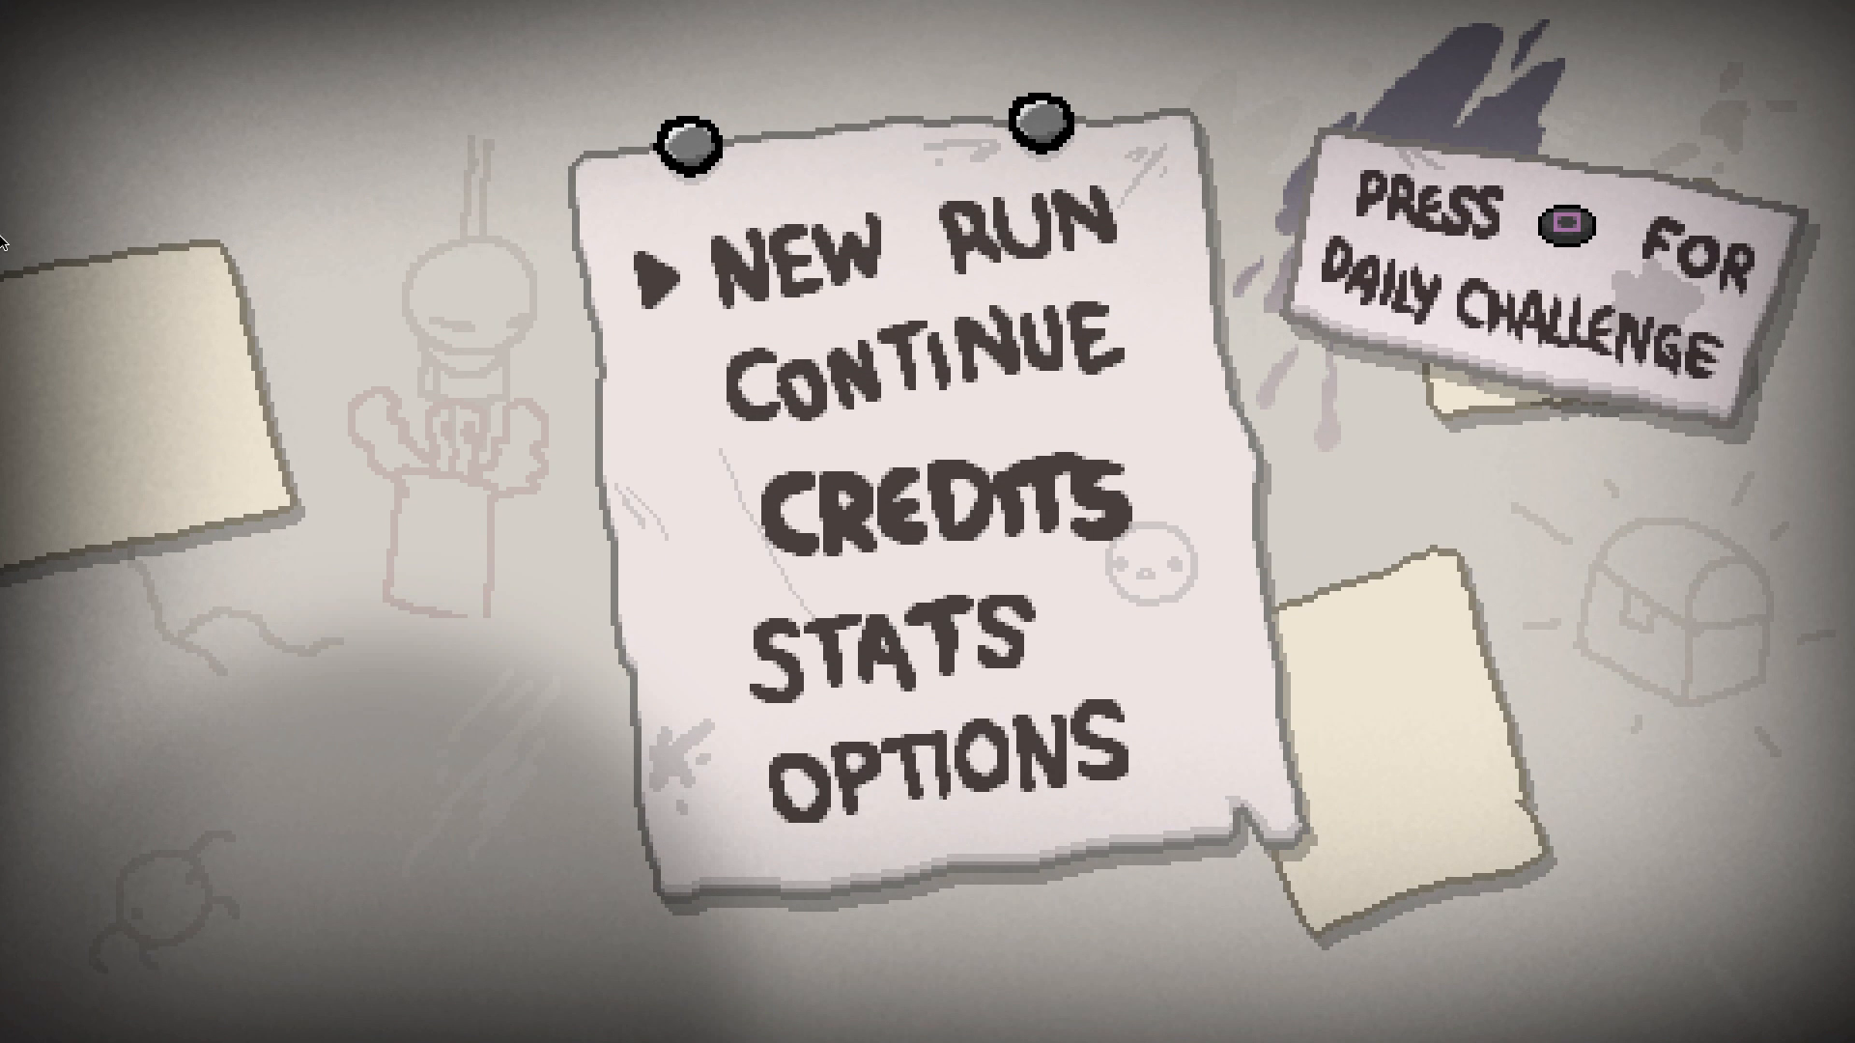
mouse_move(169, 7)
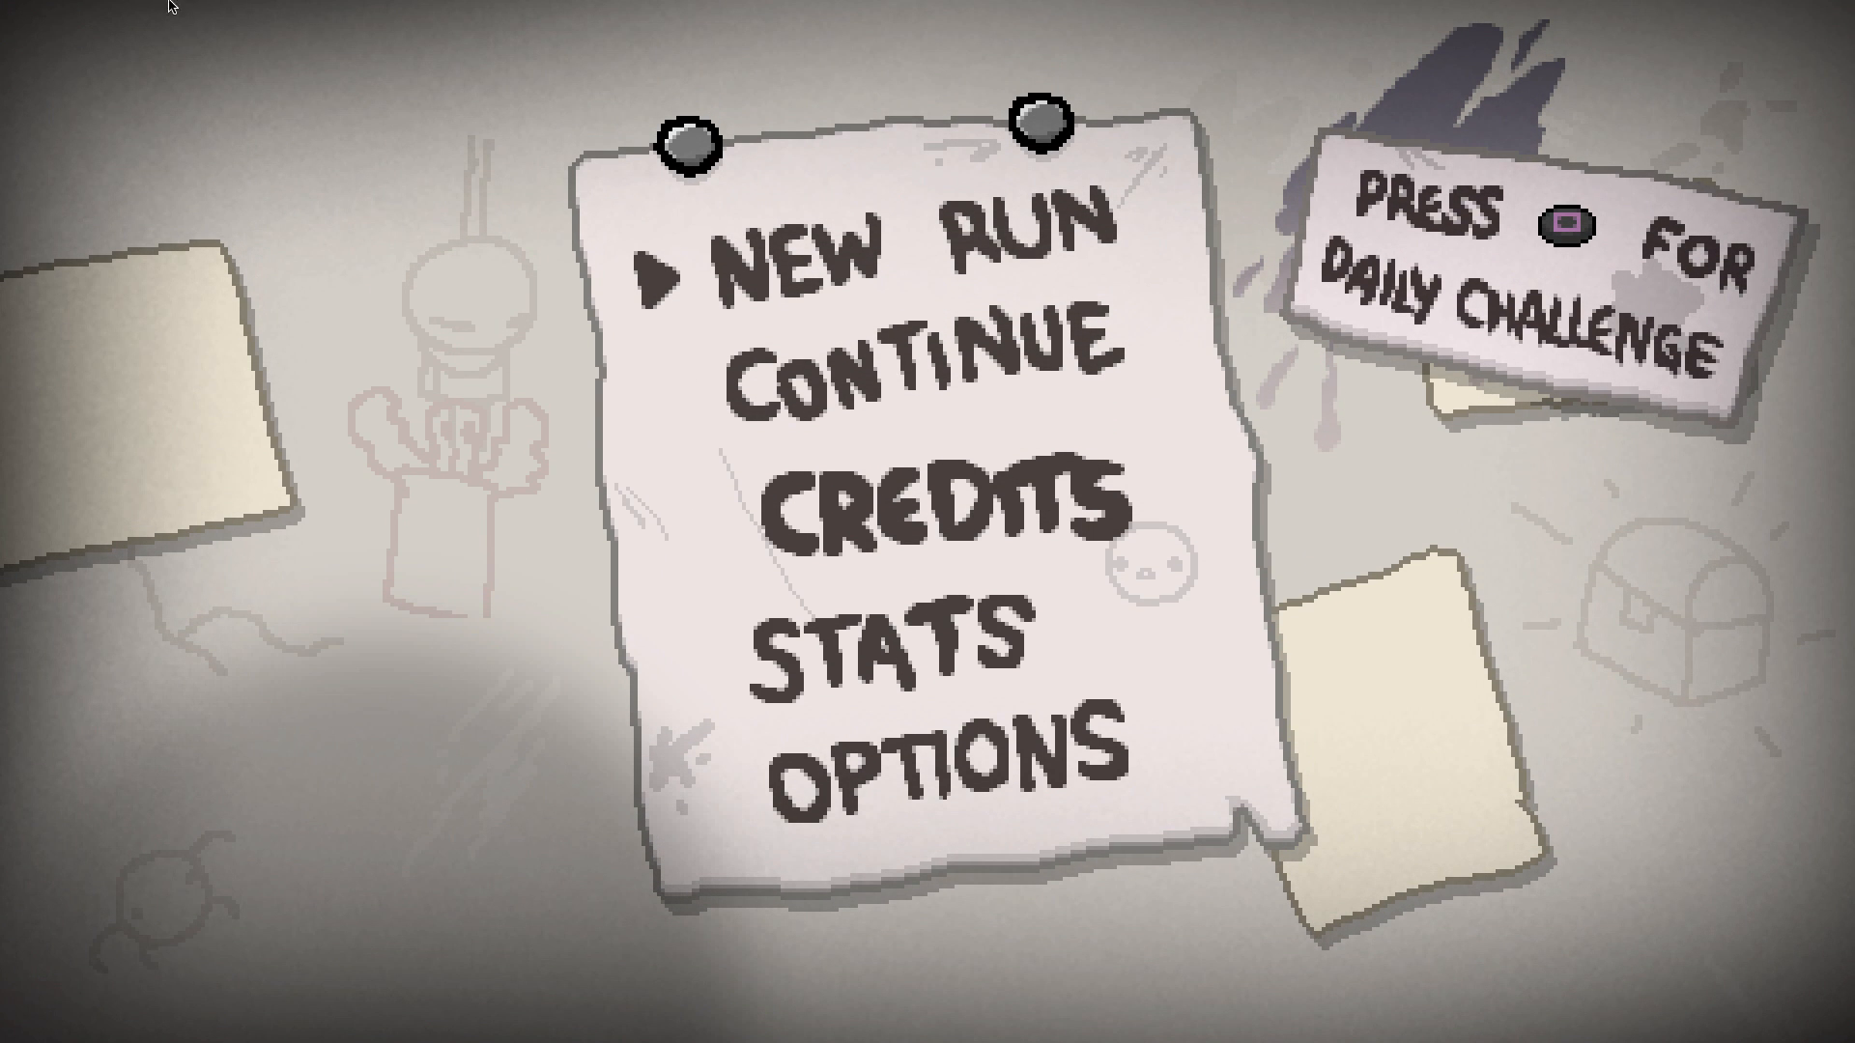